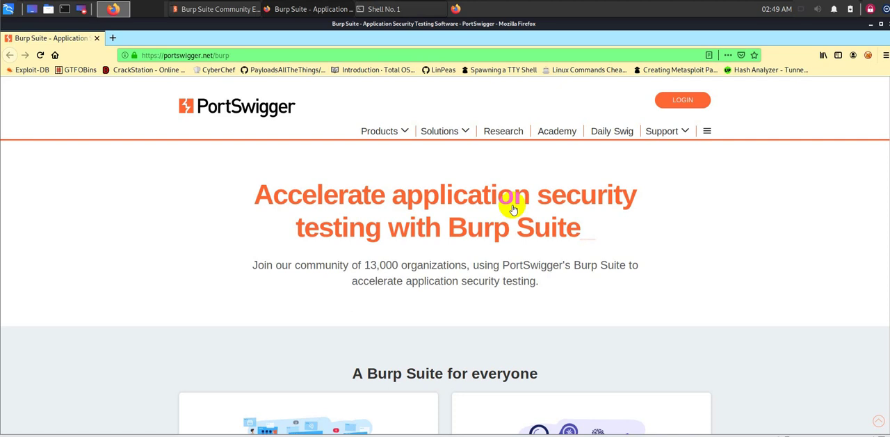
pyautogui.moveTo(443, 217)
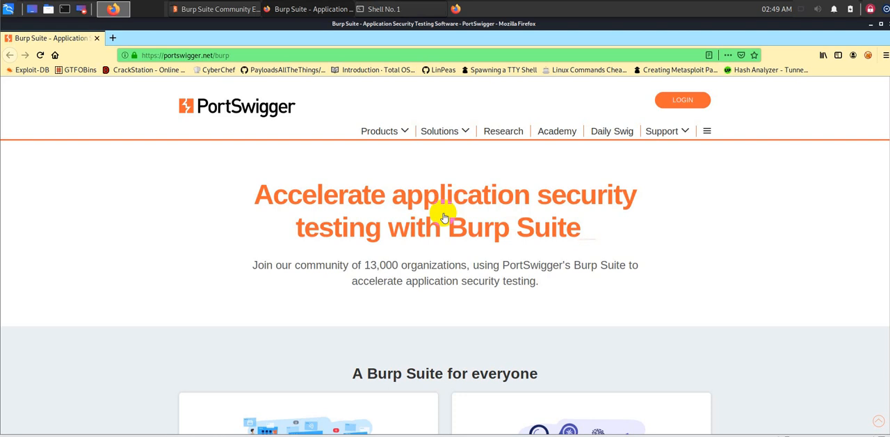
pyautogui.moveTo(453, 236)
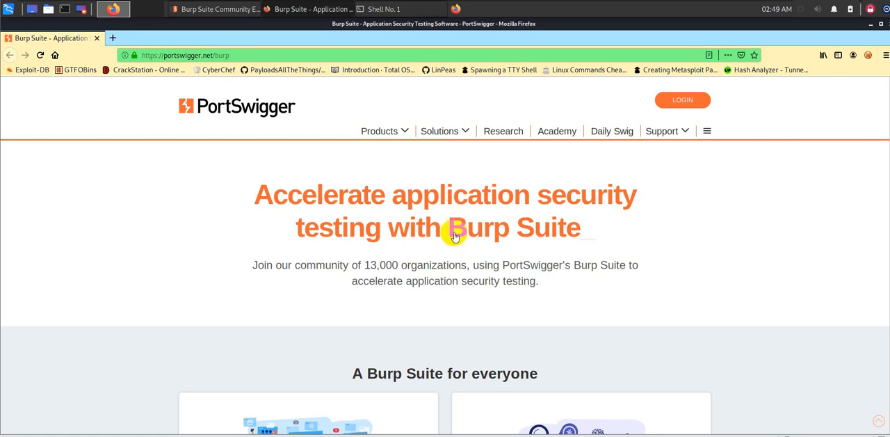
pyautogui.moveTo(445, 287)
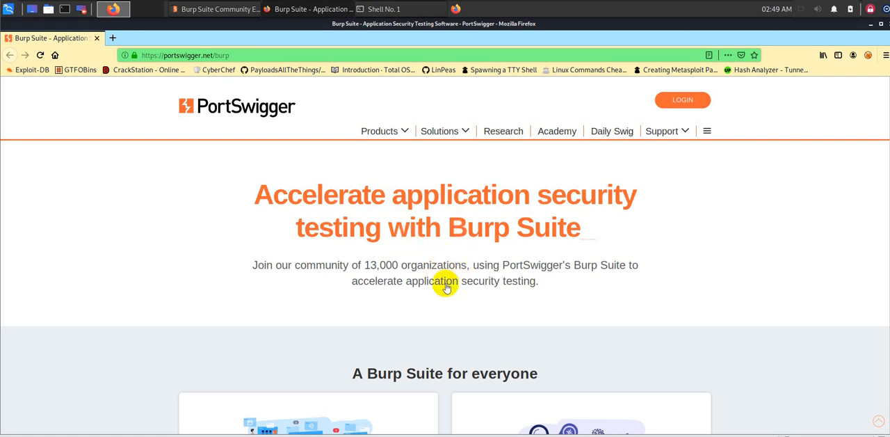
pyautogui.moveTo(262, 31)
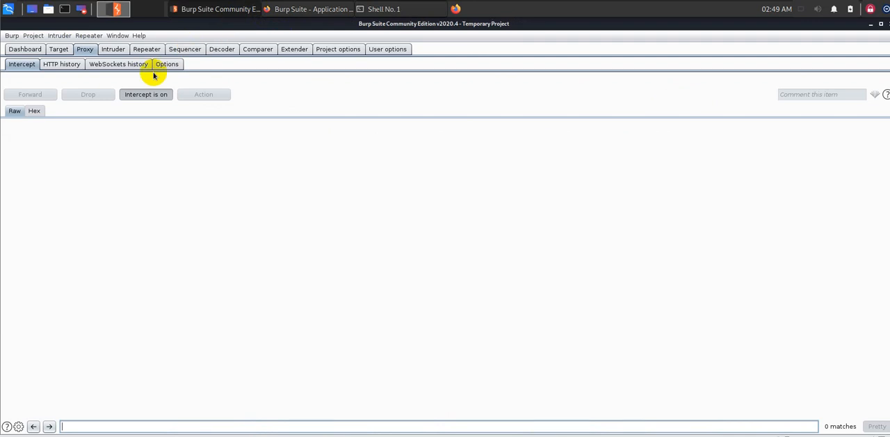
pyautogui.moveTo(333, 64)
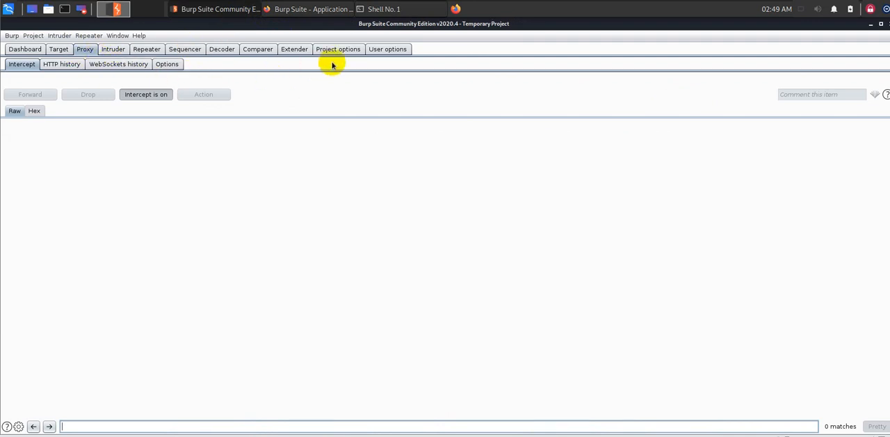
pyautogui.moveTo(568, 209)
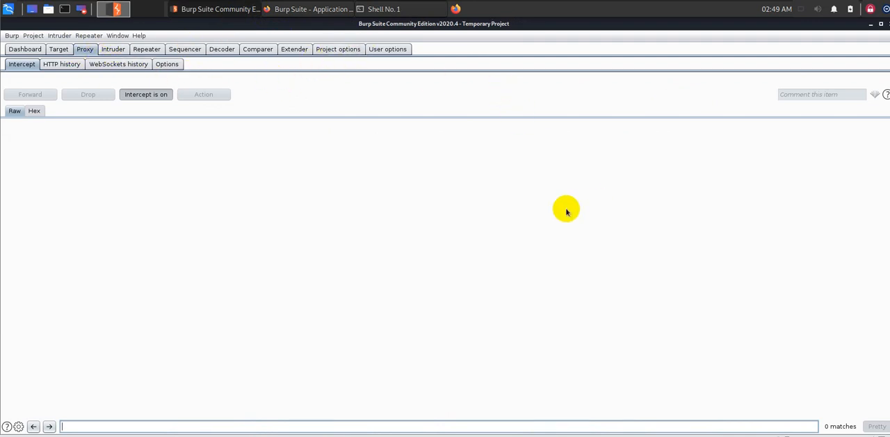
pyautogui.moveTo(480, 245)
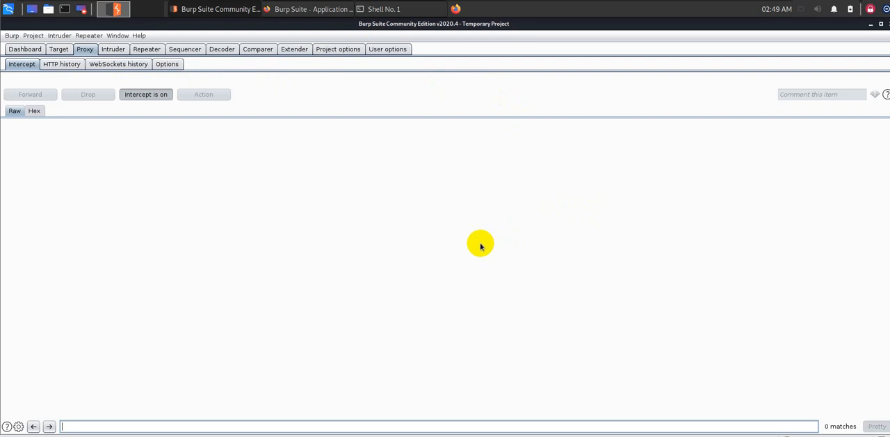
pyautogui.moveTo(499, 242)
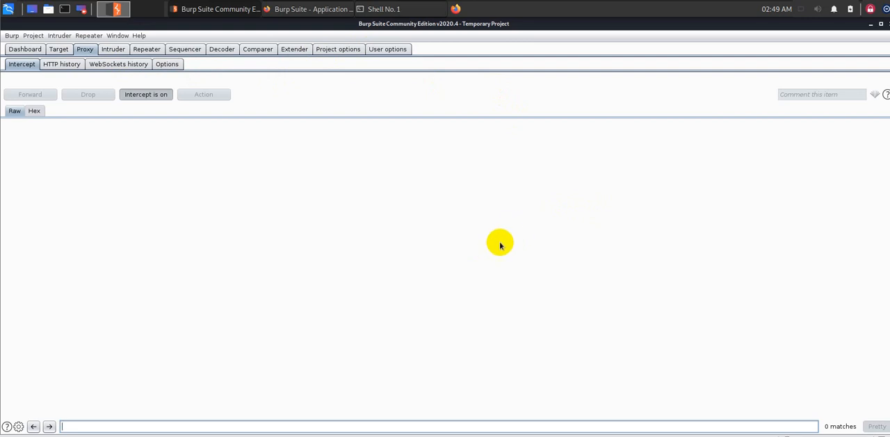
pyautogui.moveTo(637, 202)
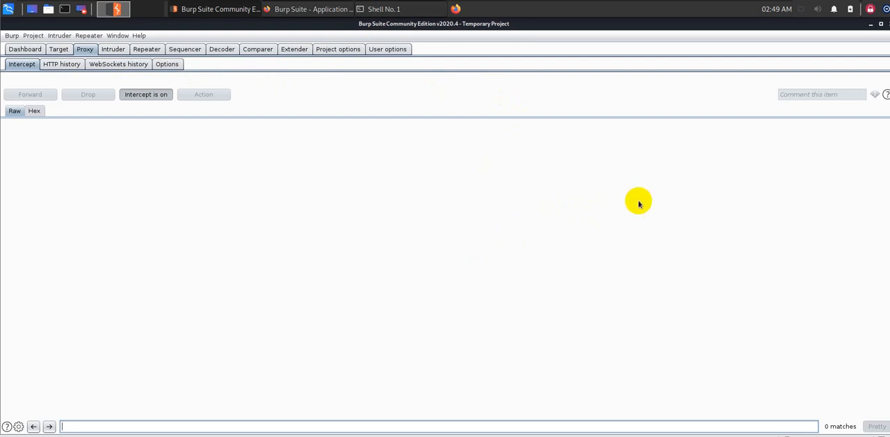
pyautogui.moveTo(583, 221)
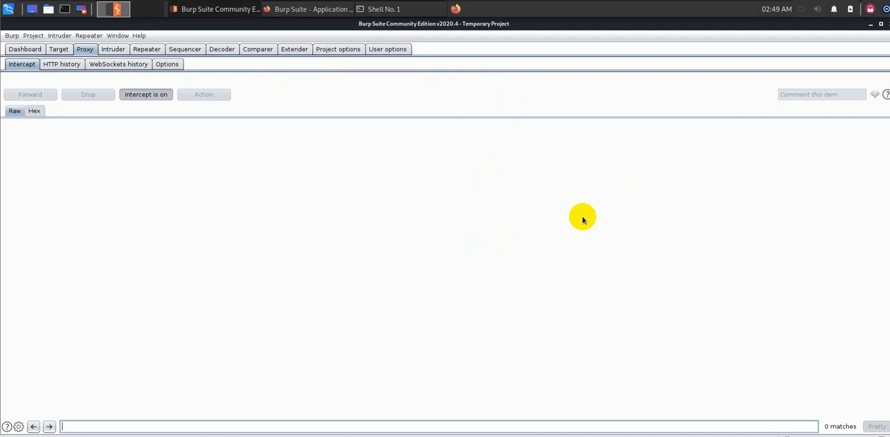
pyautogui.moveTo(522, 212)
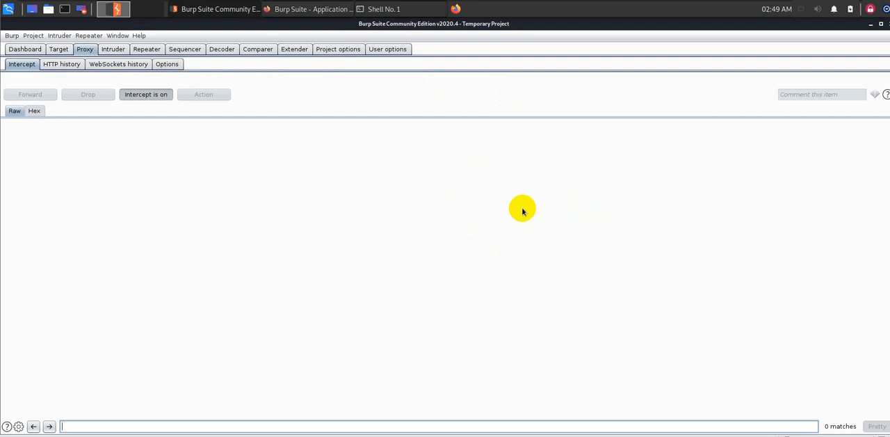
pyautogui.moveTo(156, 114)
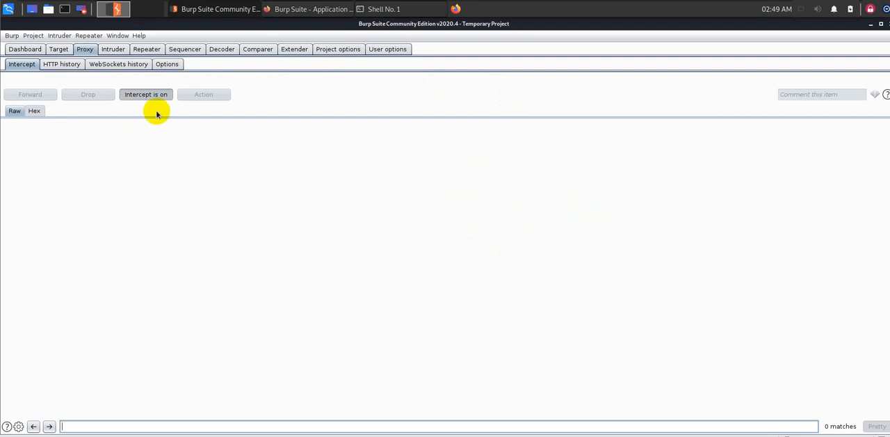
# Show the BApp Store under Extender, with .NET Beautifier listed as installed
pyautogui.click(294, 49)
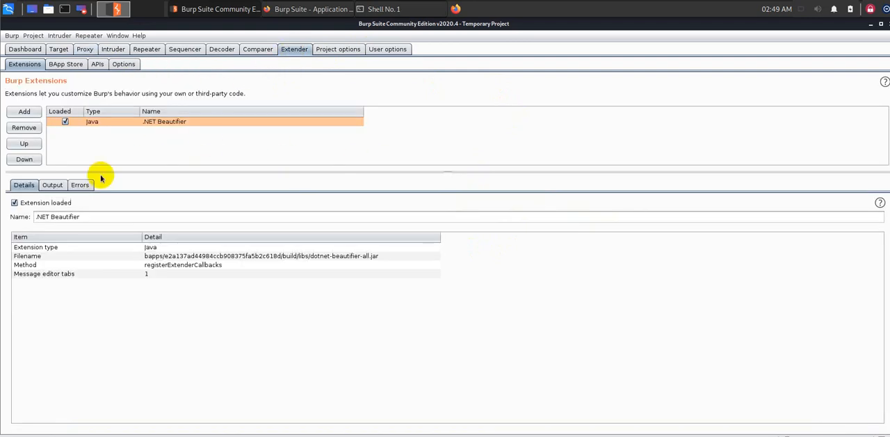
pyautogui.click(65, 64)
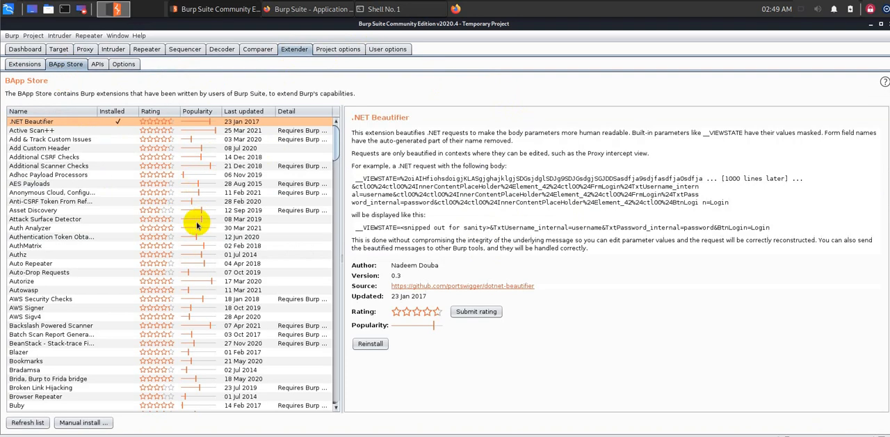
pyautogui.moveTo(313, 381)
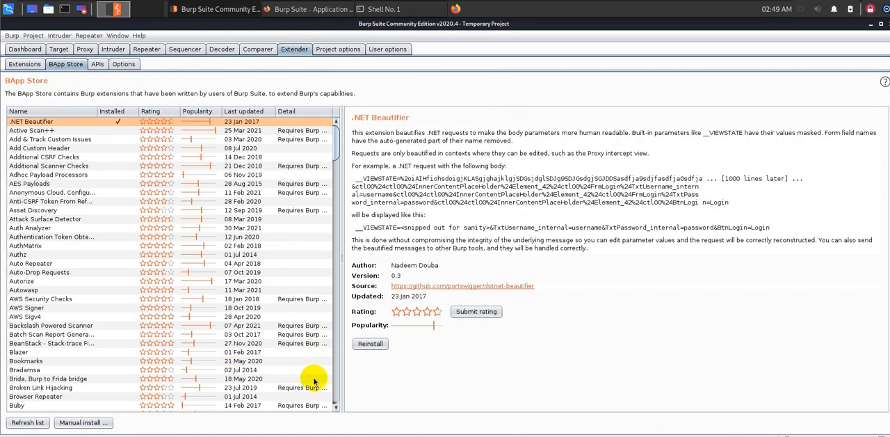
pyautogui.moveTo(297, 359)
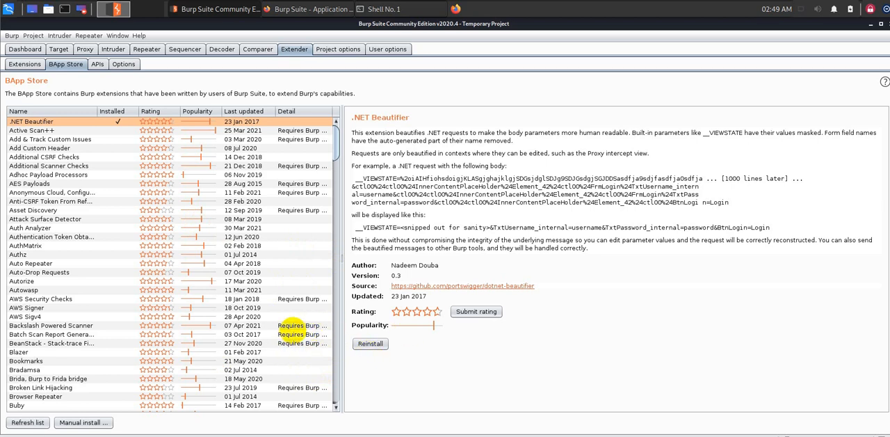
pyautogui.moveTo(85, 49)
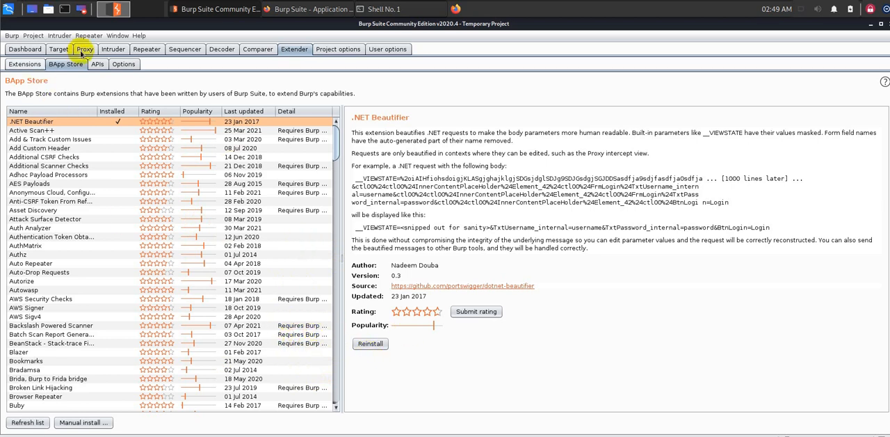
pyautogui.moveTo(25, 64)
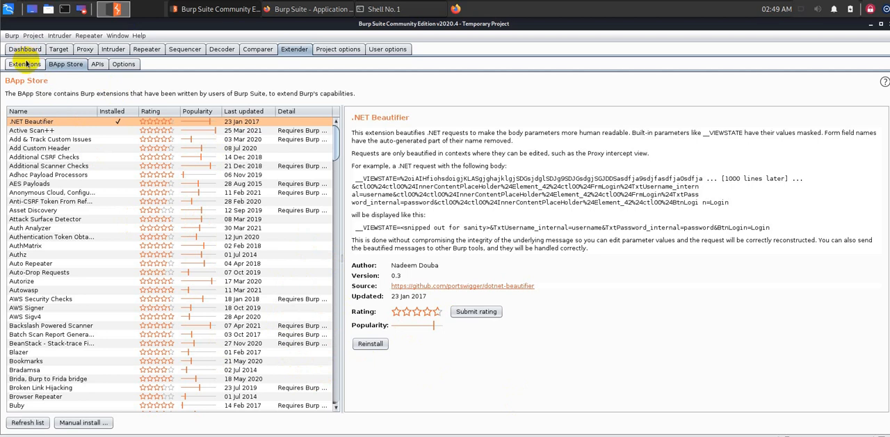
# Switch to the Firefox window showing the portswigger.net/burp product page
pyautogui.click(112, 8)
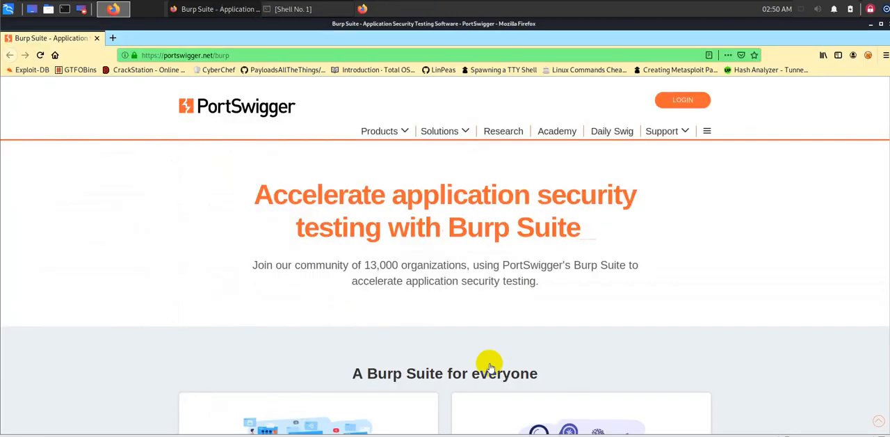
pyautogui.moveTo(248, 133)
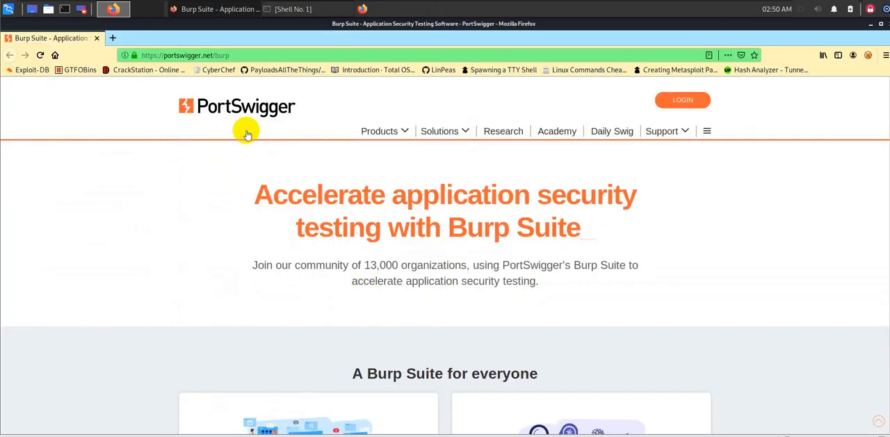
pyautogui.moveTo(293, 206)
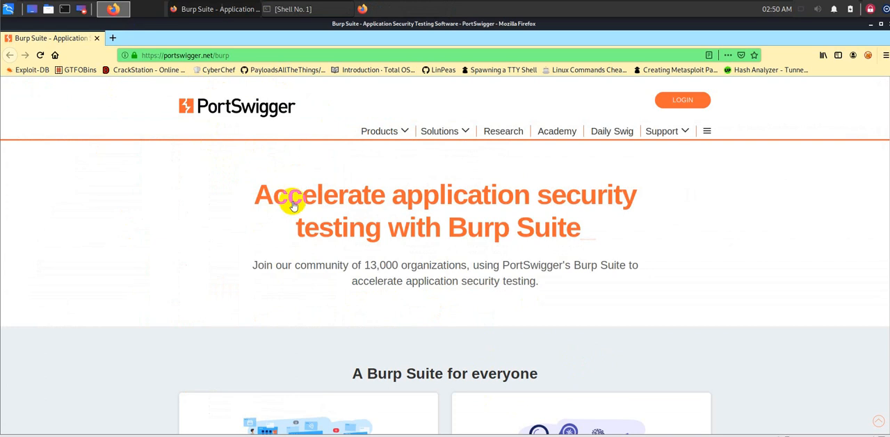
pyautogui.moveTo(367, 245)
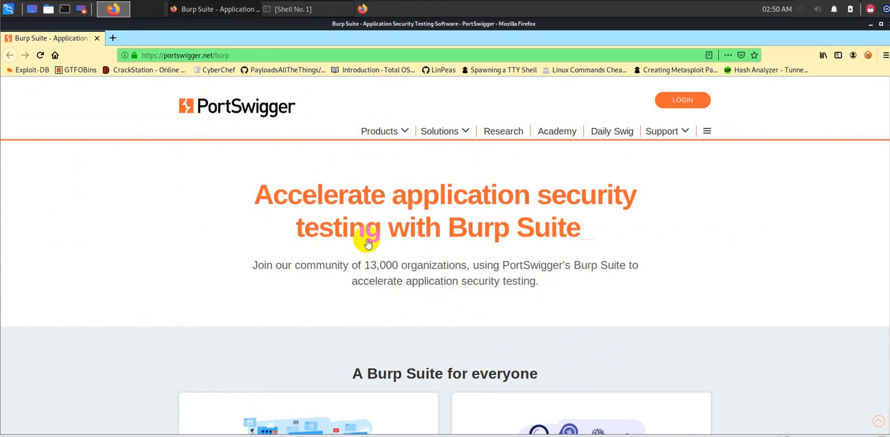
pyautogui.moveTo(456, 247)
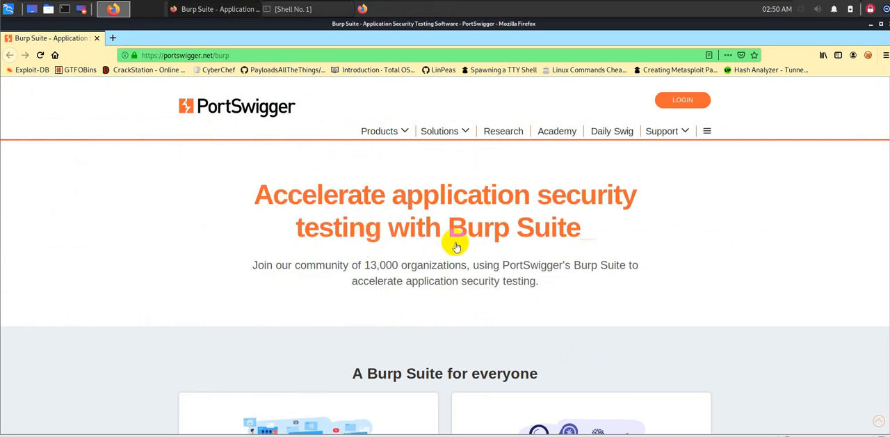
pyautogui.moveTo(434, 273)
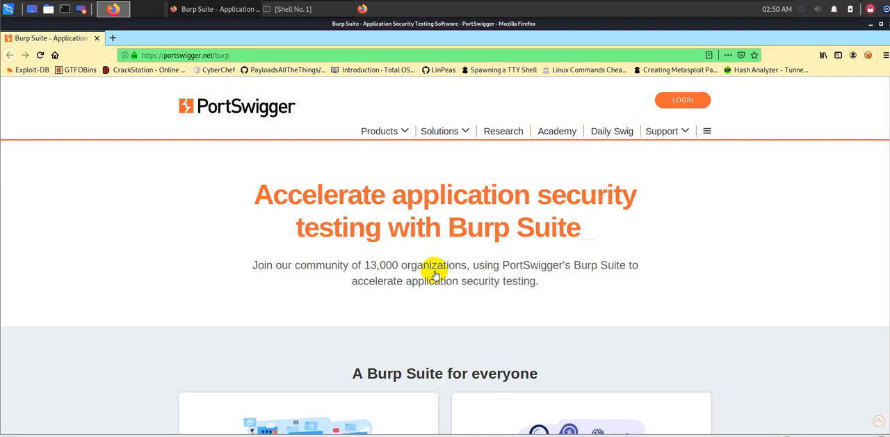
pyautogui.moveTo(462, 280)
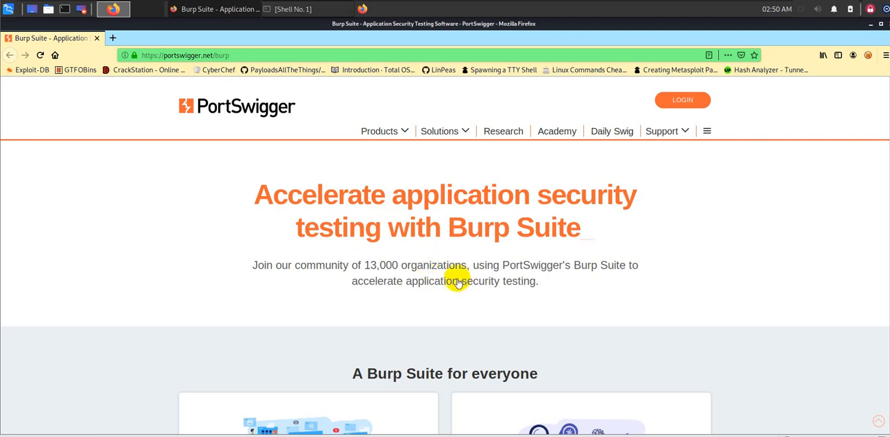
pyautogui.moveTo(415, 315)
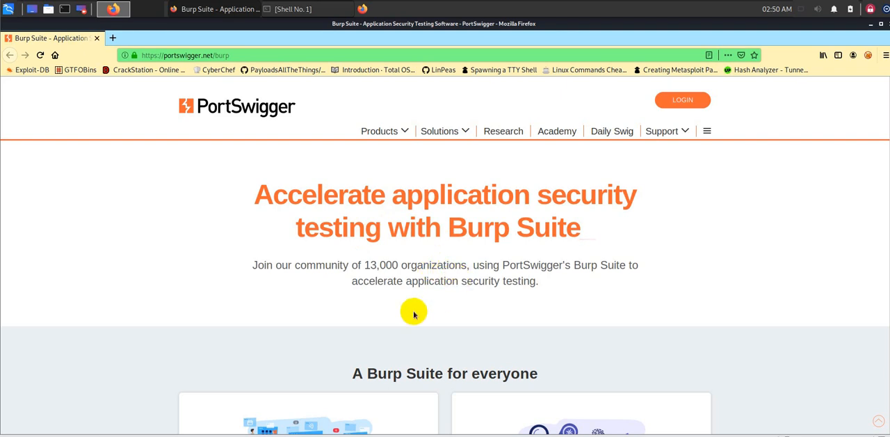
# Scroll through the Burp Suite overview page to review its content
pyautogui.scroll(-3)
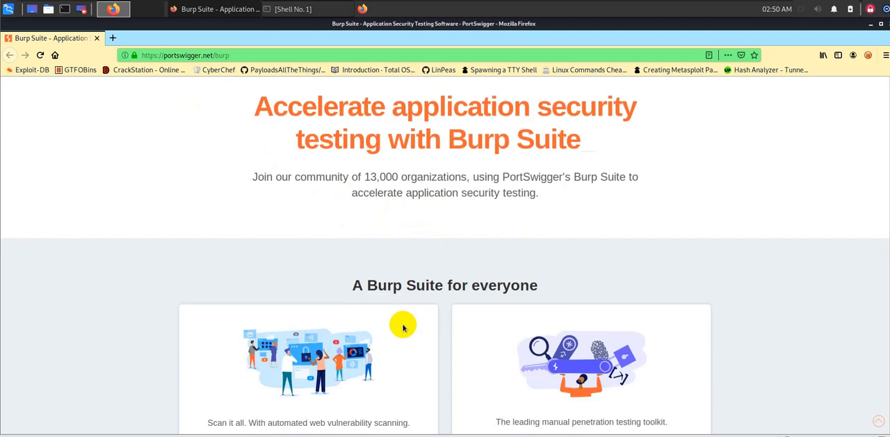
pyautogui.scroll(-3)
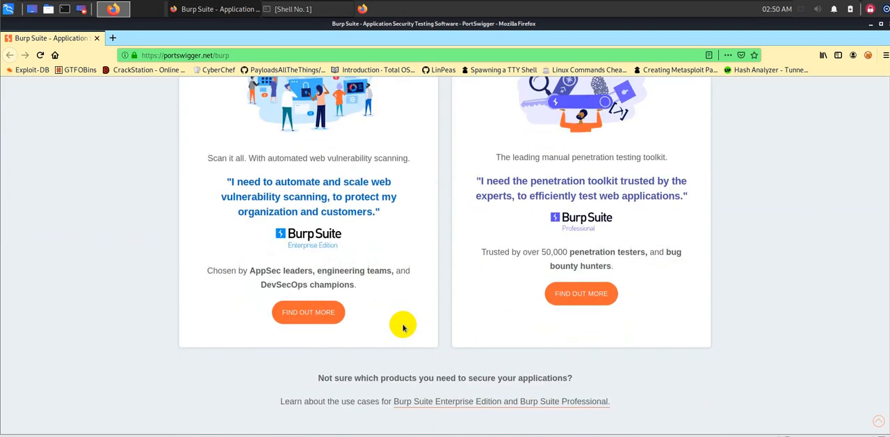
pyautogui.scroll(-3)
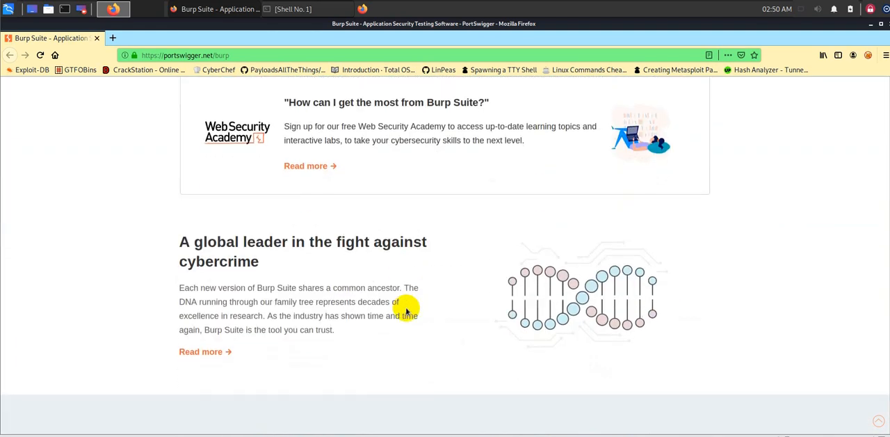
pyautogui.scroll(-3)
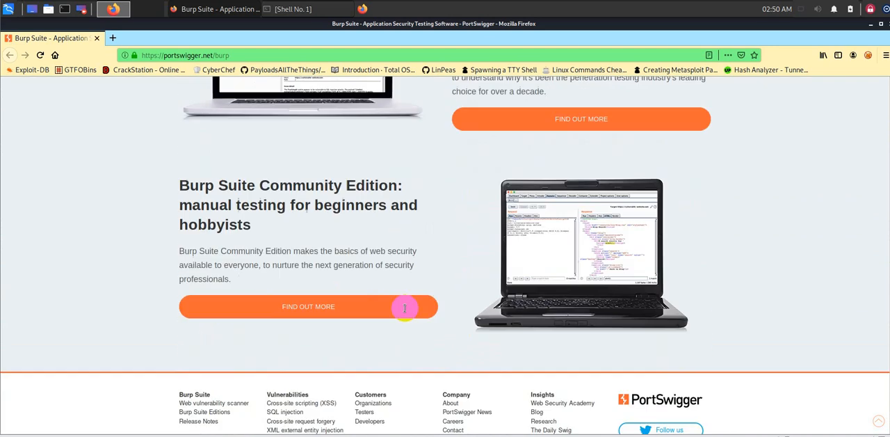
pyautogui.scroll(-3)
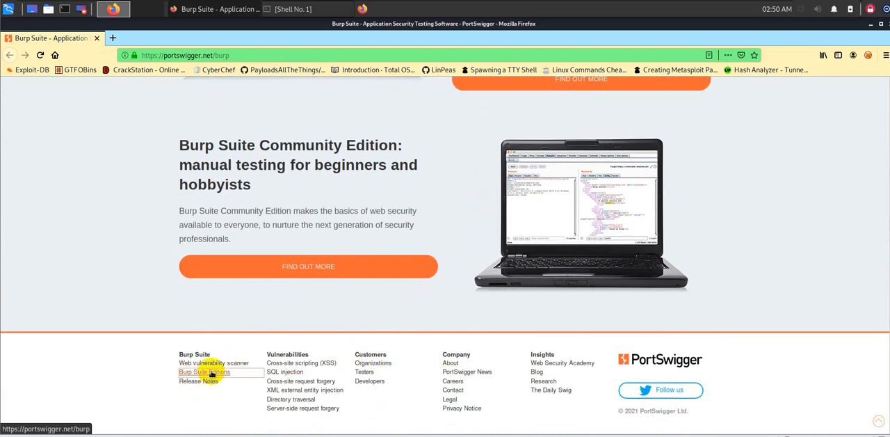
pyautogui.scroll(3)
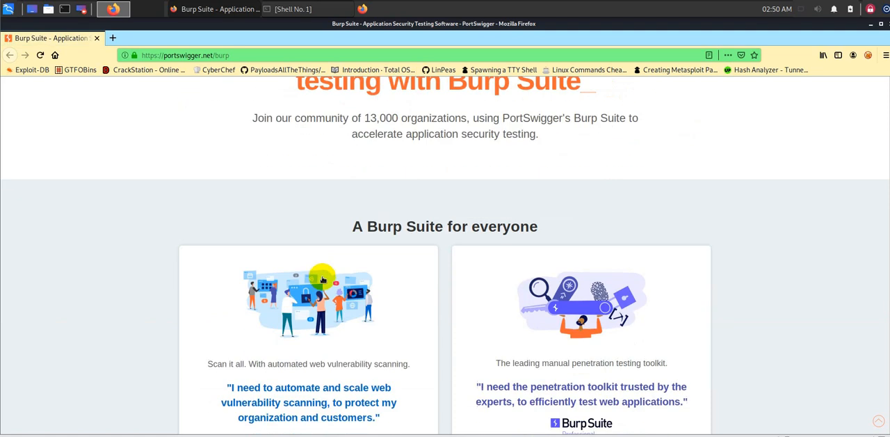
pyautogui.scroll(-3)
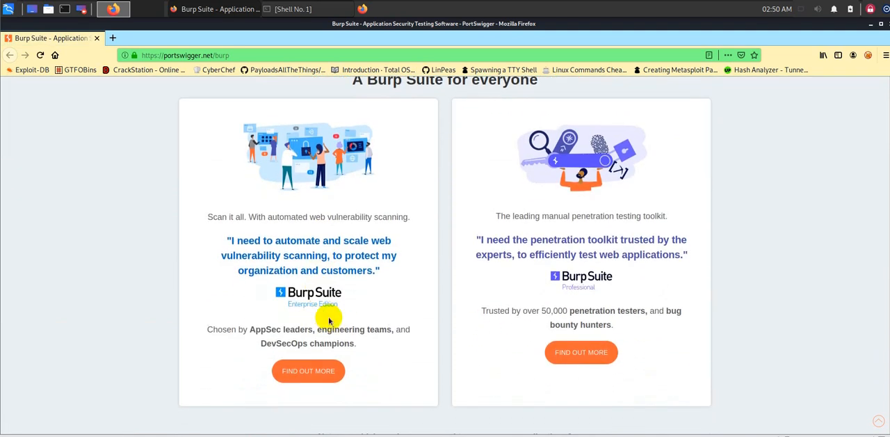
pyautogui.scroll(-3)
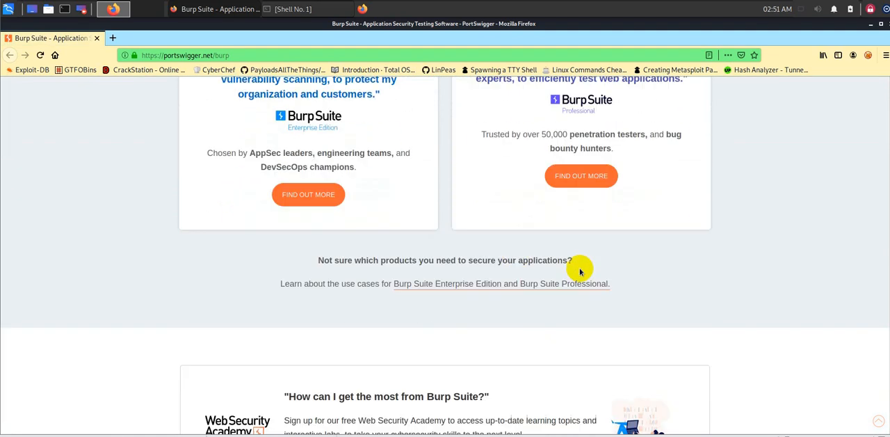
pyautogui.scroll(-3)
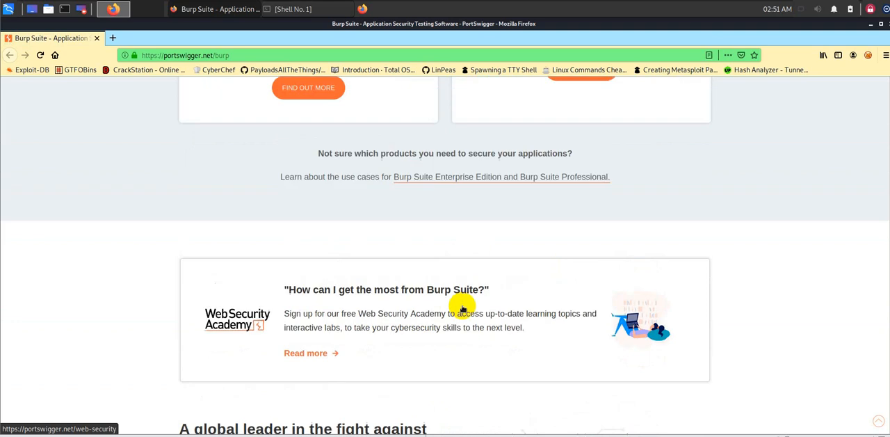
pyautogui.scroll(3)
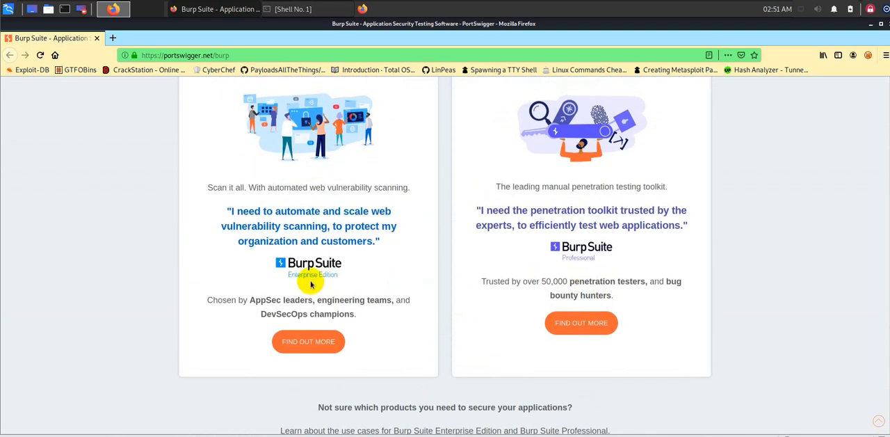
pyautogui.scroll(3)
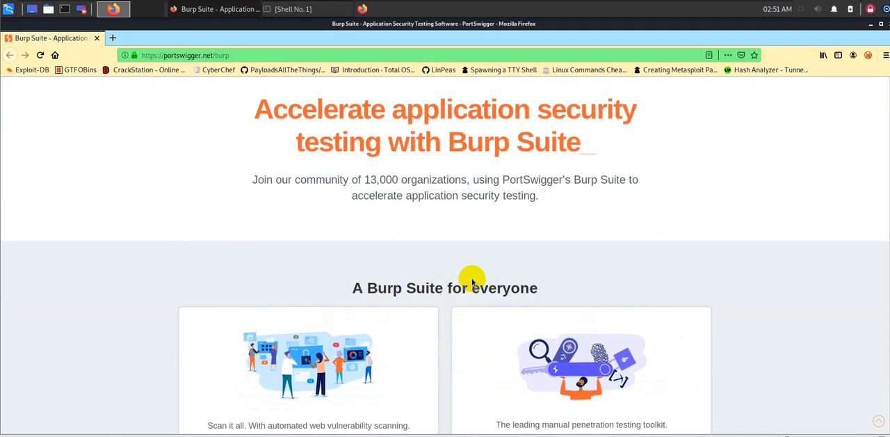
pyautogui.scroll(3)
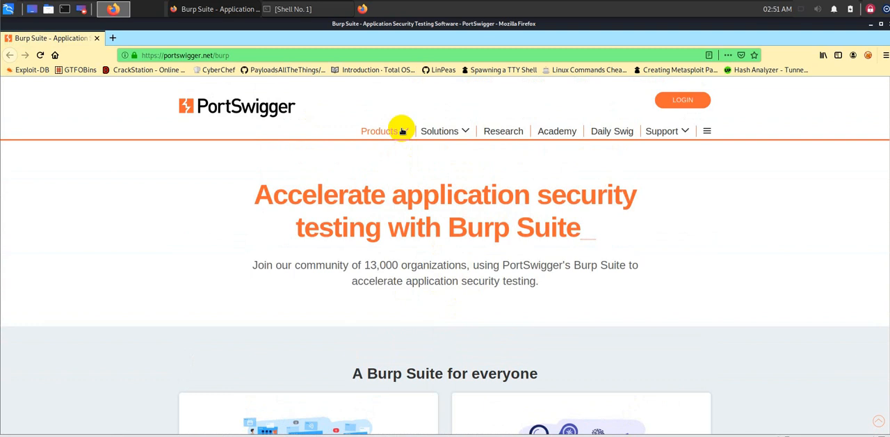
pyautogui.moveTo(417, 131)
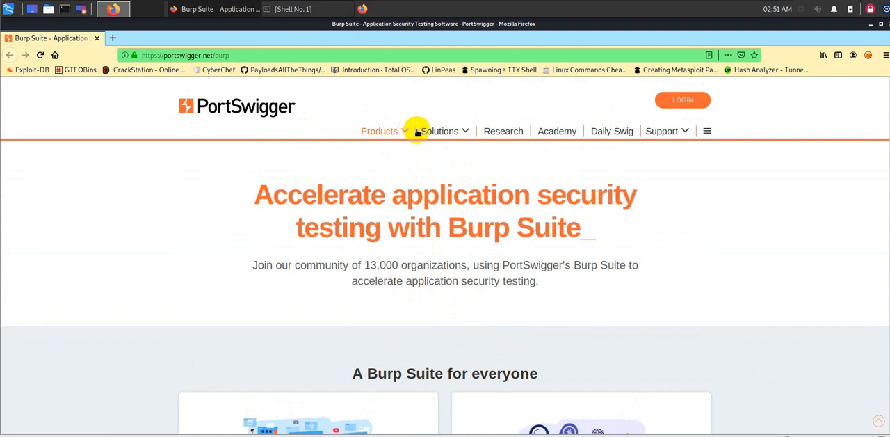
pyautogui.moveTo(458, 284)
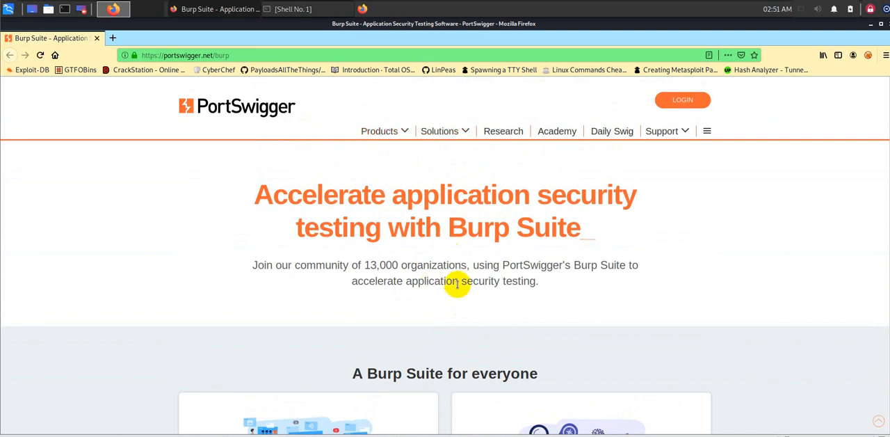
pyautogui.scroll(-3)
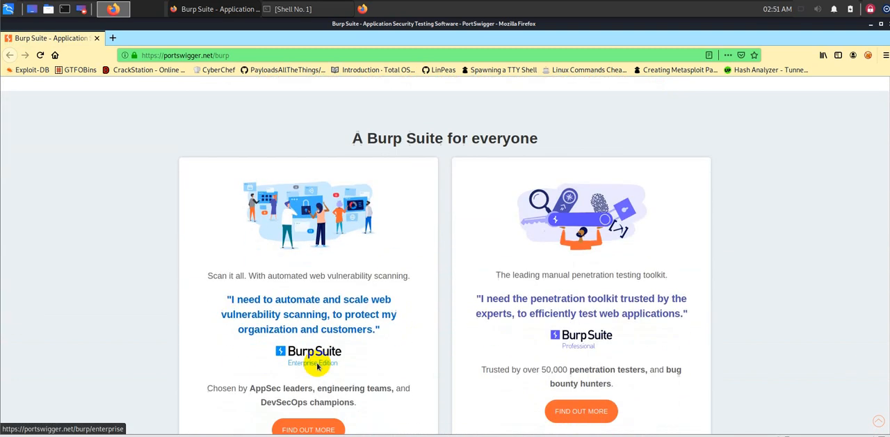
pyautogui.moveTo(486, 299)
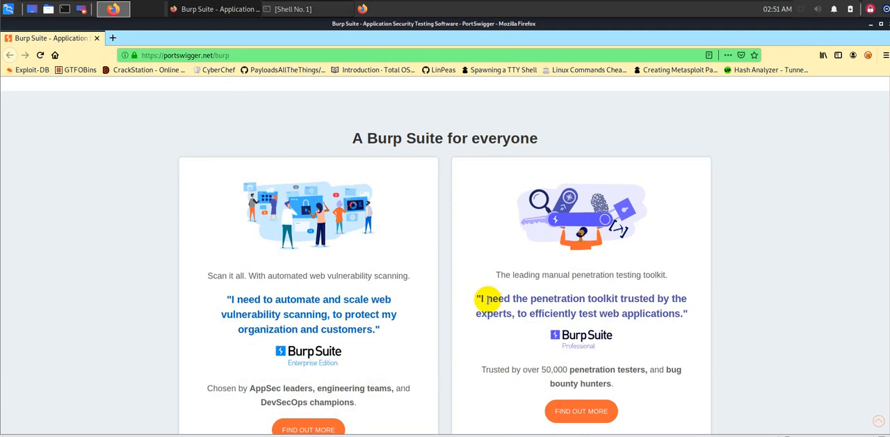
pyautogui.scroll(3)
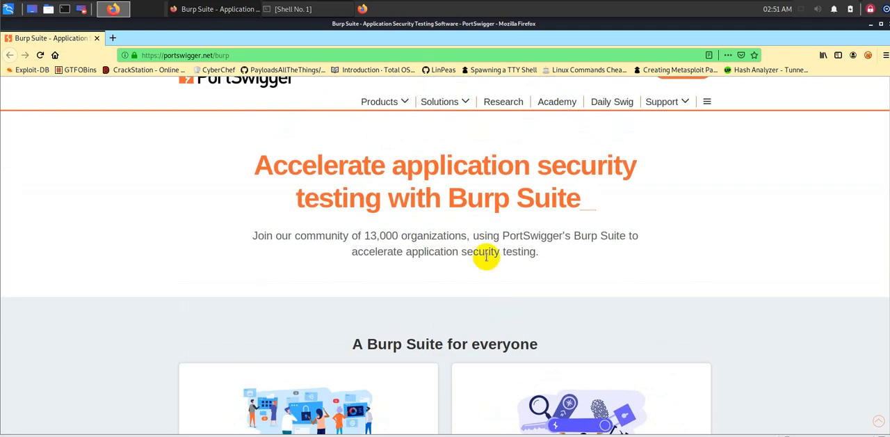
pyautogui.scroll(-3)
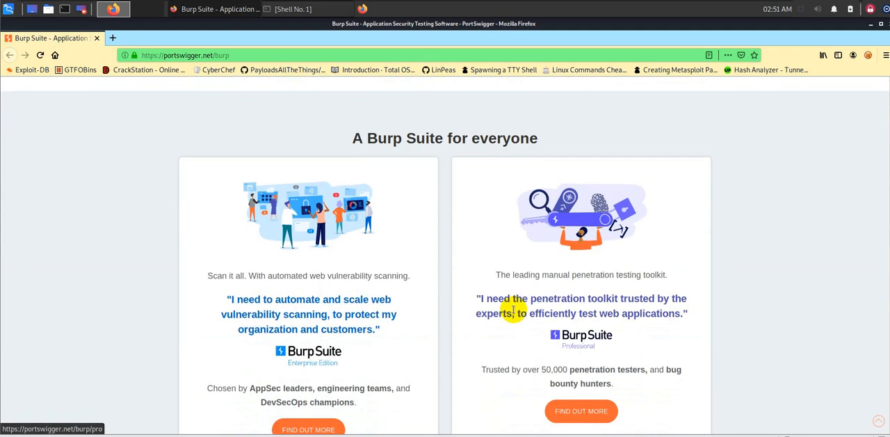
pyautogui.scroll(3)
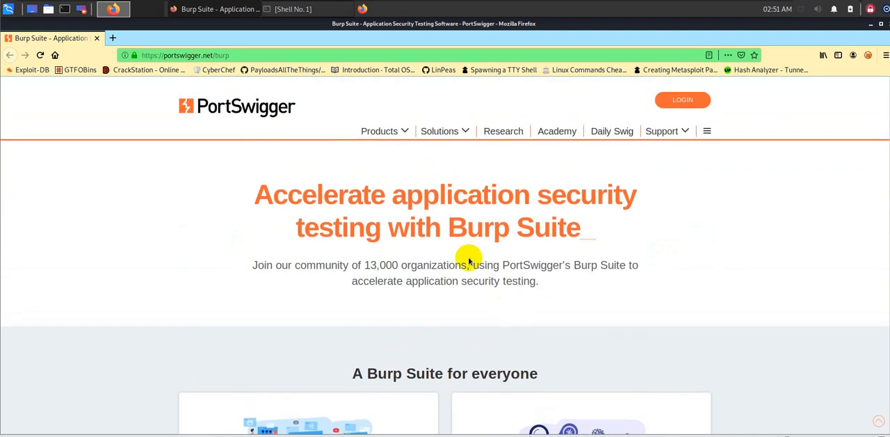
# Go to the Burp Suite Community Edition download page via the Products editions menu
pyautogui.click(379, 130)
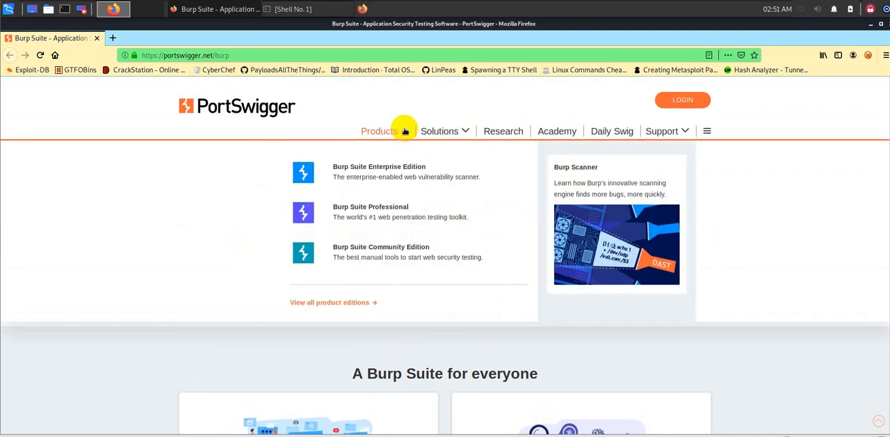
pyautogui.moveTo(409, 254)
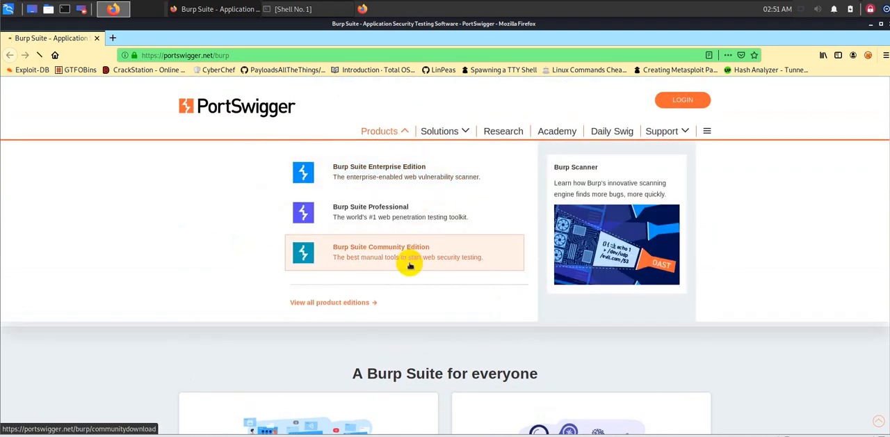
pyautogui.click(381, 246)
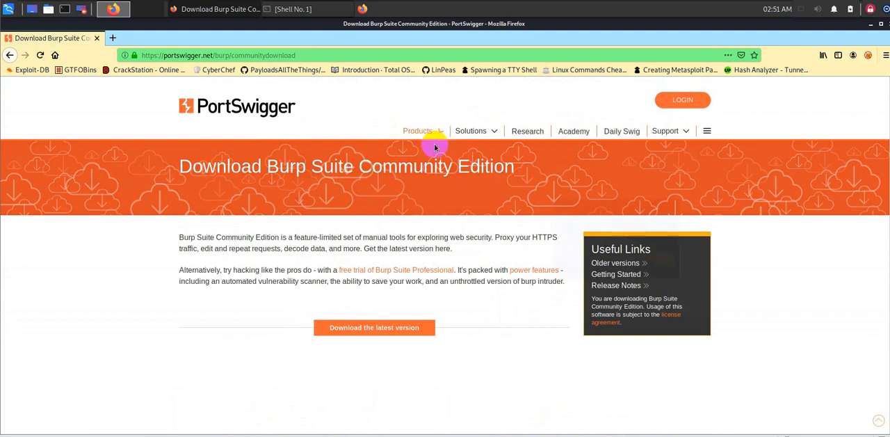
pyautogui.click(417, 130)
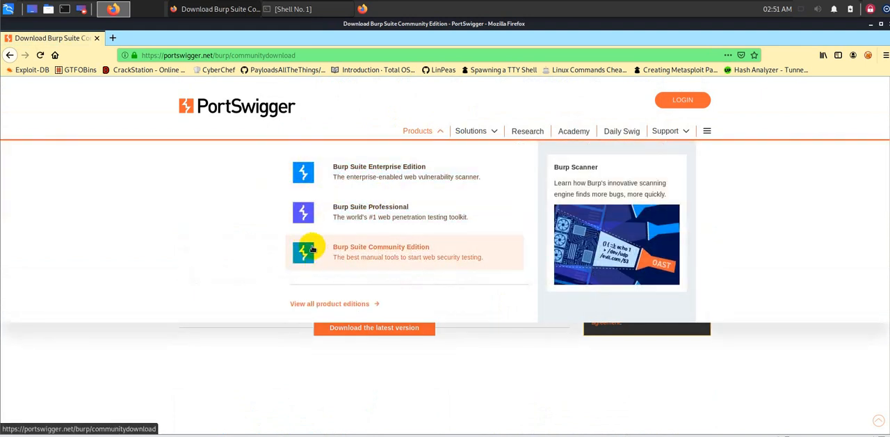
pyautogui.moveTo(328, 181)
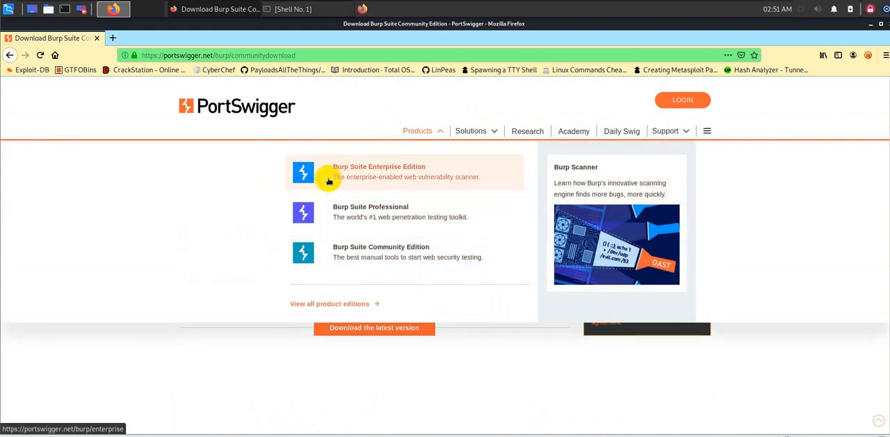
pyautogui.moveTo(353, 252)
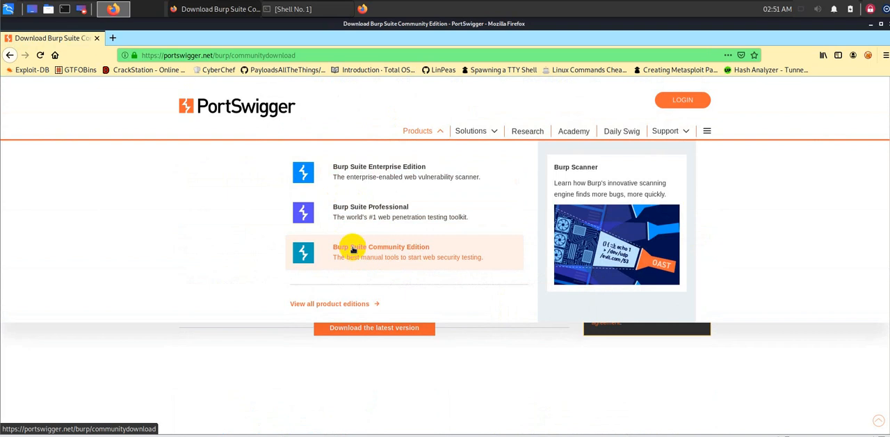
pyautogui.moveTo(306, 252)
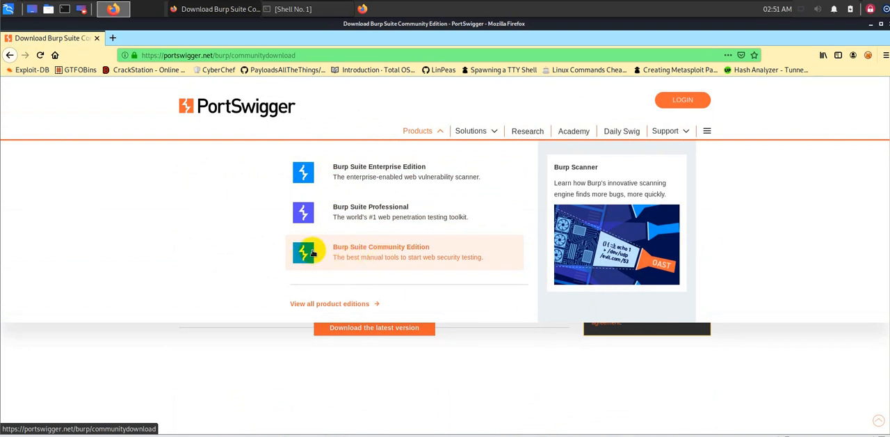
pyautogui.moveTo(495, 370)
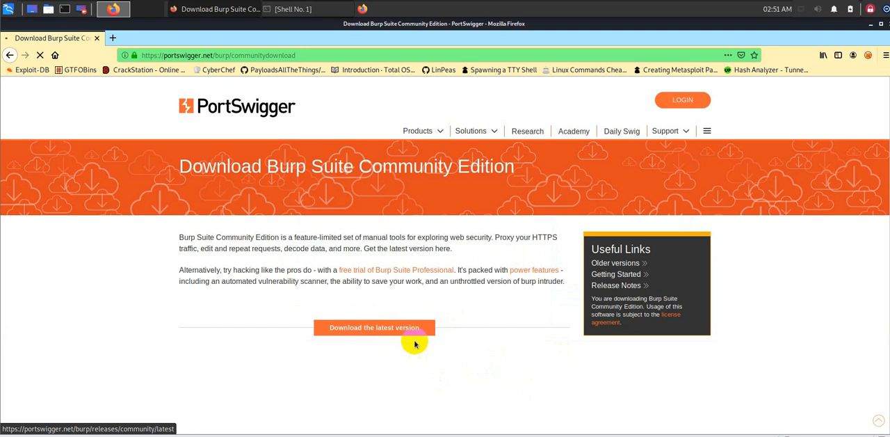
# Reach the Community 2021.3.1 release page set to Community Edition for Linux (64-bit)
pyautogui.click(374, 327)
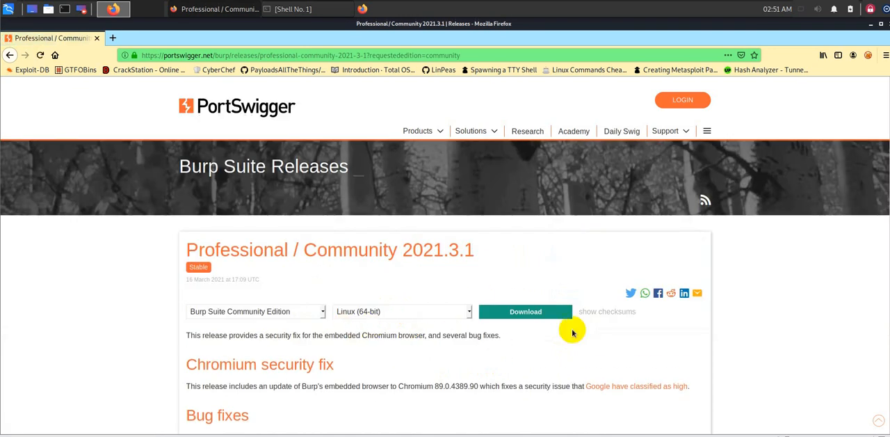
pyautogui.click(318, 311)
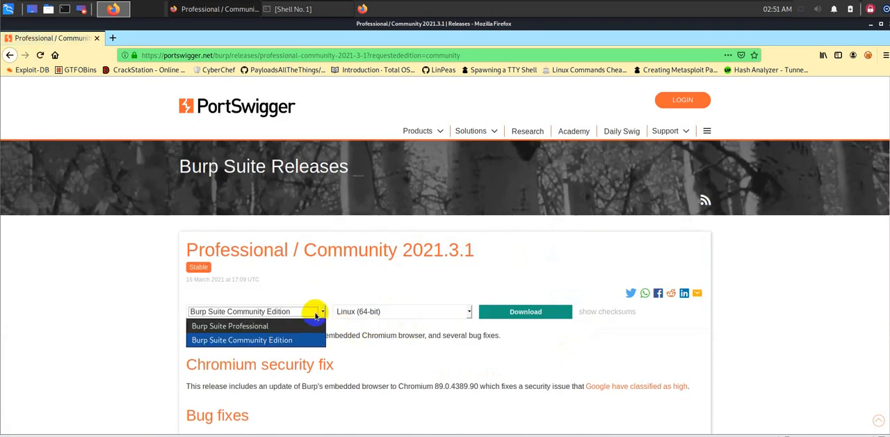
pyautogui.click(242, 339)
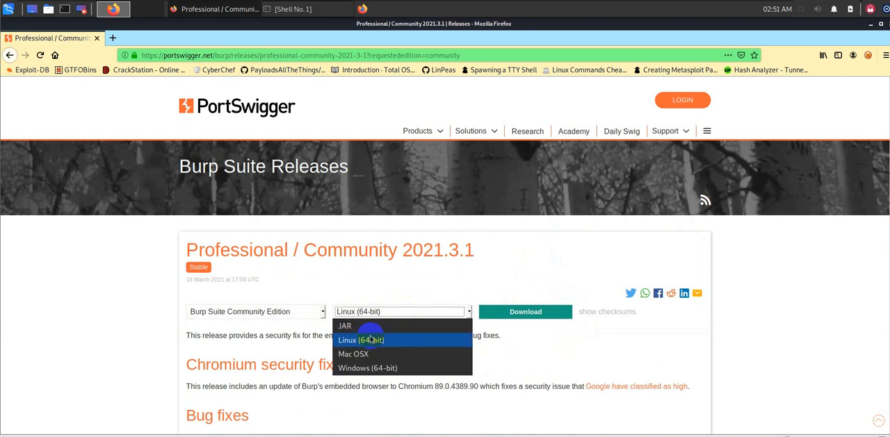
pyautogui.moveTo(452, 325)
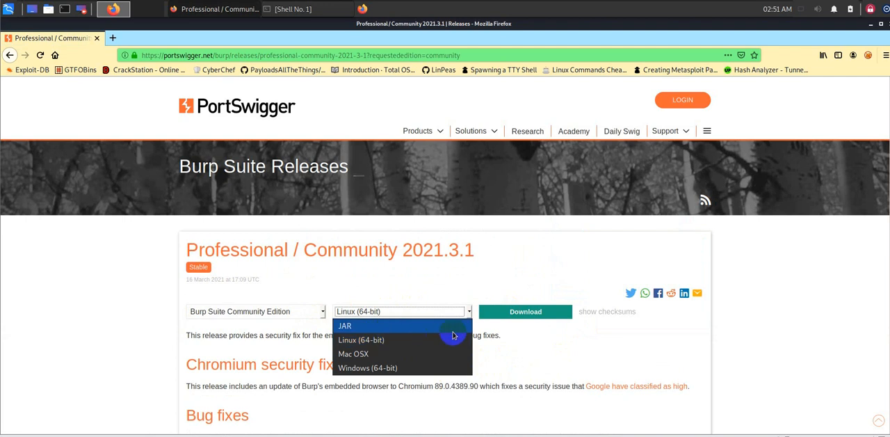
pyautogui.moveTo(534, 359)
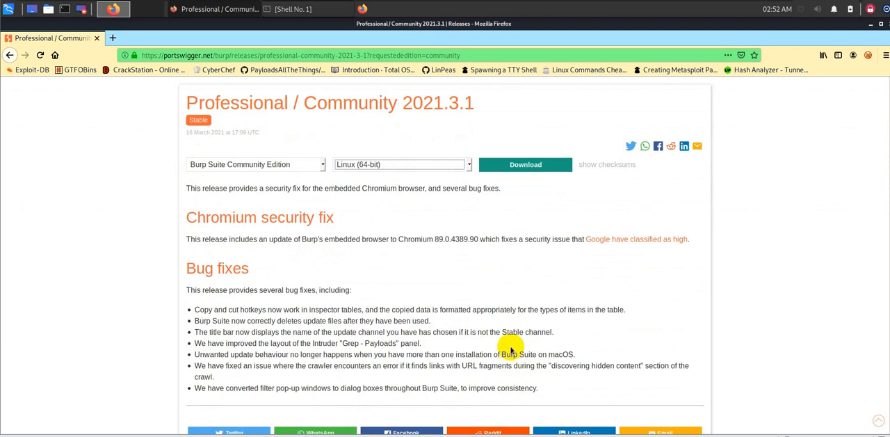
# Reveal the SHA256 and MD5 checksums for the Linux (64-bit) download
pyautogui.scroll(3)
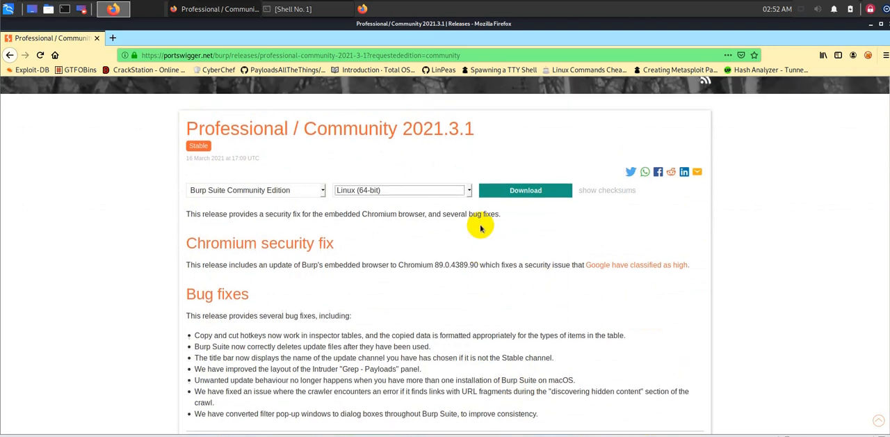
pyautogui.scroll(3)
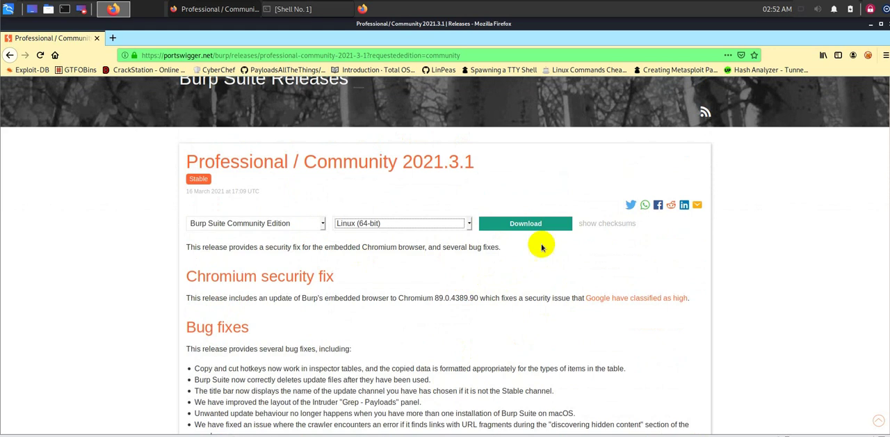
pyautogui.click(606, 222)
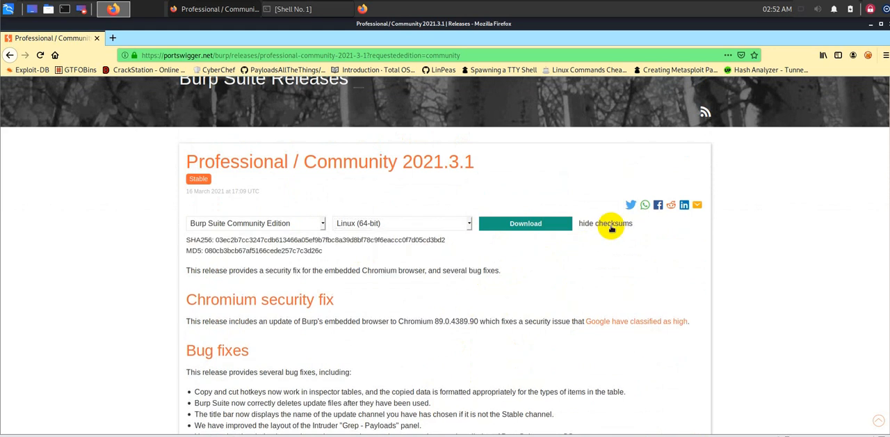
pyautogui.moveTo(483, 337)
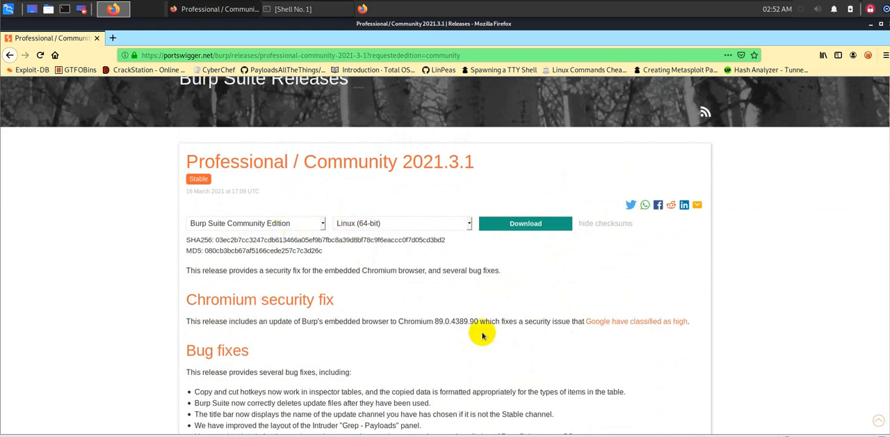
pyautogui.moveTo(491, 278)
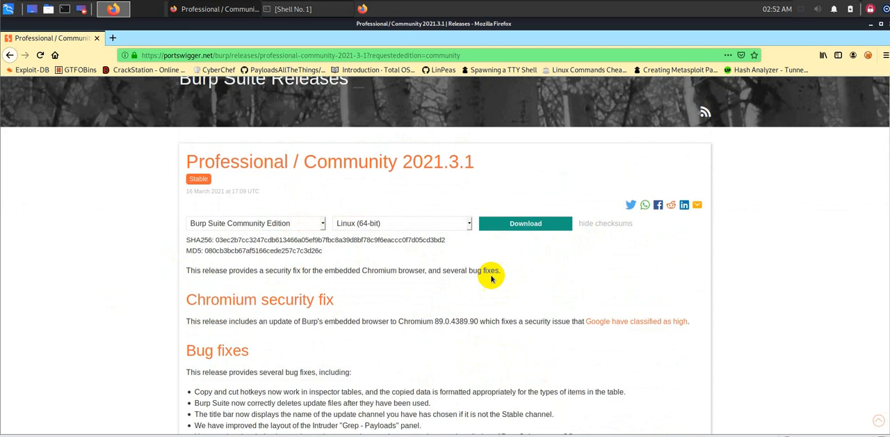
# Run the burpsuite command in the root terminal to launch Burp Suite
pyautogui.click(292, 9)
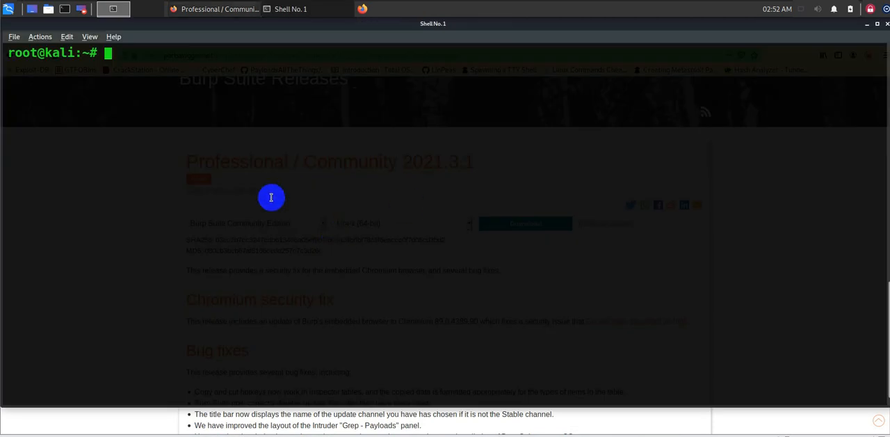
pyautogui.write('burpsuite')
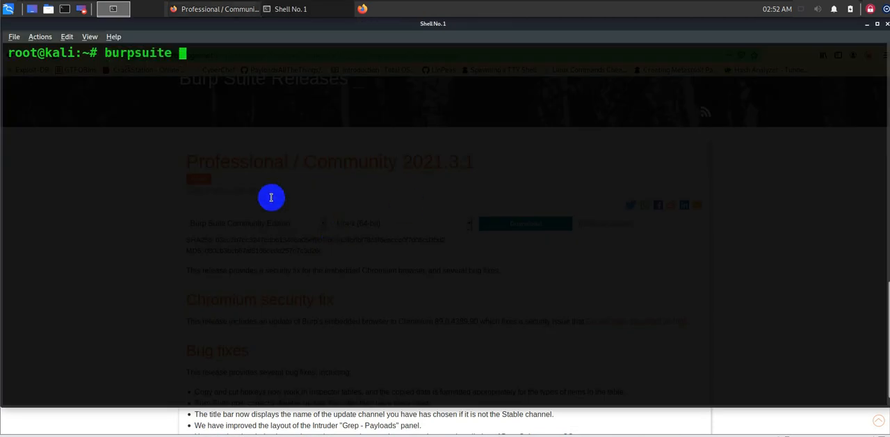
pyautogui.moveTo(501, 319)
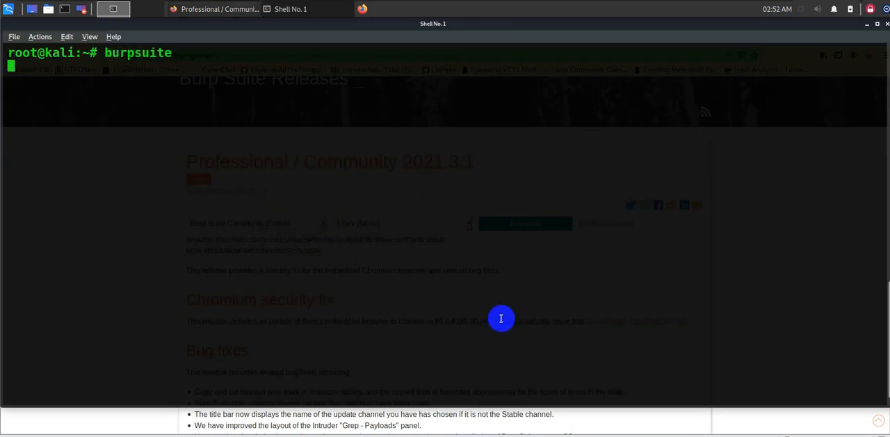
pyautogui.press('Return')
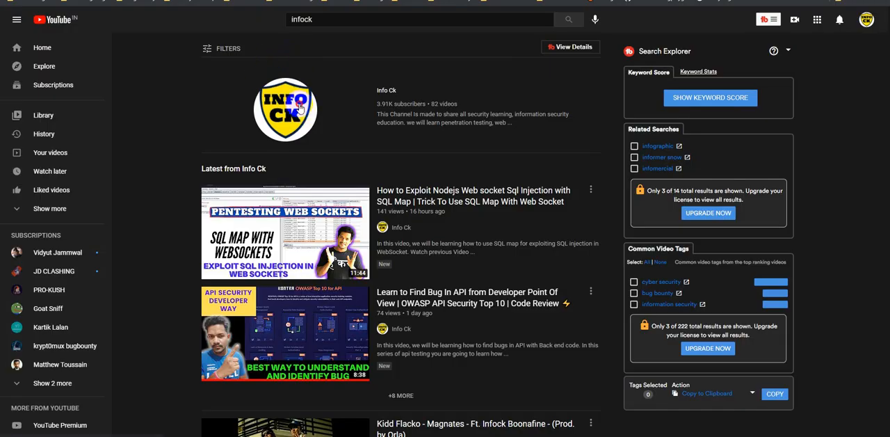
# Expand Info Ck's community post on updating Burp Suite in Kali Linux to its full six steps
pyautogui.click(285, 108)
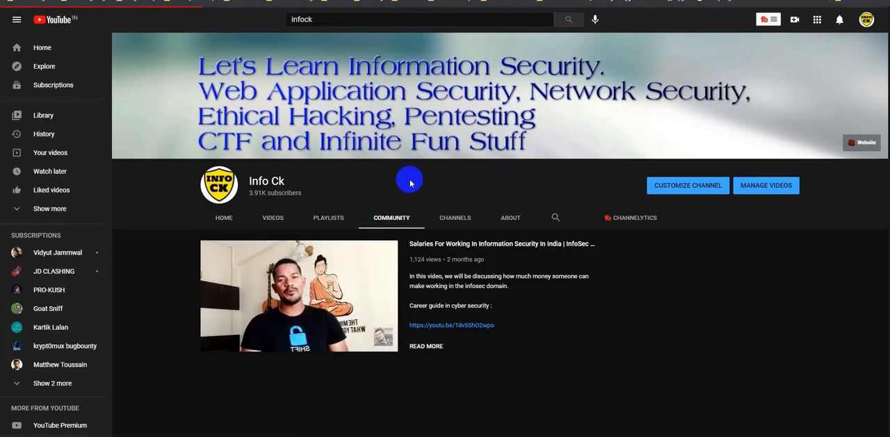
pyautogui.scroll(-3)
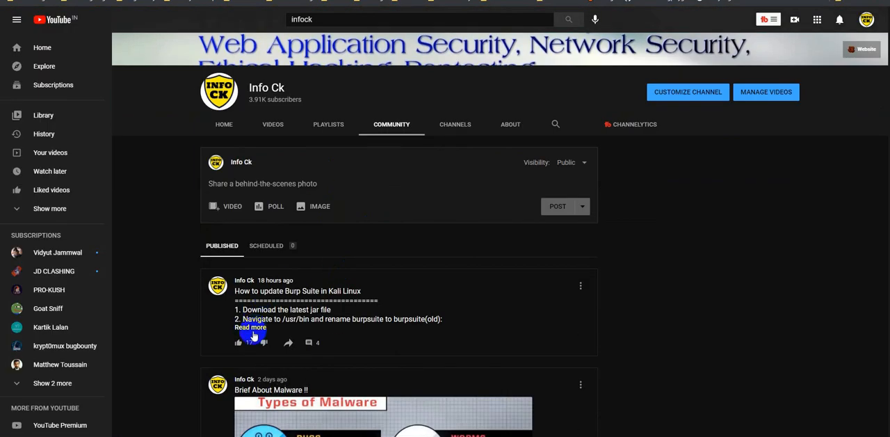
pyautogui.click(250, 327)
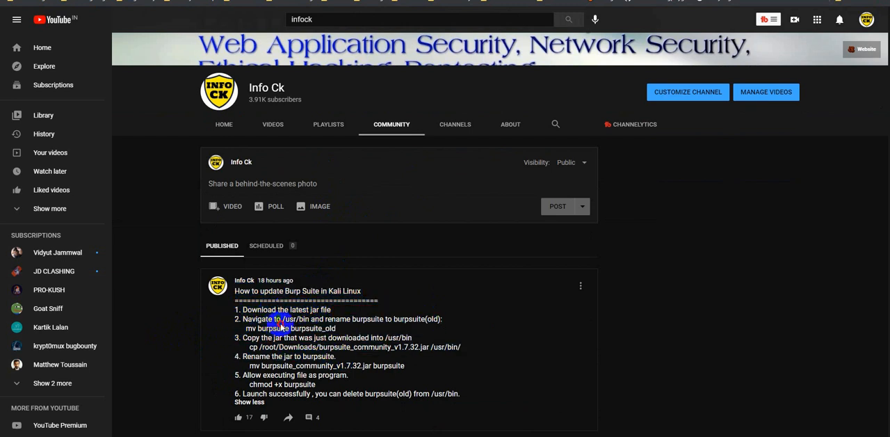
pyautogui.doubleClick(369, 318)
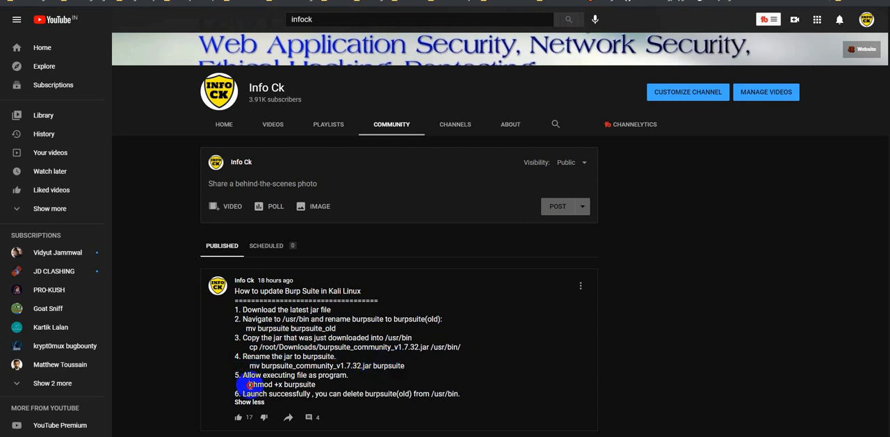
pyautogui.moveTo(370, 285)
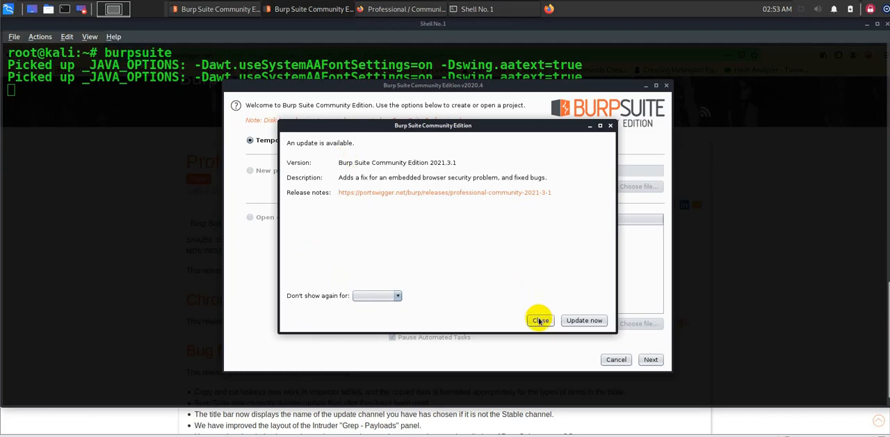
# Close the 2021.3.1 update-available notice to reach the project startup choices
pyautogui.click(539, 320)
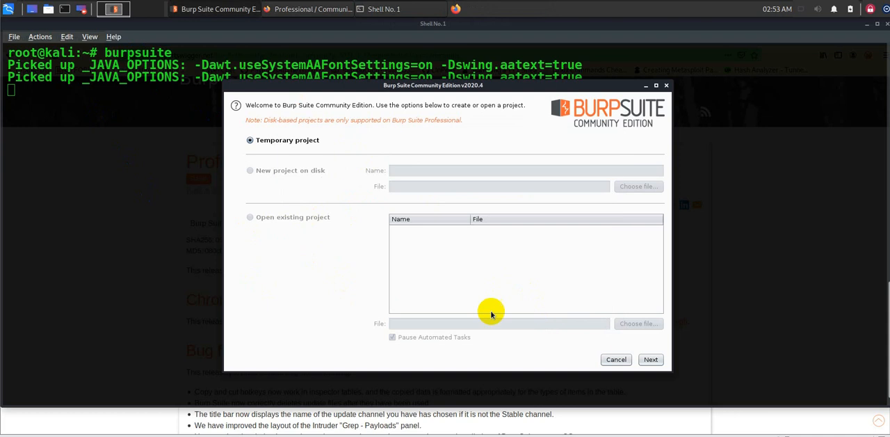
pyautogui.moveTo(306, 146)
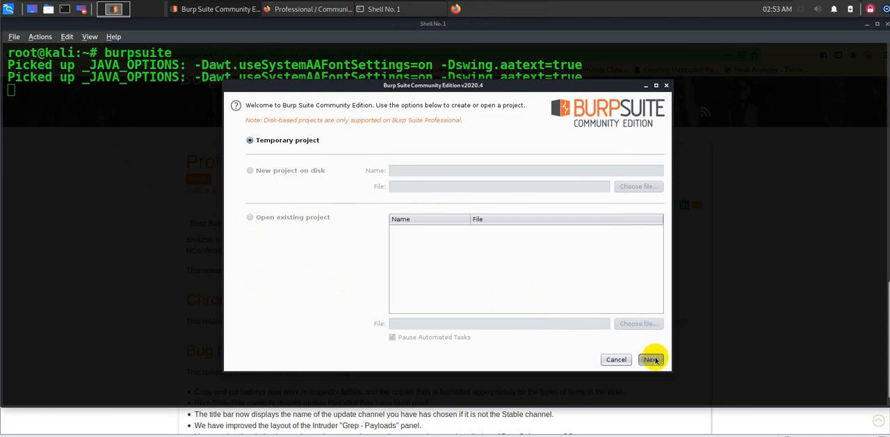
pyautogui.moveTo(326, 186)
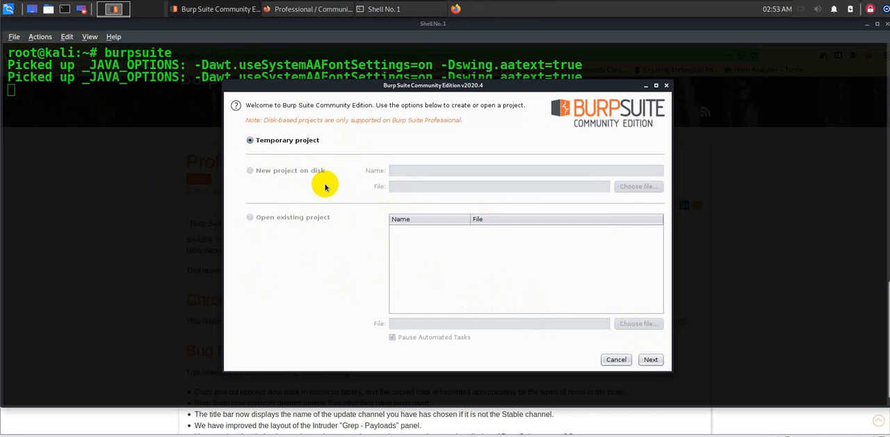
pyautogui.moveTo(456, 158)
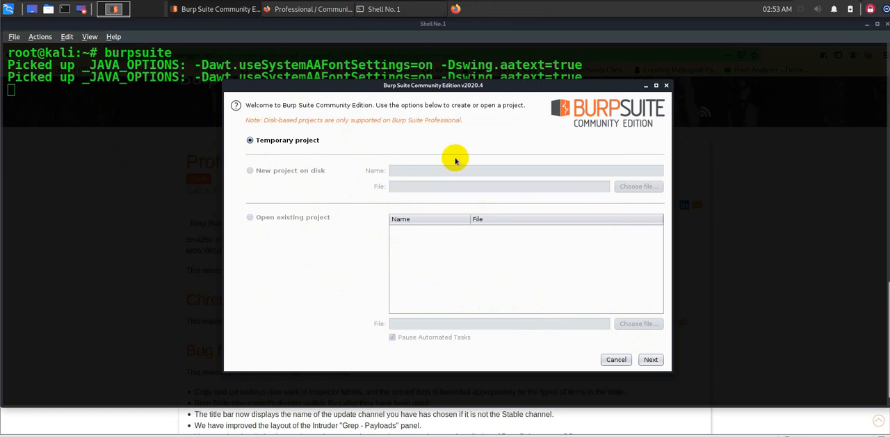
pyautogui.moveTo(438, 188)
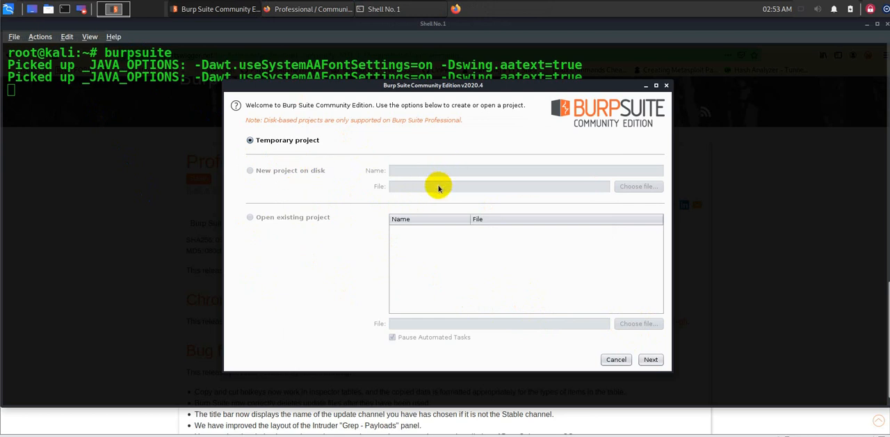
pyautogui.moveTo(461, 171)
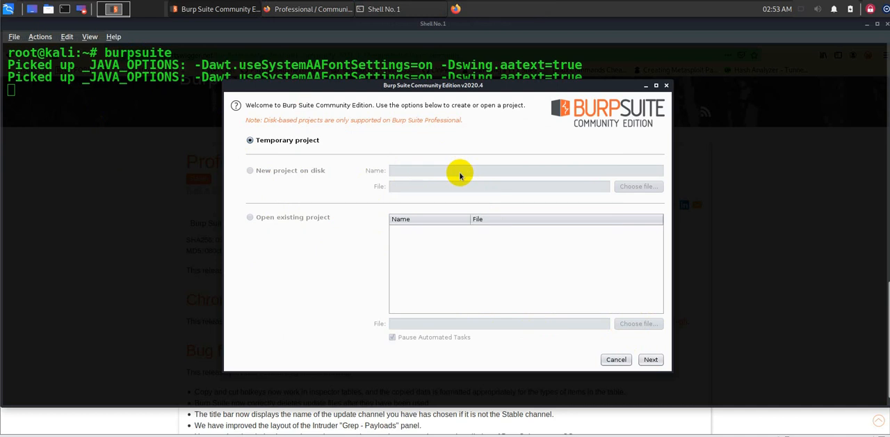
pyautogui.moveTo(460, 193)
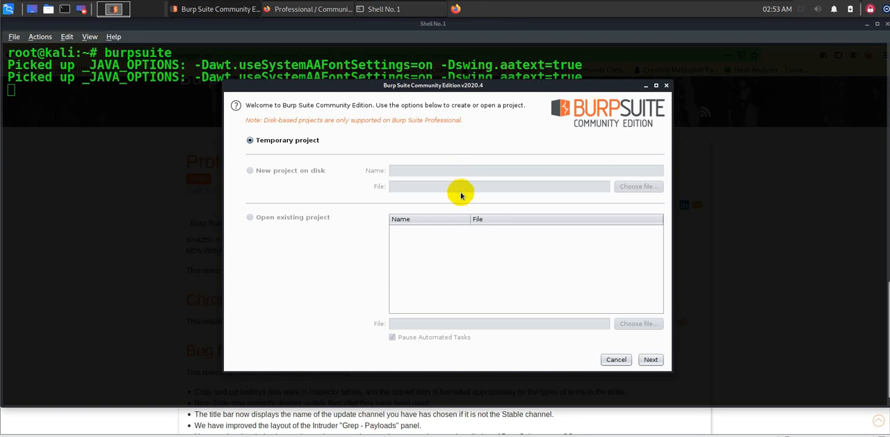
pyautogui.moveTo(461, 200)
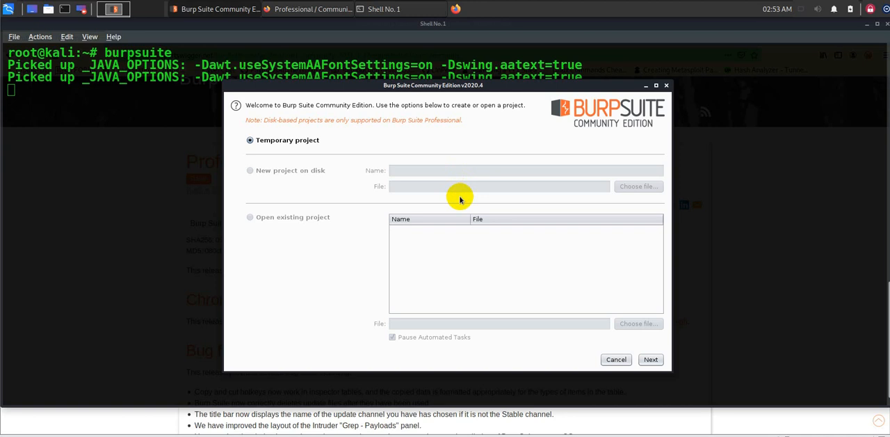
pyautogui.moveTo(362, 221)
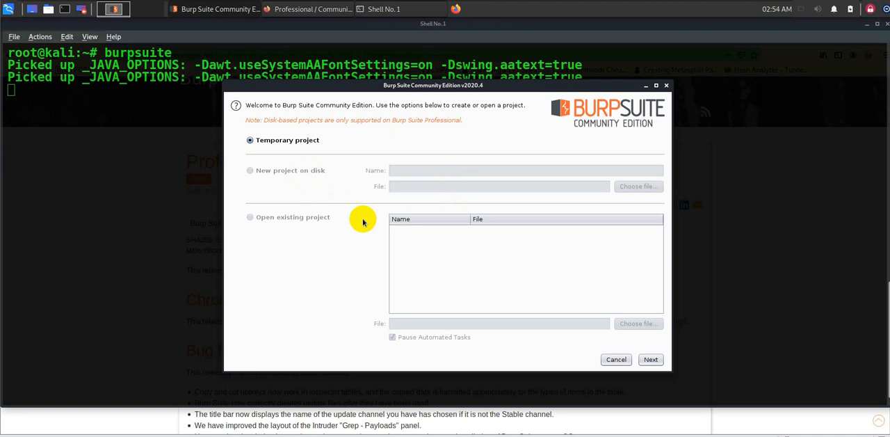
pyautogui.moveTo(517, 291)
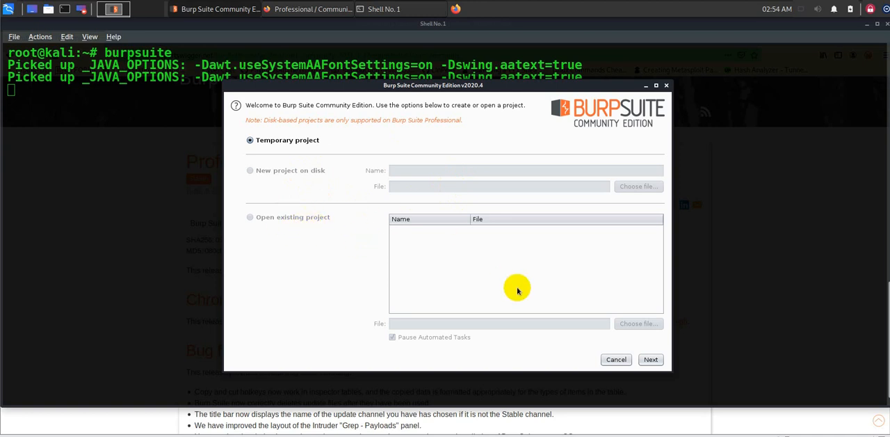
pyautogui.moveTo(487, 264)
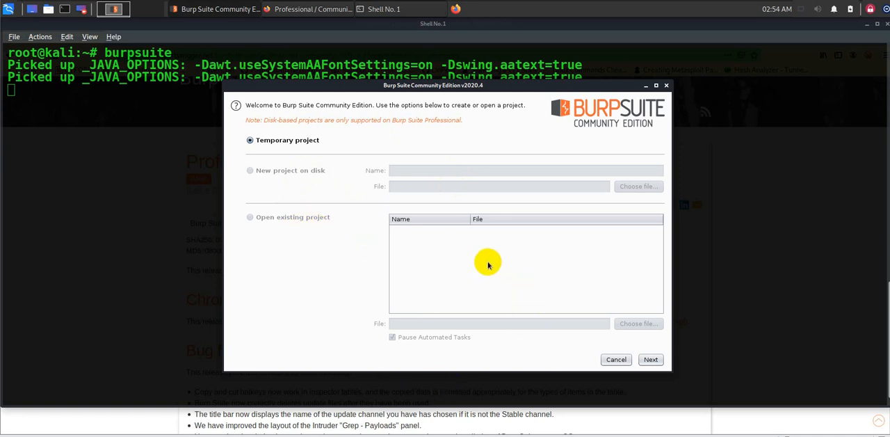
pyautogui.moveTo(563, 227)
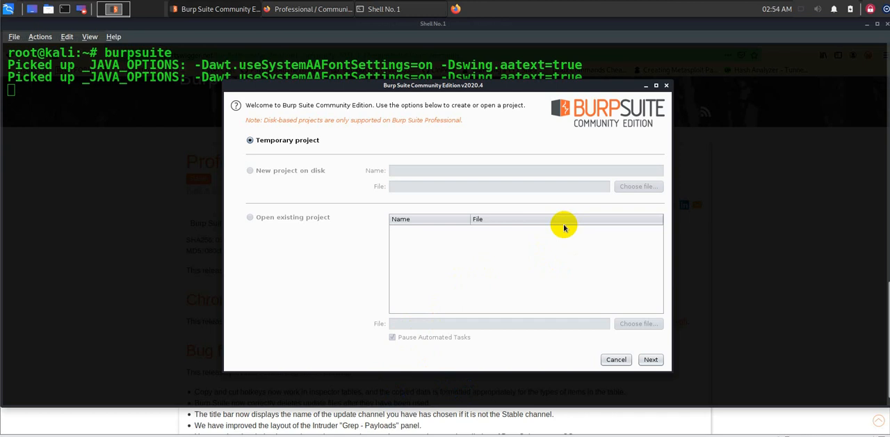
pyautogui.moveTo(578, 211)
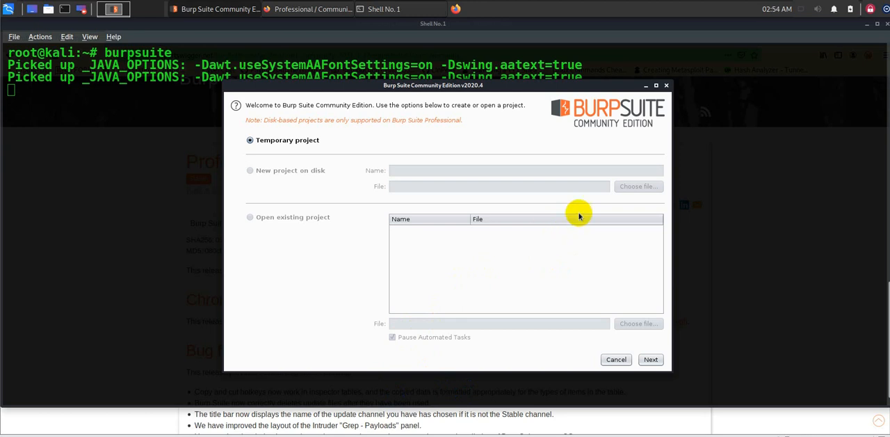
# Start Burp with a temporary project and the 'Use Burp defaults' configuration
pyautogui.click(651, 358)
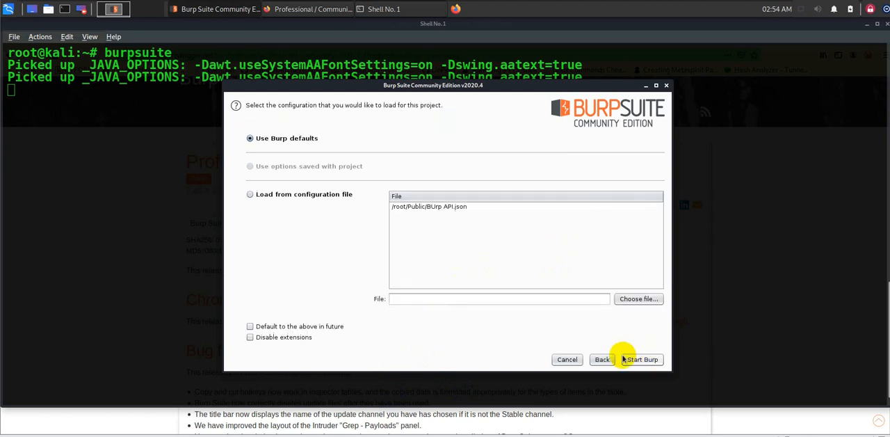
pyautogui.click(600, 359)
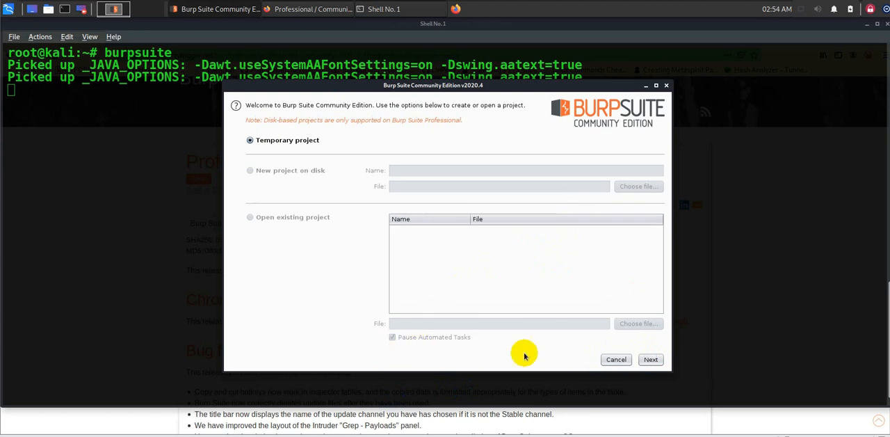
pyautogui.moveTo(651, 359)
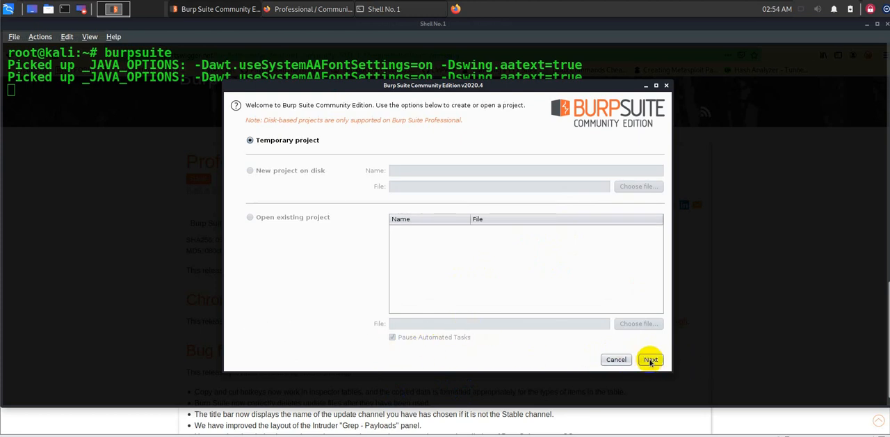
pyautogui.click(651, 359)
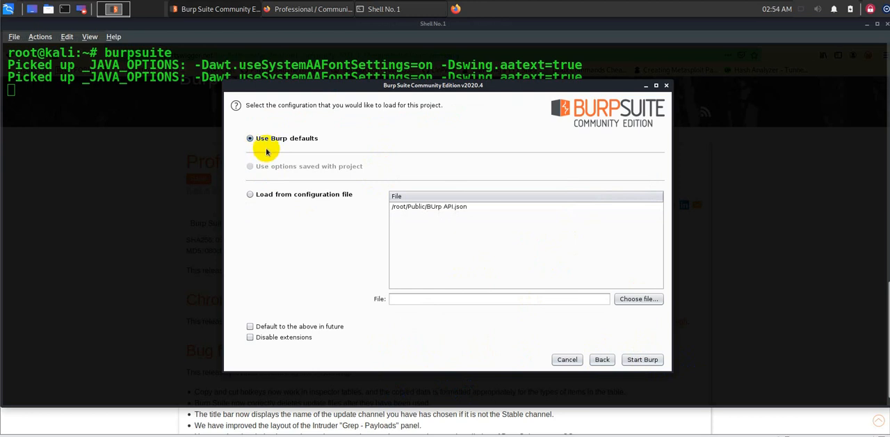
pyautogui.moveTo(309, 166)
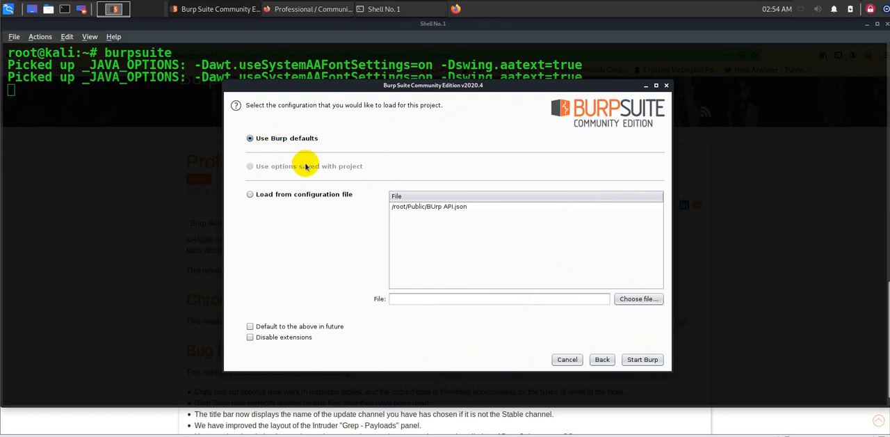
pyautogui.moveTo(441, 287)
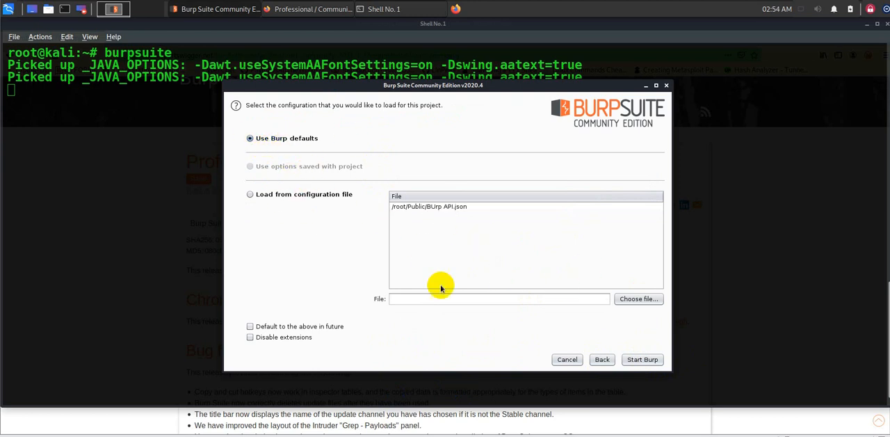
pyautogui.moveTo(202, 160)
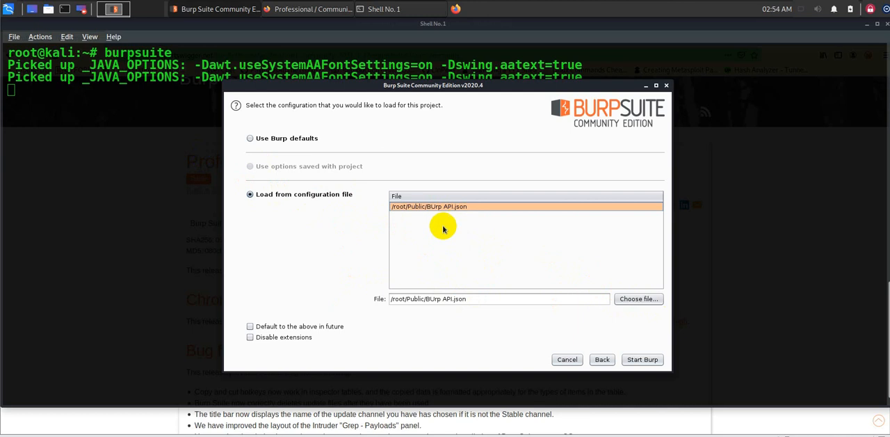
pyautogui.click(250, 138)
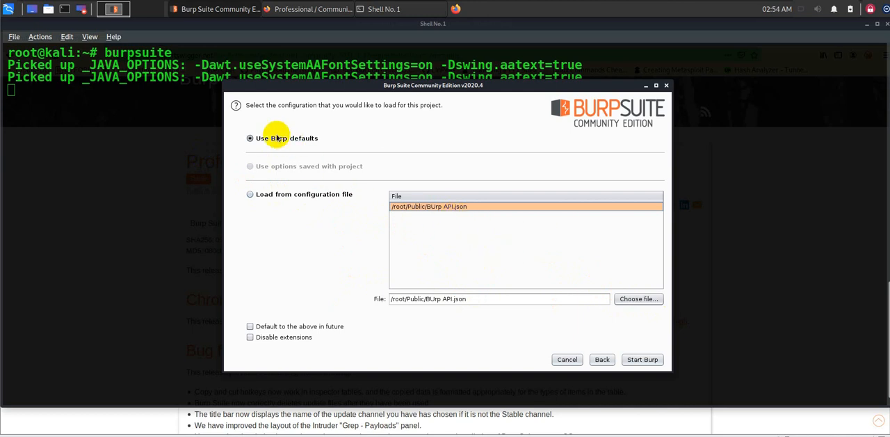
pyautogui.moveTo(609, 301)
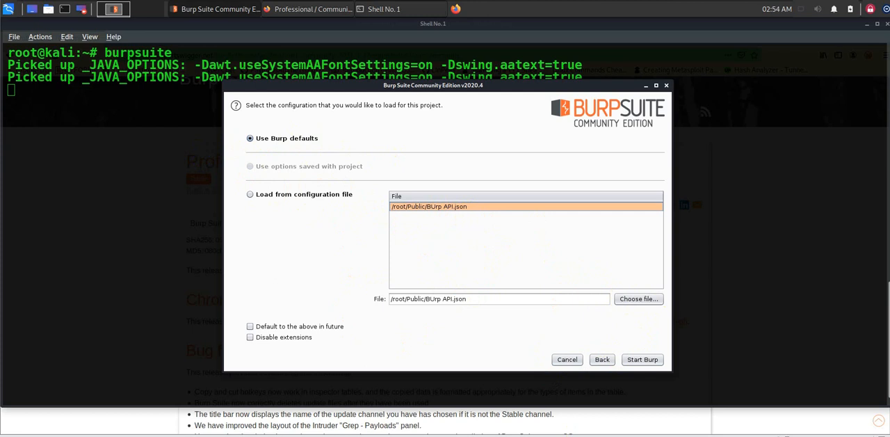
pyautogui.moveTo(262, 346)
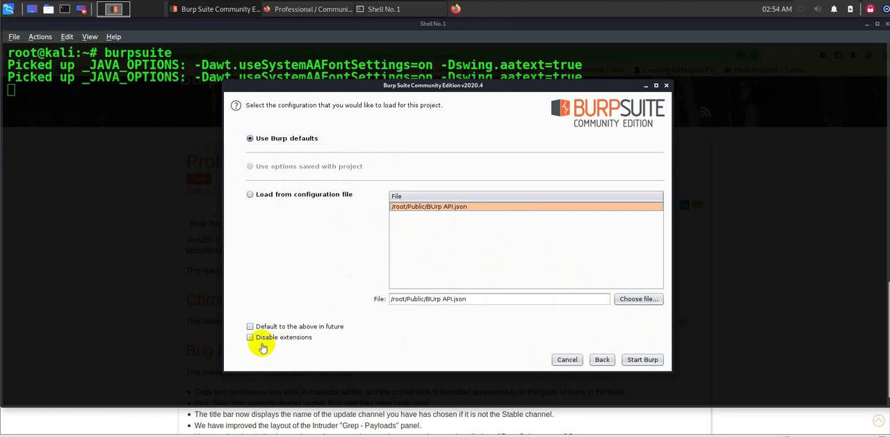
pyautogui.moveTo(509, 337)
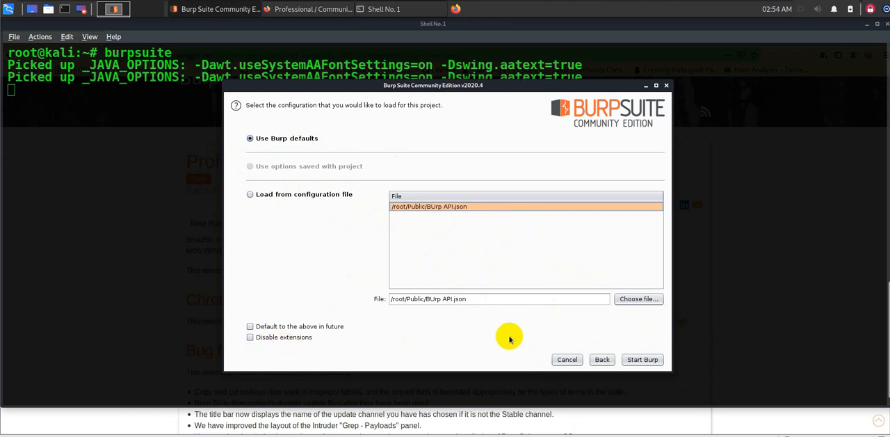
pyautogui.click(641, 359)
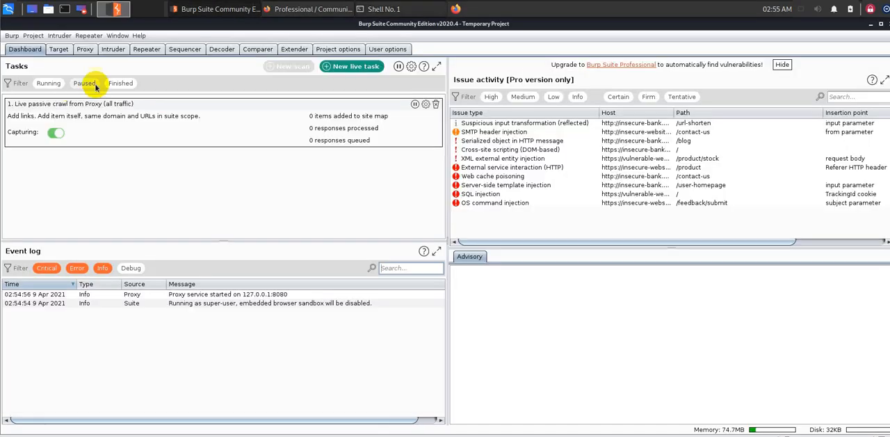
pyautogui.moveTo(136, 142)
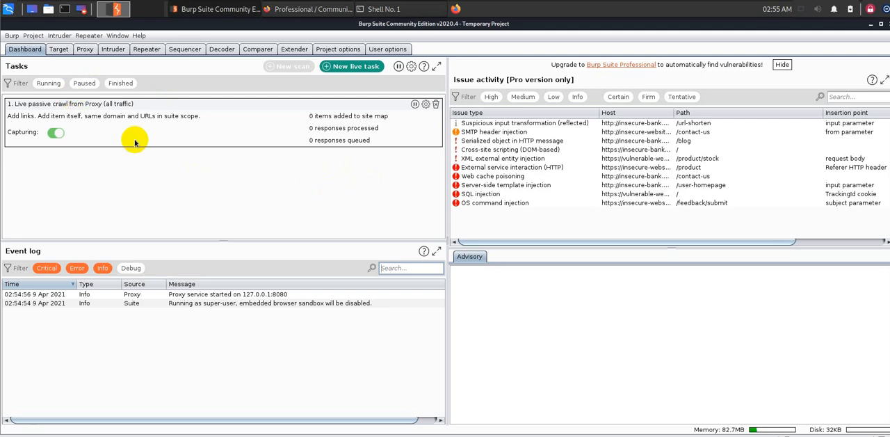
pyautogui.moveTo(355, 205)
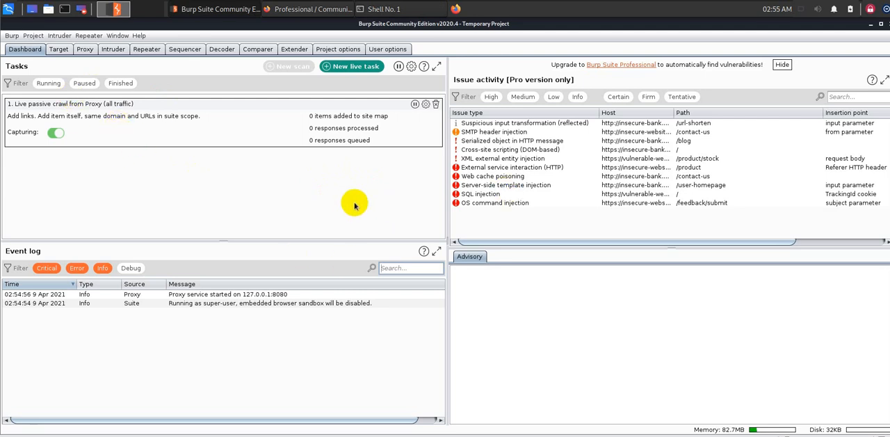
pyautogui.moveTo(331, 206)
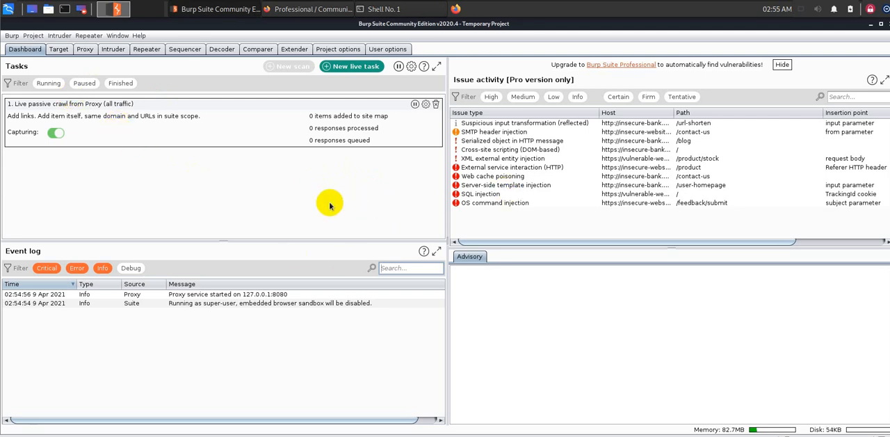
pyautogui.moveTo(280, 195)
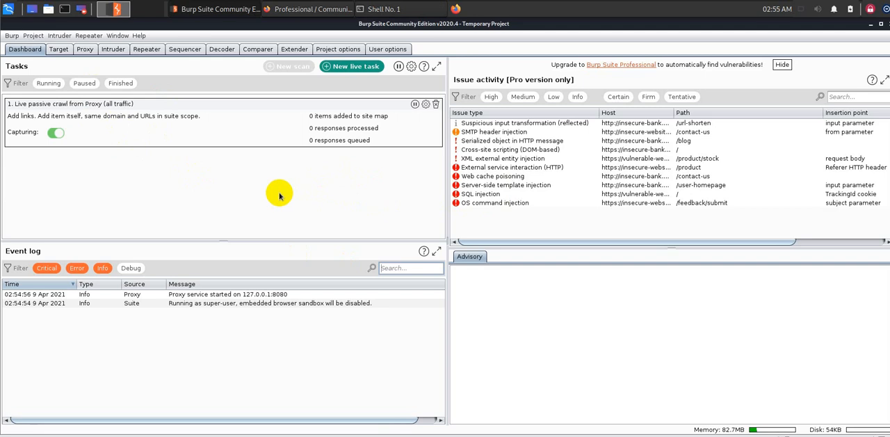
# Focus the Event log search box on the loaded Dashboard
pyautogui.click(410, 267)
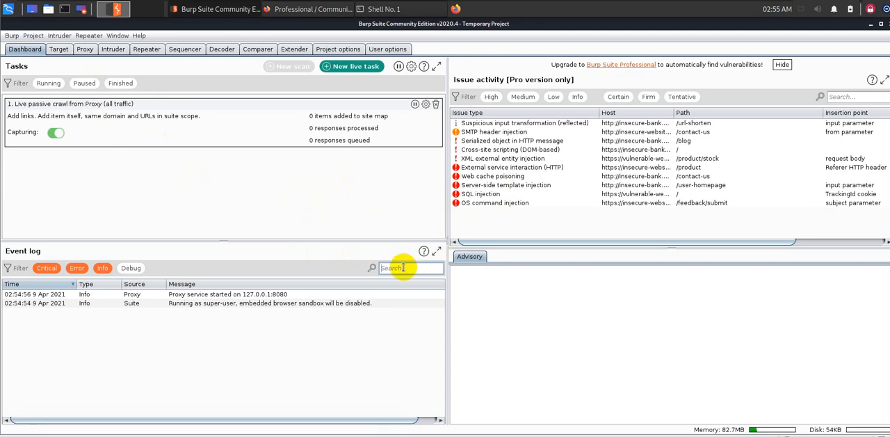
pyautogui.moveTo(420, 44)
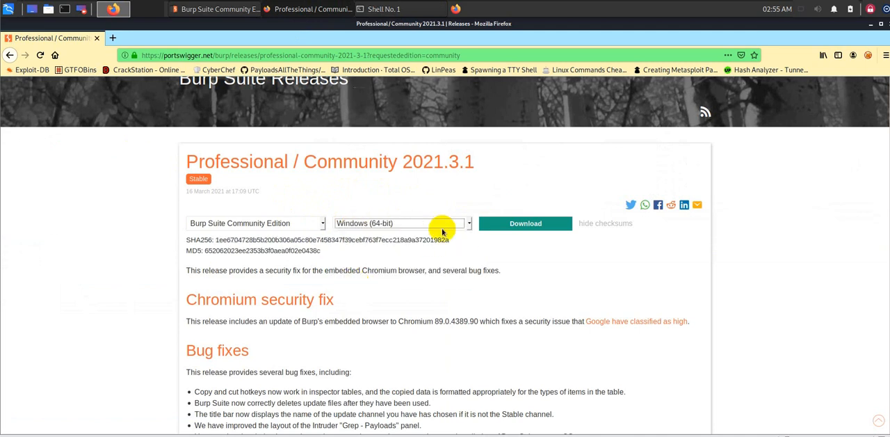
pyautogui.moveTo(381, 285)
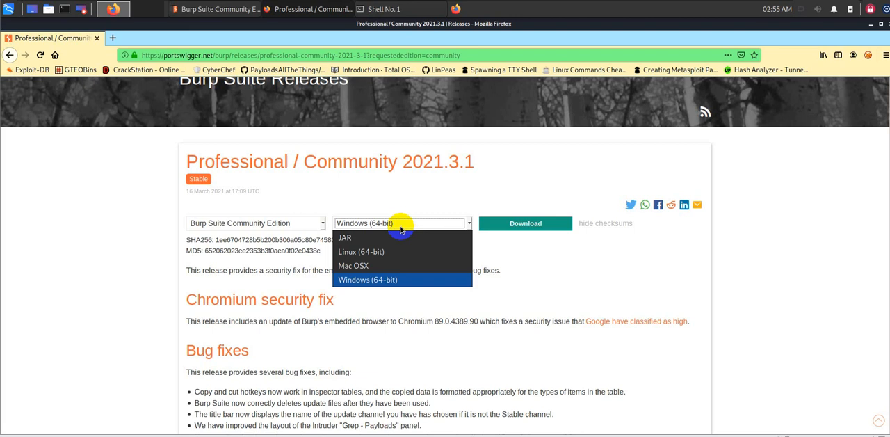
# Select the JAR package for Community 2021.3.1, then return to the Burp Suite window
pyautogui.click(345, 238)
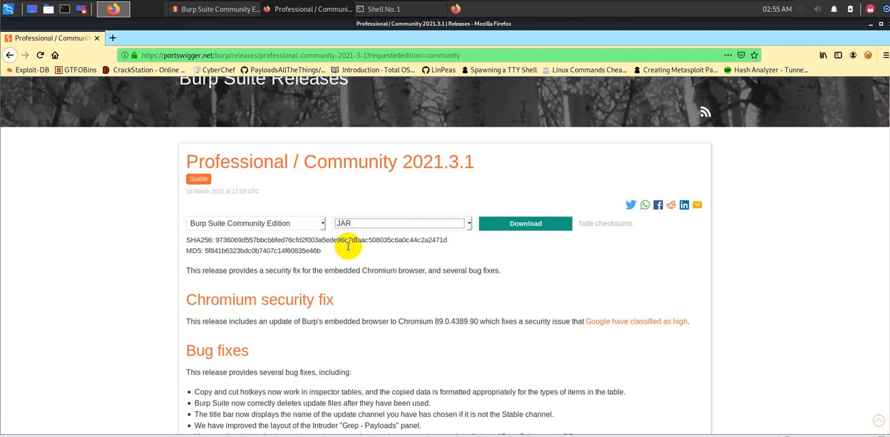
pyautogui.moveTo(507, 250)
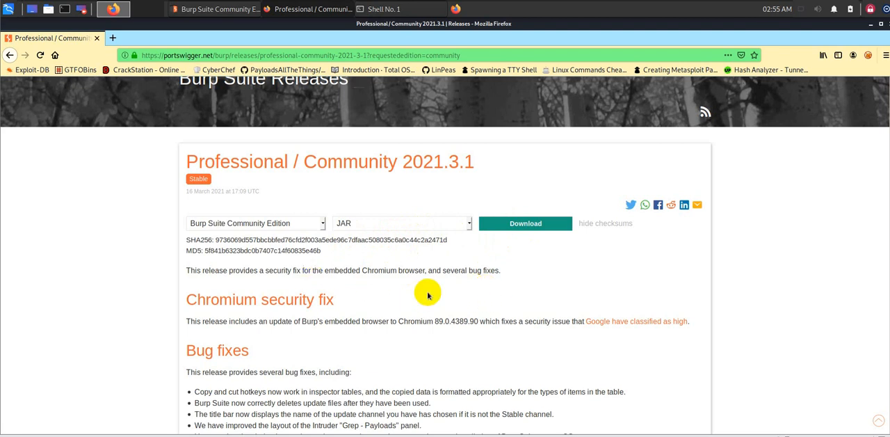
pyautogui.click(112, 8)
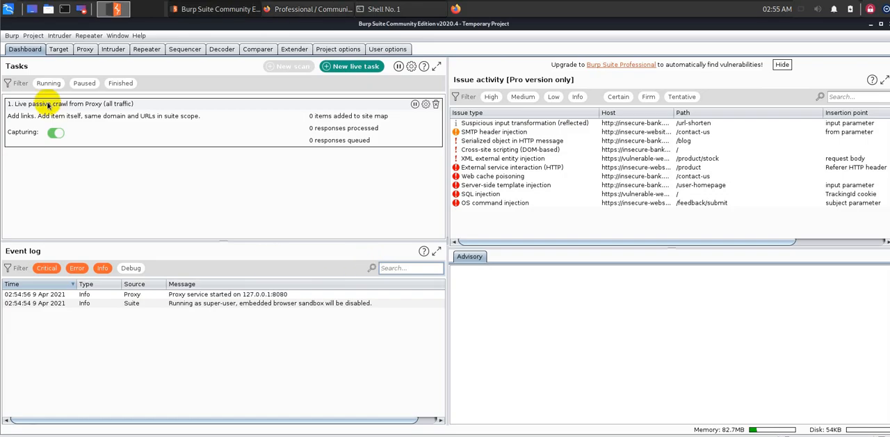
pyautogui.moveTo(369, 150)
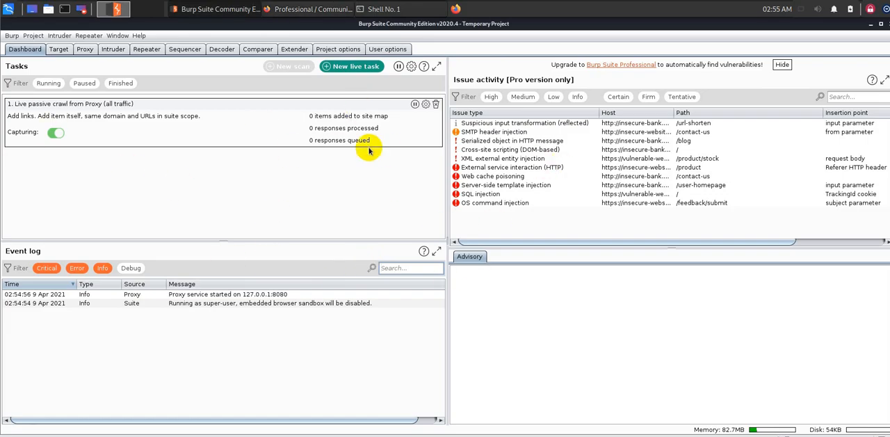
pyautogui.moveTo(367, 331)
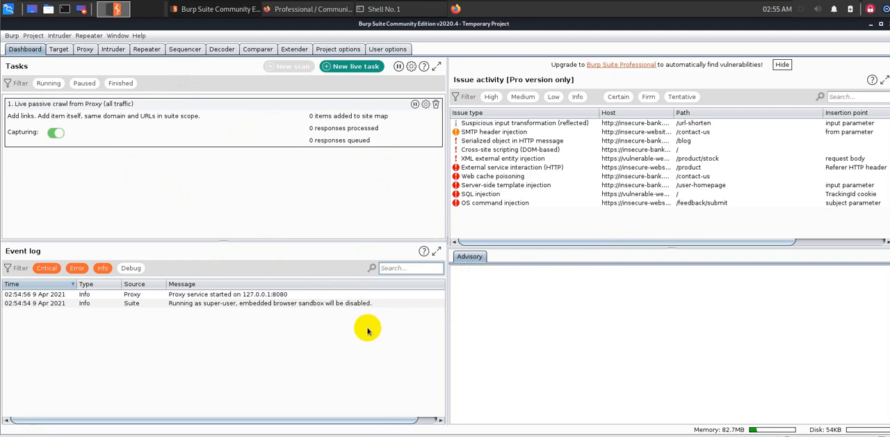
# Show the Burp menu's User options choices for restoring, loading or saving
pyautogui.click(11, 37)
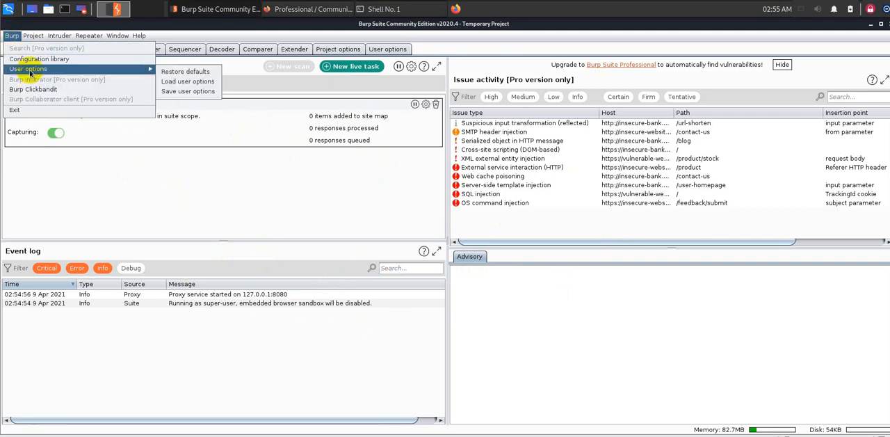
# Browse the Project and Intruder menus, ending on the Repeater request options
pyautogui.click(33, 36)
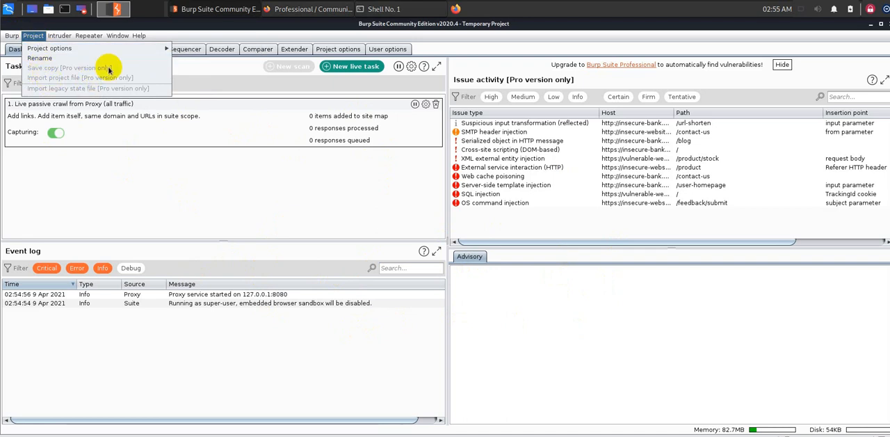
pyautogui.moveTo(67, 78)
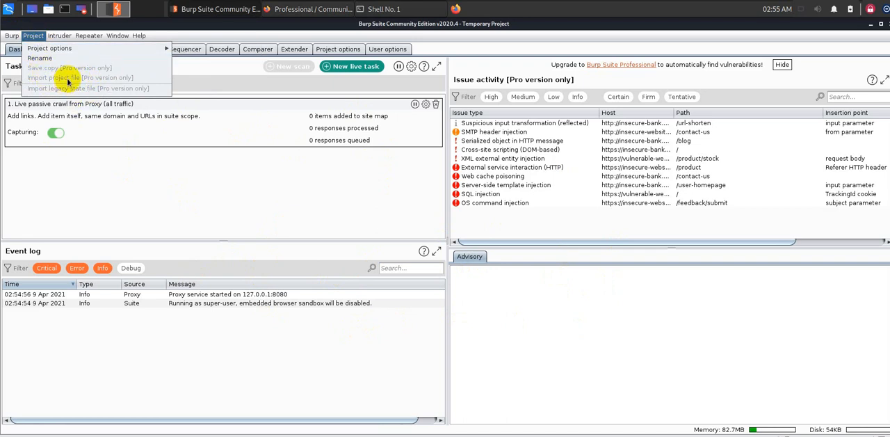
pyautogui.click(59, 37)
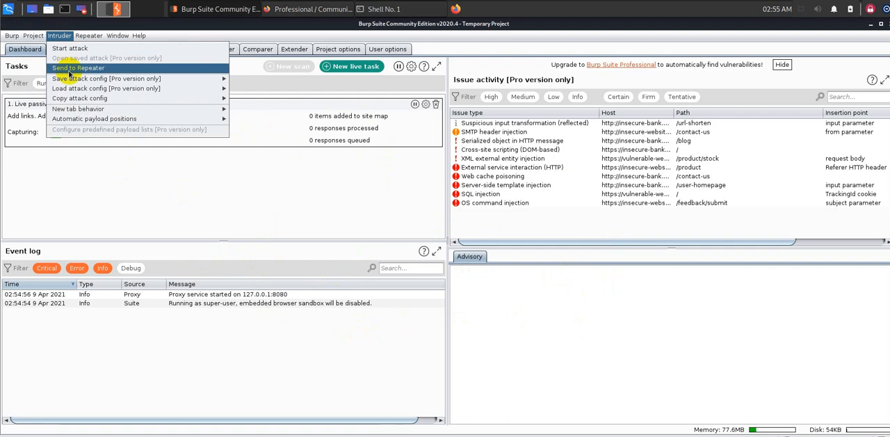
pyautogui.moveTo(106, 78)
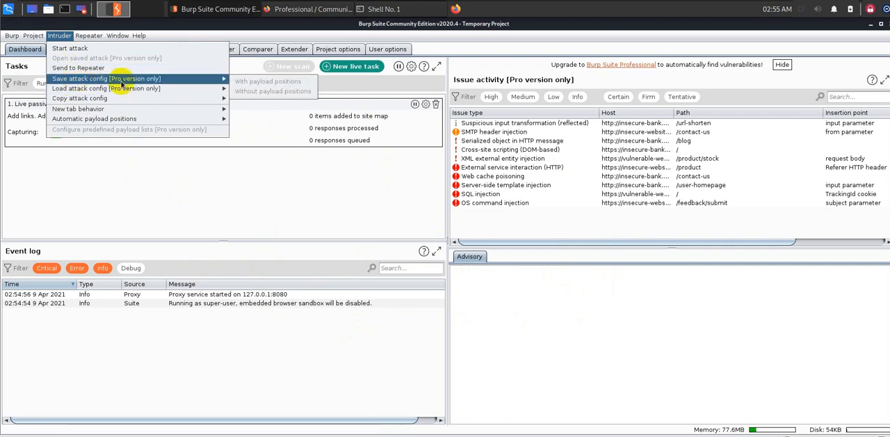
pyautogui.moveTo(105, 89)
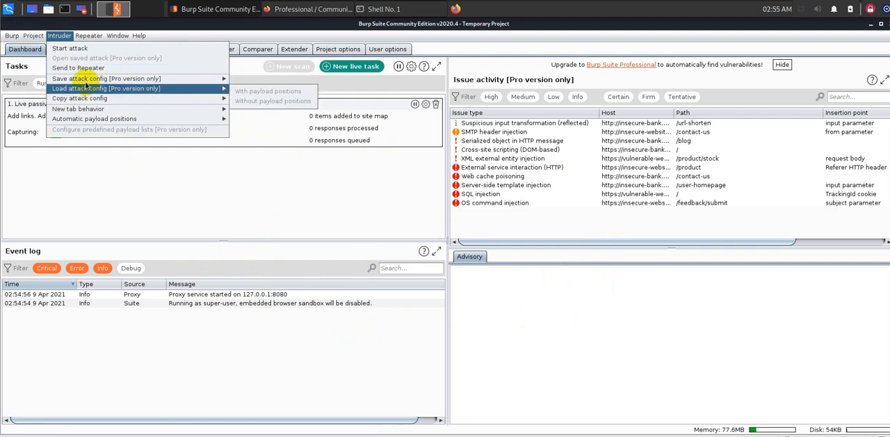
pyautogui.moveTo(78, 66)
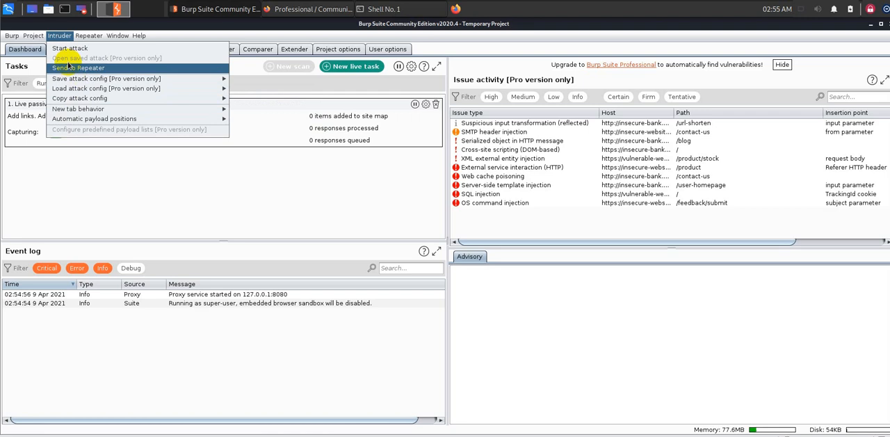
pyautogui.moveTo(70, 48)
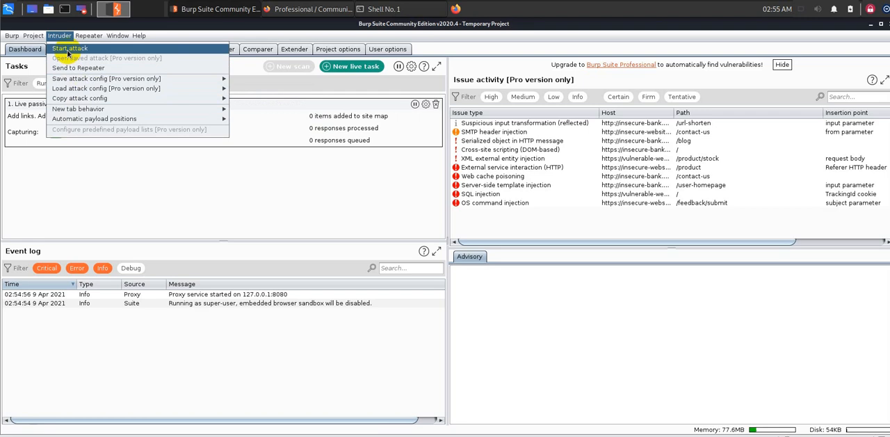
pyautogui.click(89, 36)
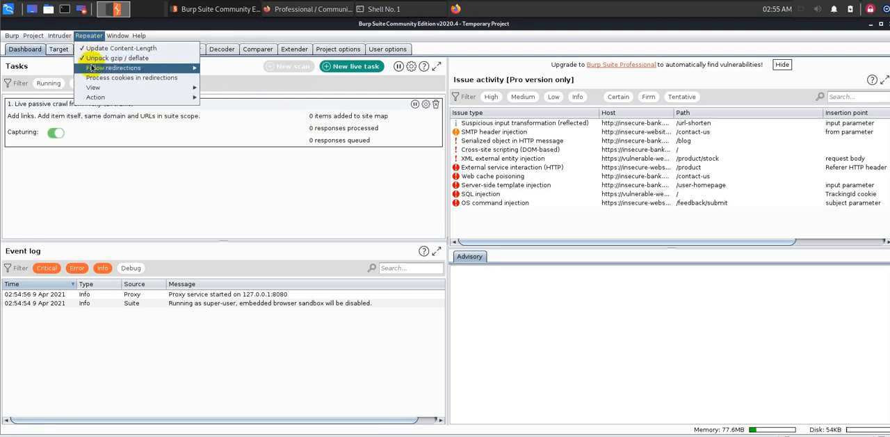
pyautogui.moveTo(117, 58)
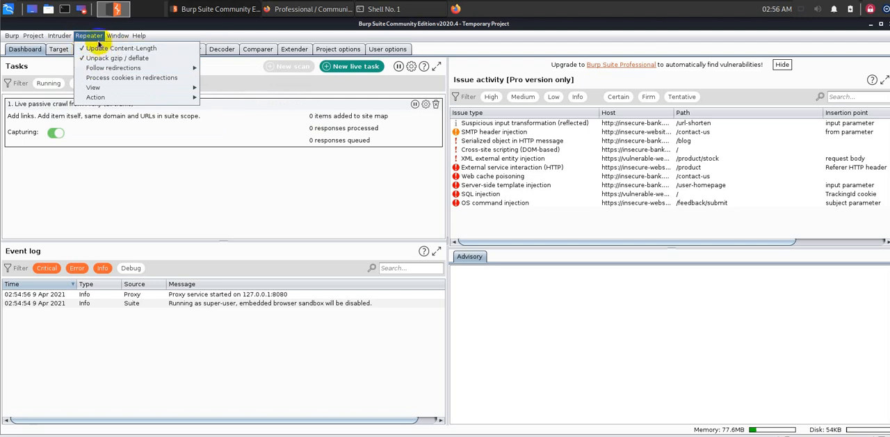
# Review the Window menu's Detach tool entries and dismiss it back to the dashboard
pyautogui.click(117, 36)
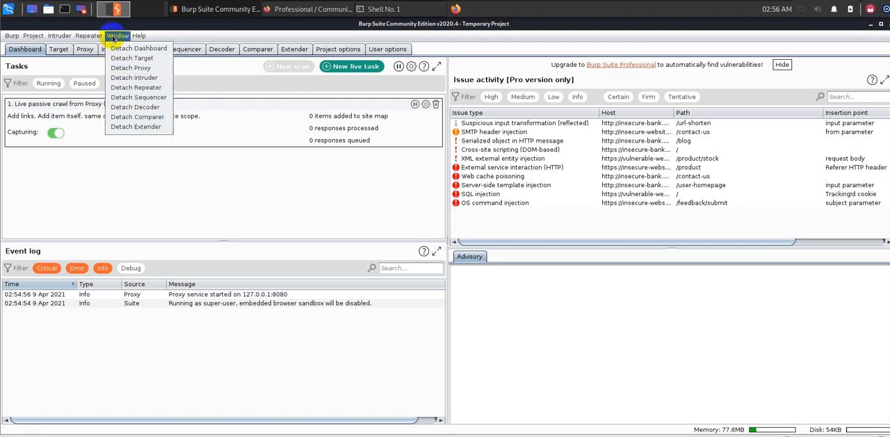
pyautogui.moveTo(131, 58)
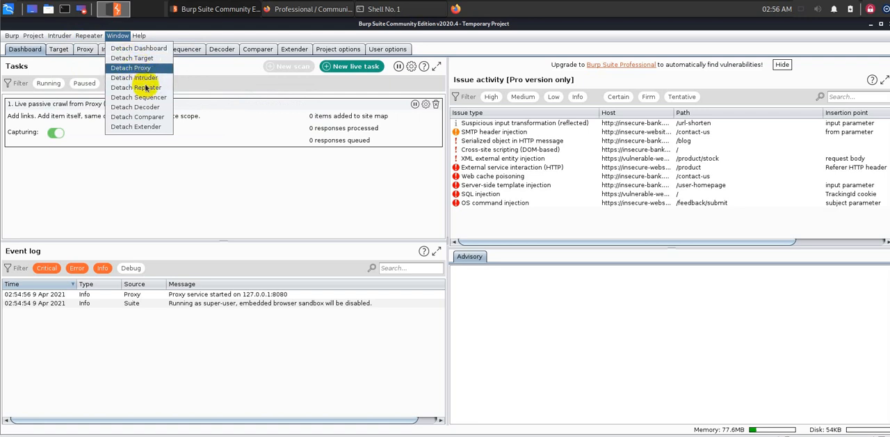
pyautogui.moveTo(136, 116)
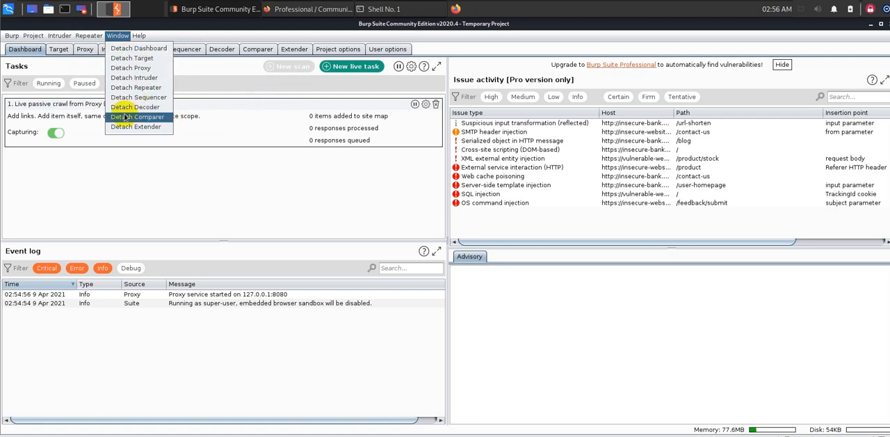
pyautogui.moveTo(135, 106)
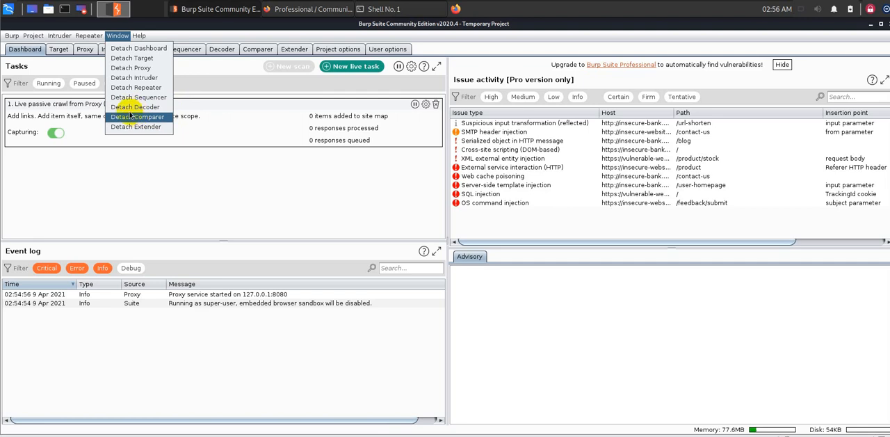
pyautogui.click(139, 37)
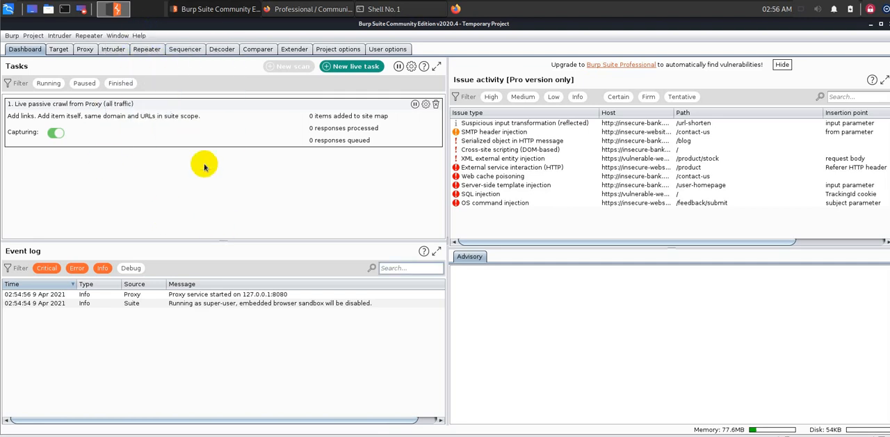
pyautogui.moveTo(239, 180)
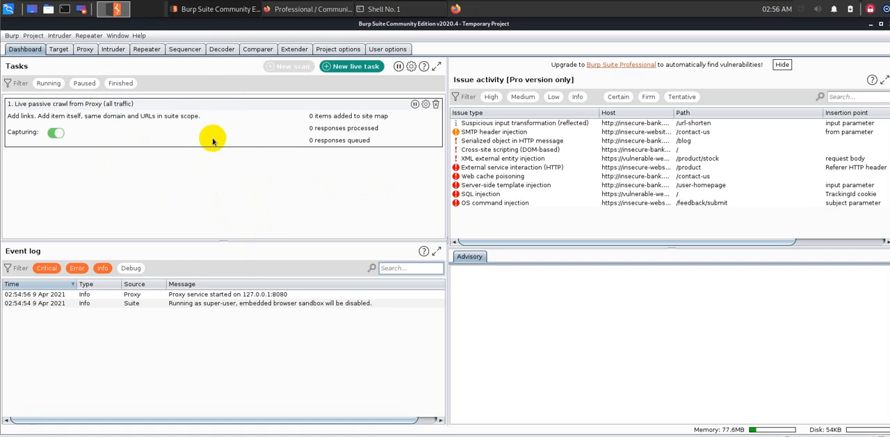
pyautogui.moveTo(289, 200)
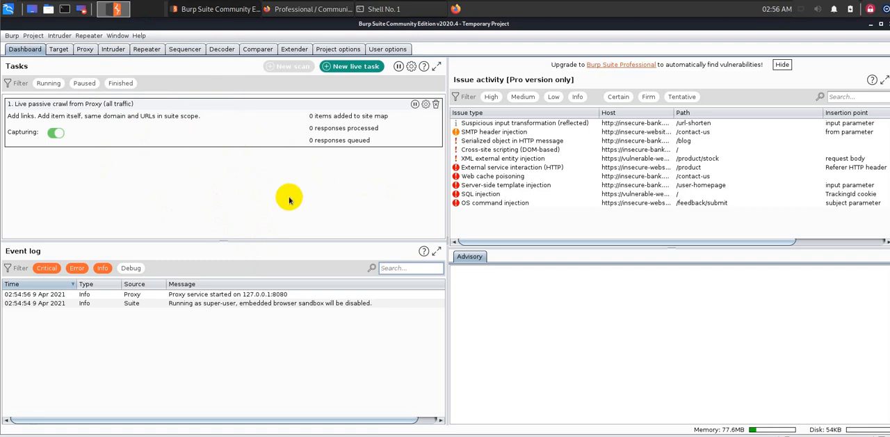
pyautogui.moveTo(356, 145)
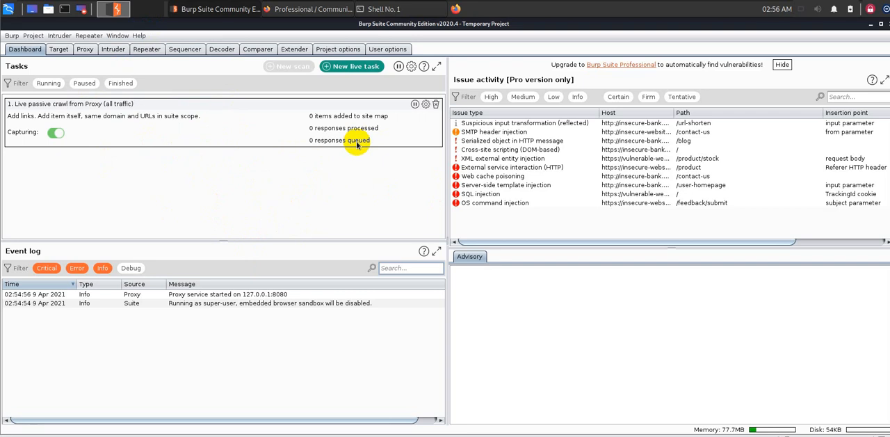
pyautogui.moveTo(315, 9)
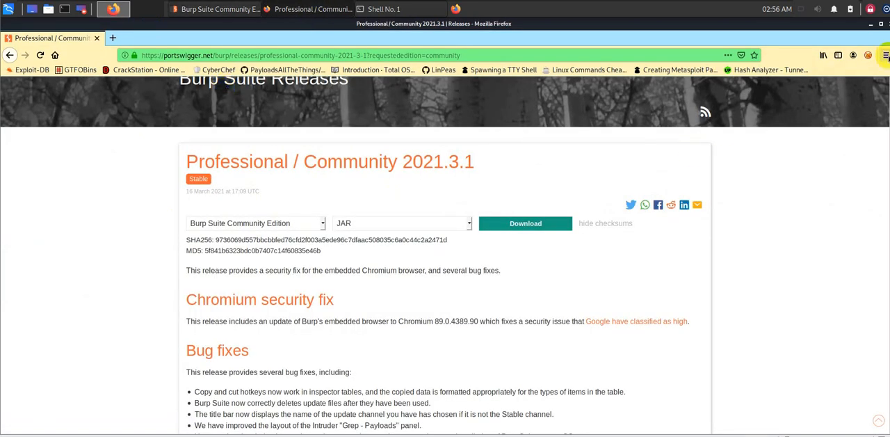
pyautogui.moveTo(497, 242)
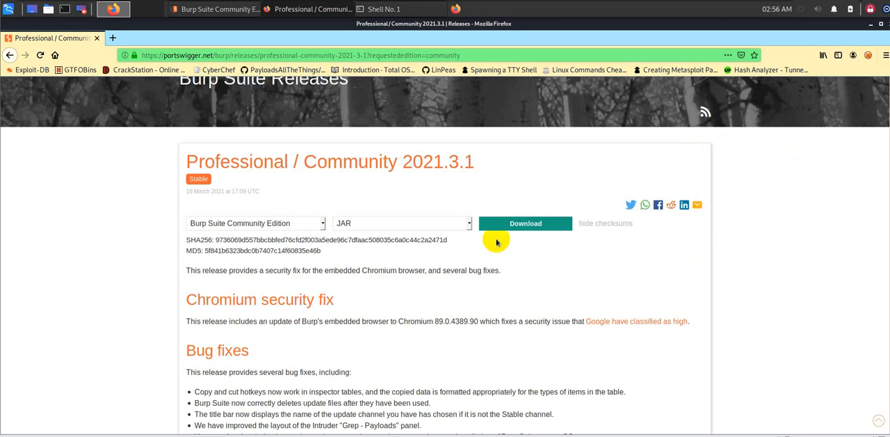
pyautogui.moveTo(886, 55)
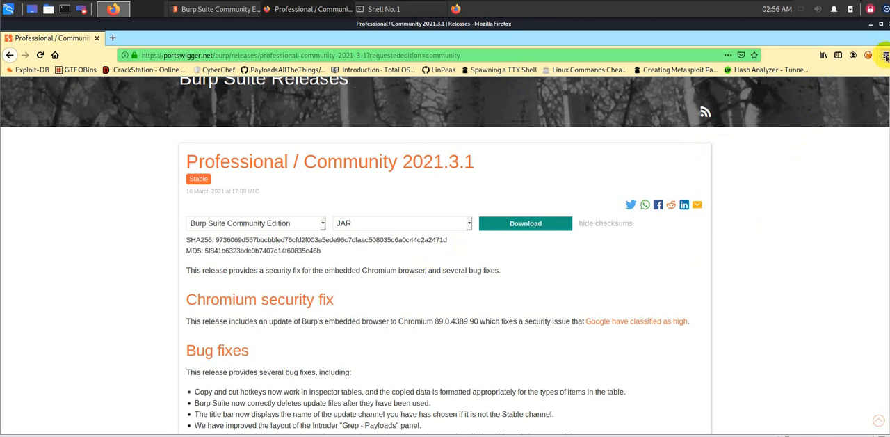
# Reach Firefox's network Connection Settings via Preferences with a 'proxy' search
pyautogui.click(886, 56)
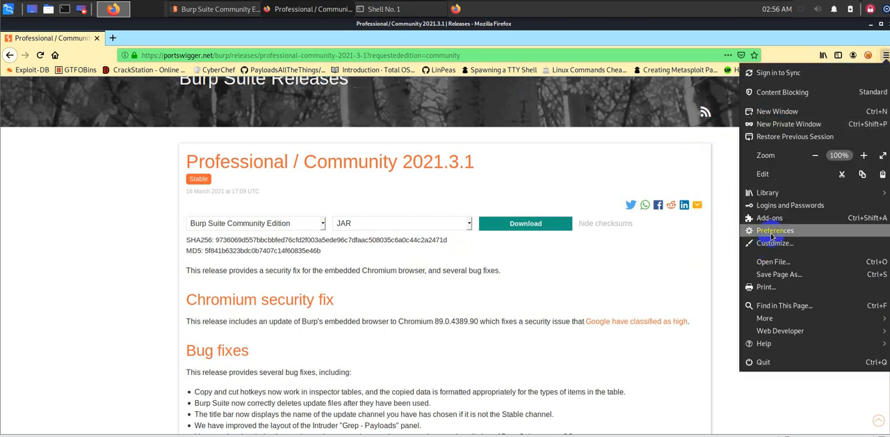
pyautogui.click(773, 231)
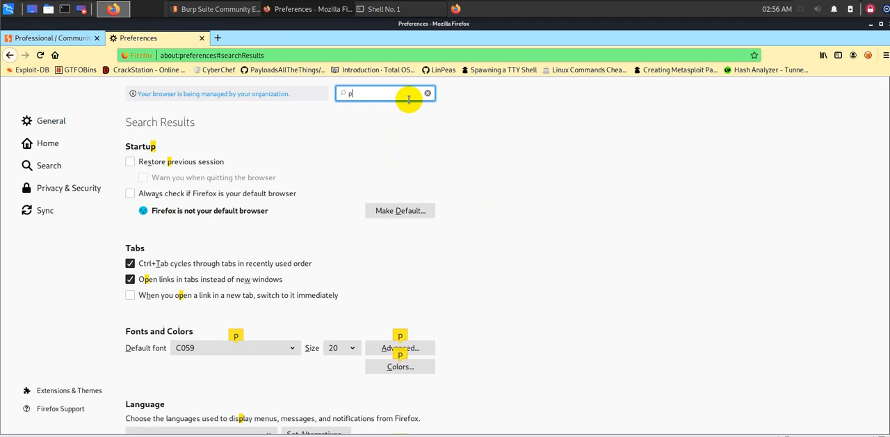
pyautogui.write('roxy')
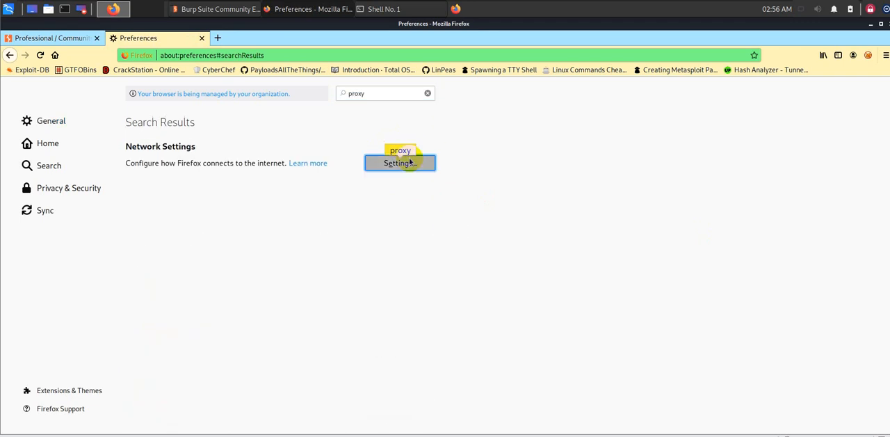
pyautogui.click(401, 163)
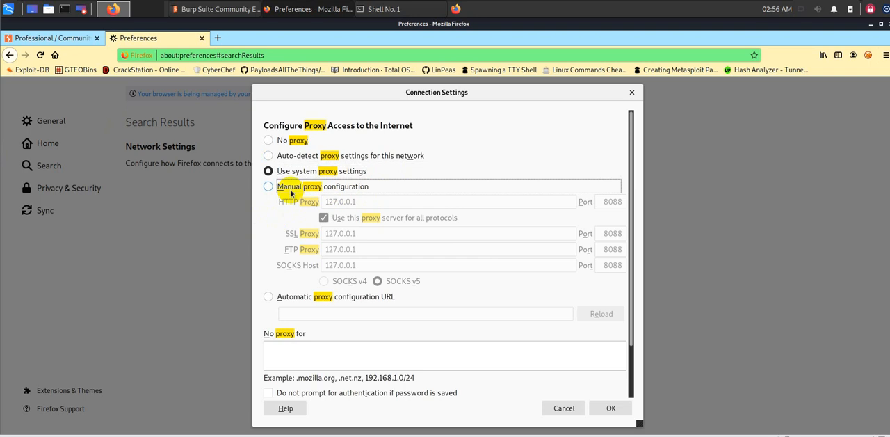
# Choose Manual proxy configuration at 127.0.0.1 port 8088 for all protocols
pyautogui.click(269, 186)
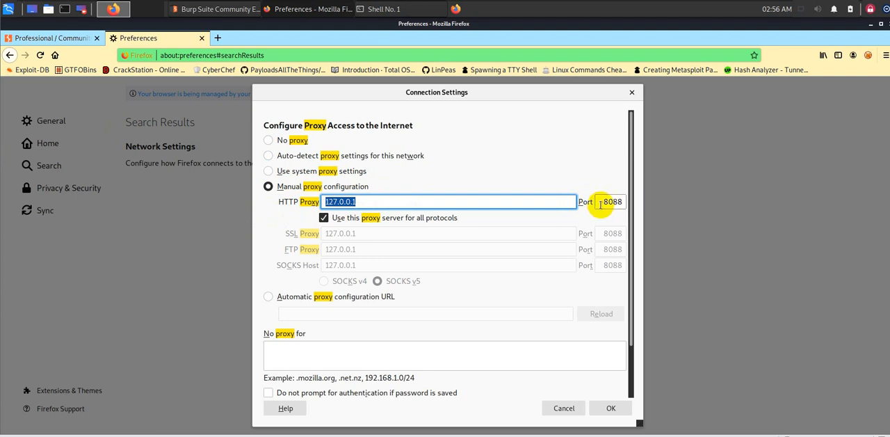
pyautogui.moveTo(498, 270)
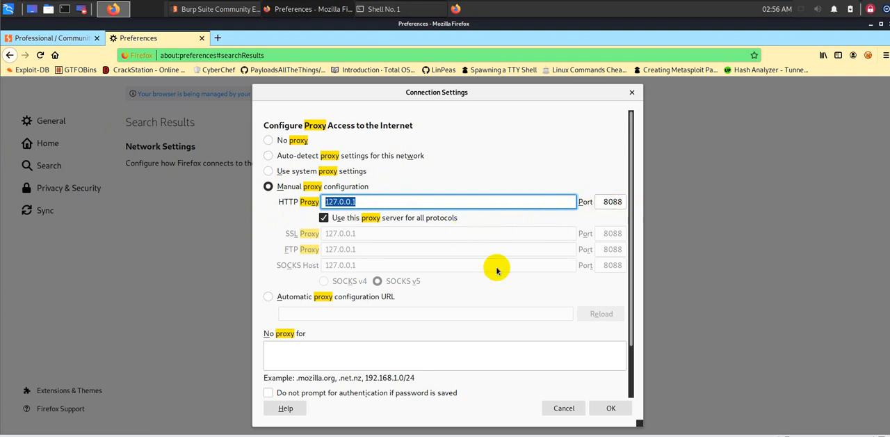
pyautogui.moveTo(417, 314)
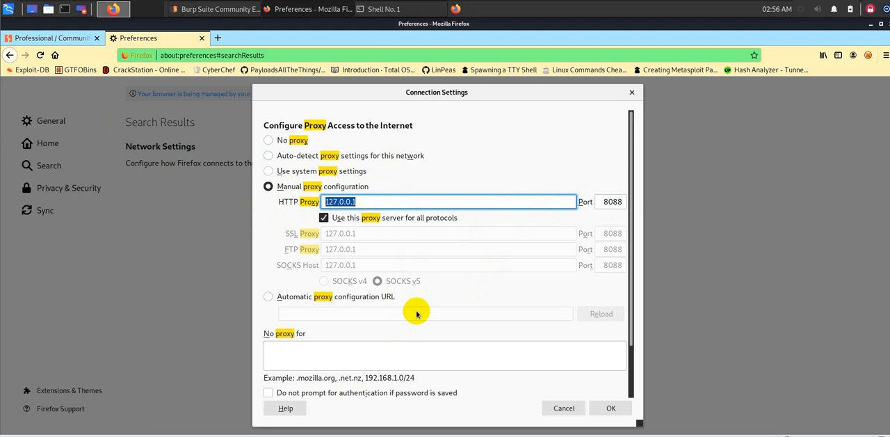
pyautogui.moveTo(208, 250)
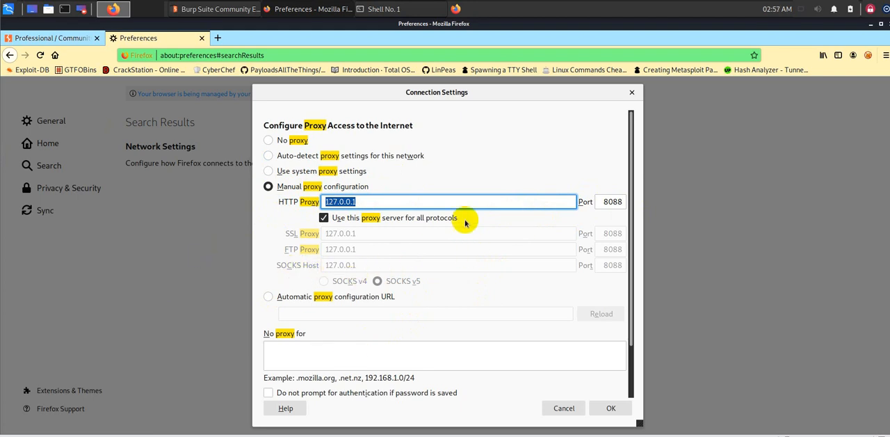
pyautogui.moveTo(426, 267)
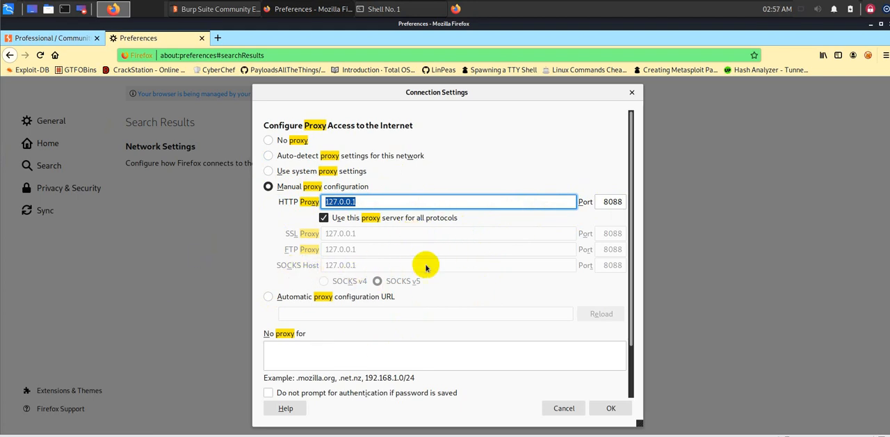
pyautogui.moveTo(428, 295)
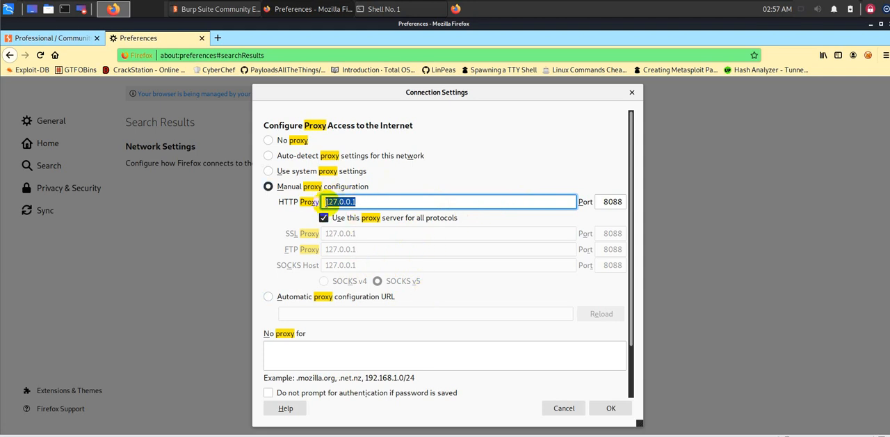
pyautogui.moveTo(439, 221)
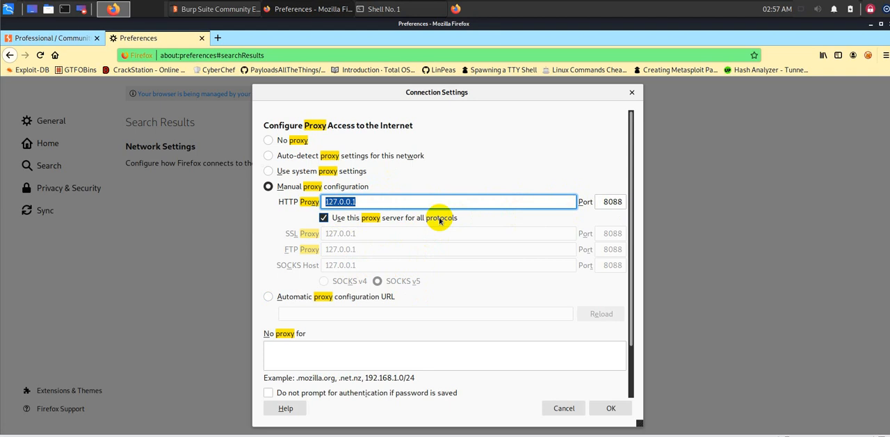
pyautogui.moveTo(467, 198)
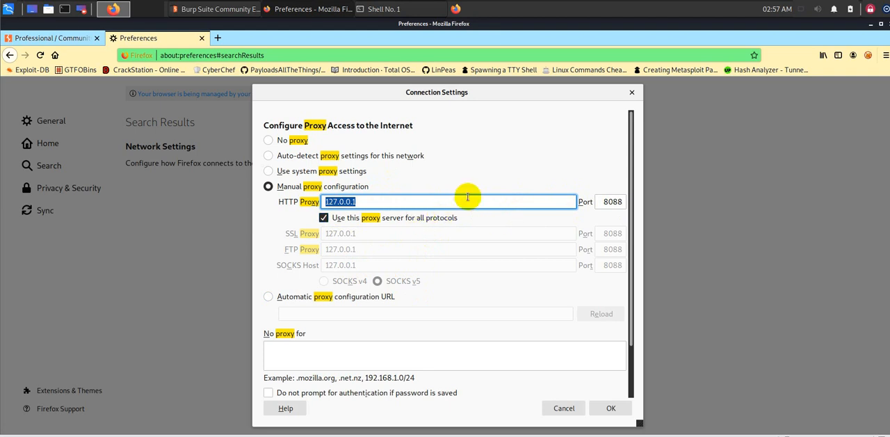
pyautogui.moveTo(33, 109)
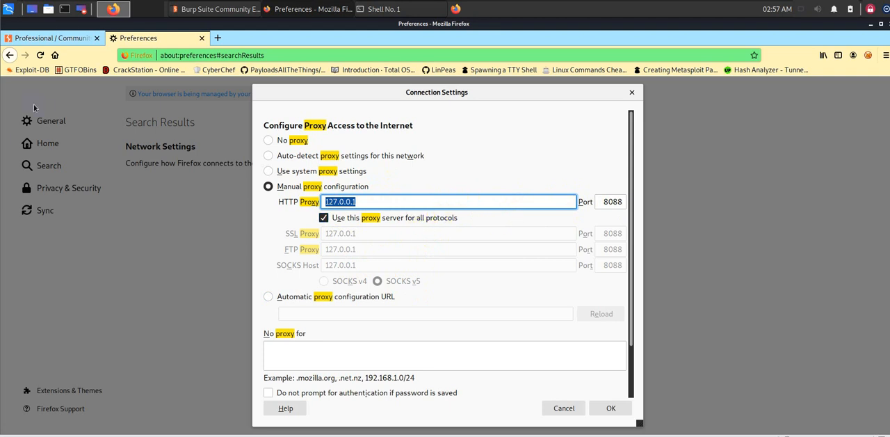
pyautogui.moveTo(348, 228)
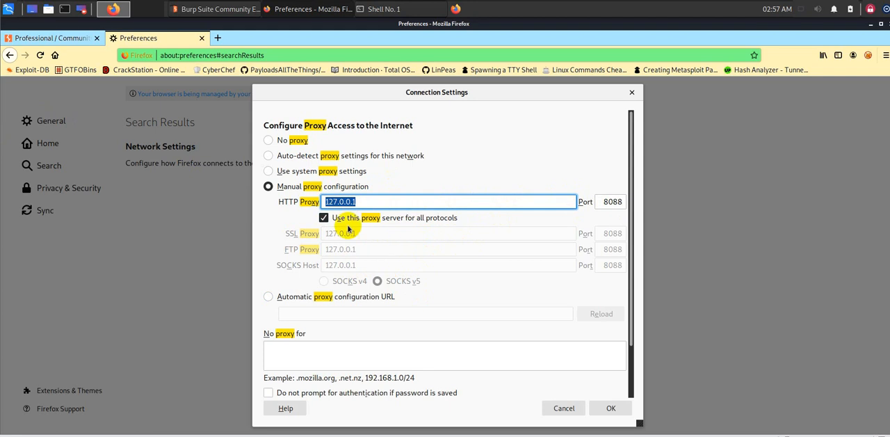
pyautogui.moveTo(496, 403)
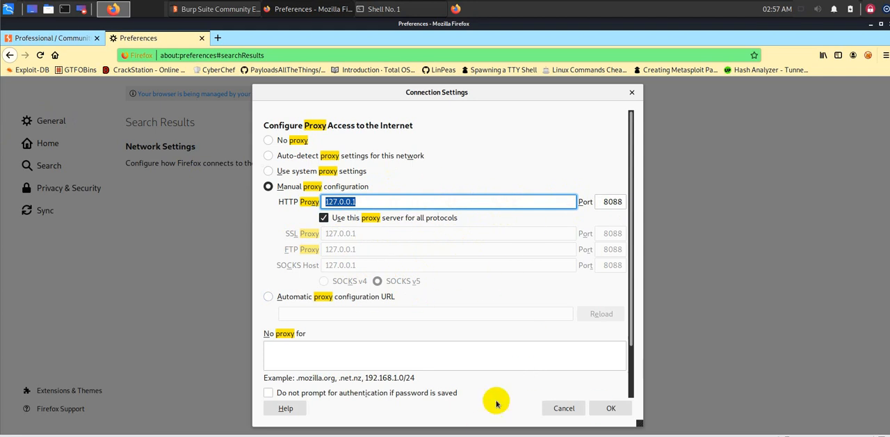
pyautogui.moveTo(575, 356)
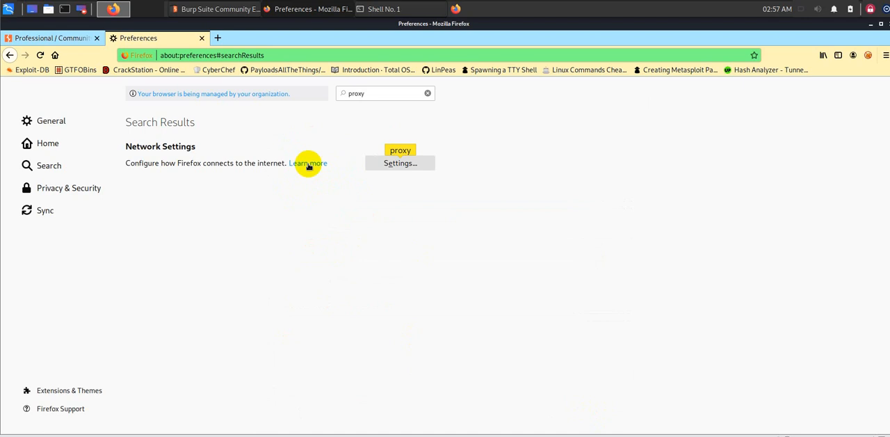
pyautogui.moveTo(388, 165)
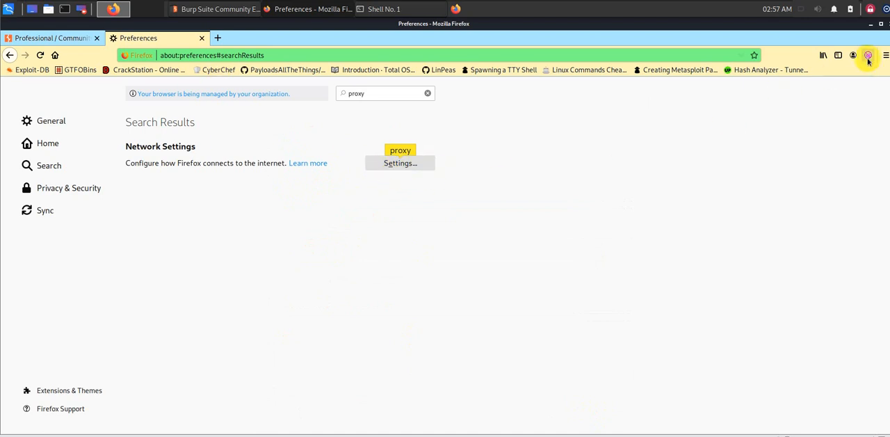
# Route traffic through FoxyProxy's Burp Suite proxy and view its 127.0.0.1:8088 details
pyautogui.click(867, 56)
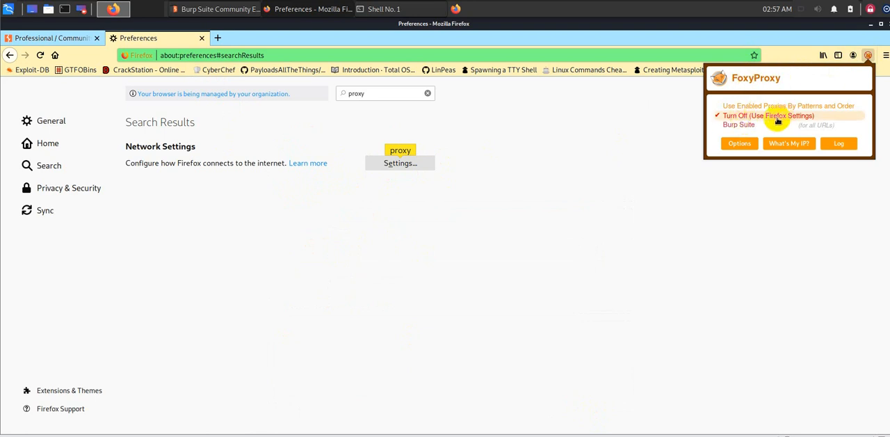
pyautogui.click(740, 143)
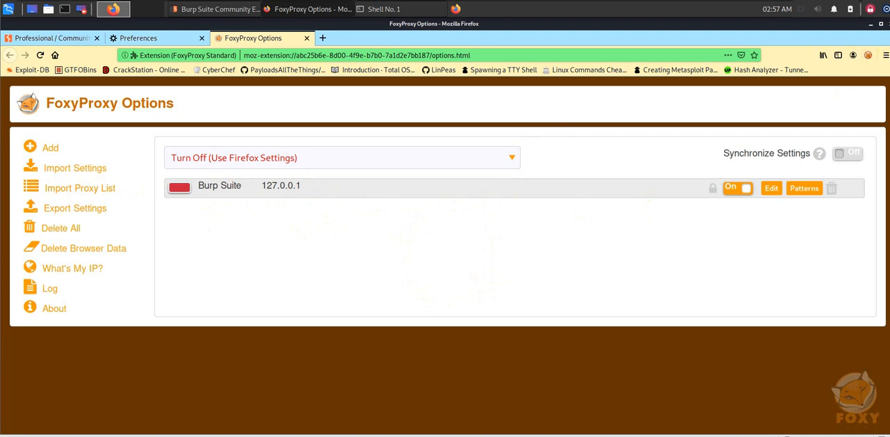
pyautogui.click(884, 55)
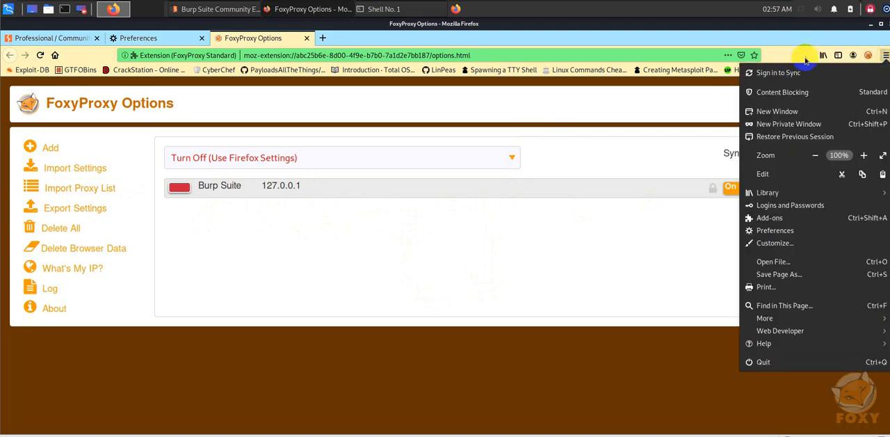
pyautogui.click(867, 56)
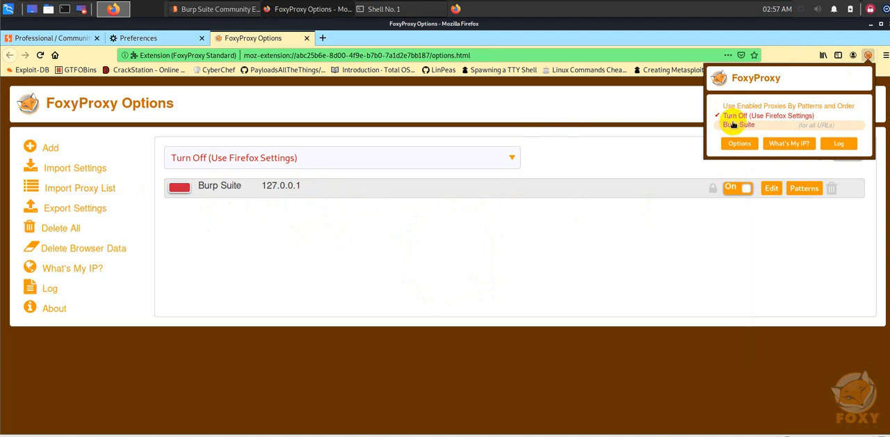
pyautogui.click(737, 125)
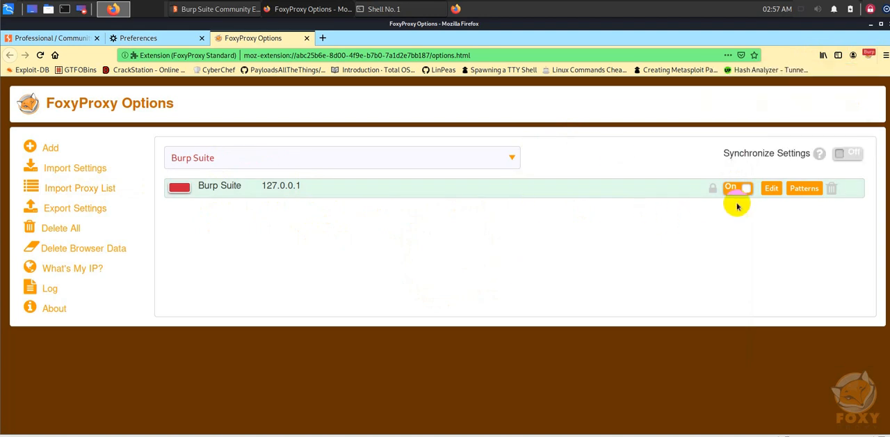
pyautogui.click(771, 188)
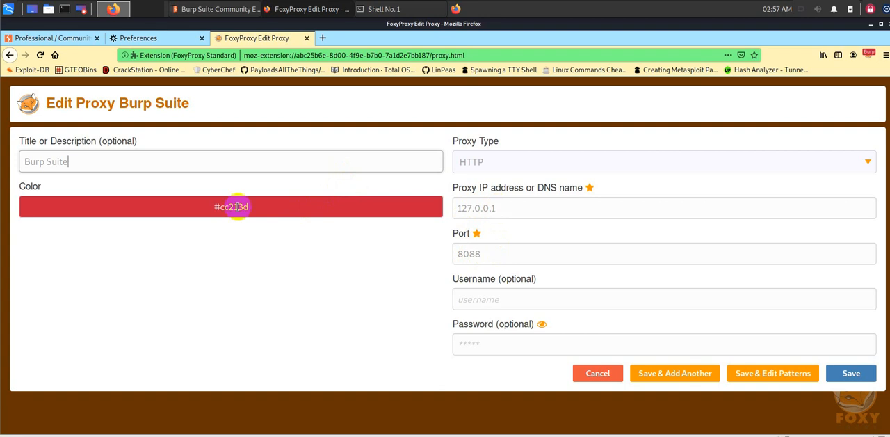
pyautogui.moveTo(249, 221)
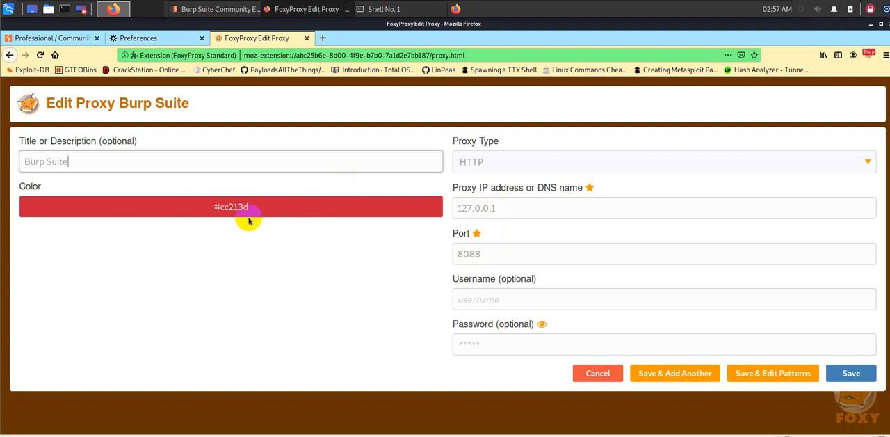
pyautogui.moveTo(497, 309)
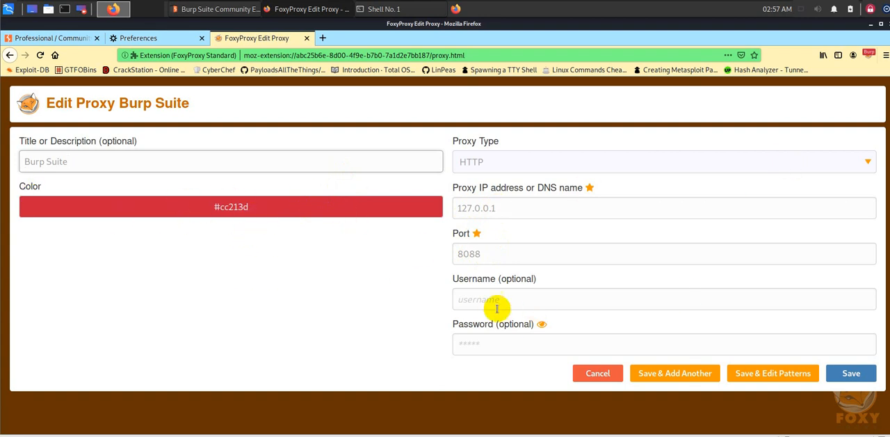
pyautogui.moveTo(598, 372)
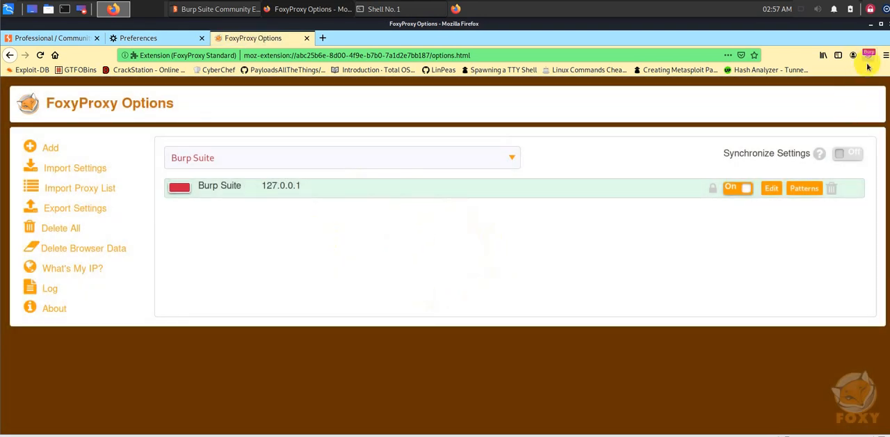
# Turn FoxyProxy off to use Firefox settings and confirm the manual proxy in Connection Settings
pyautogui.click(868, 56)
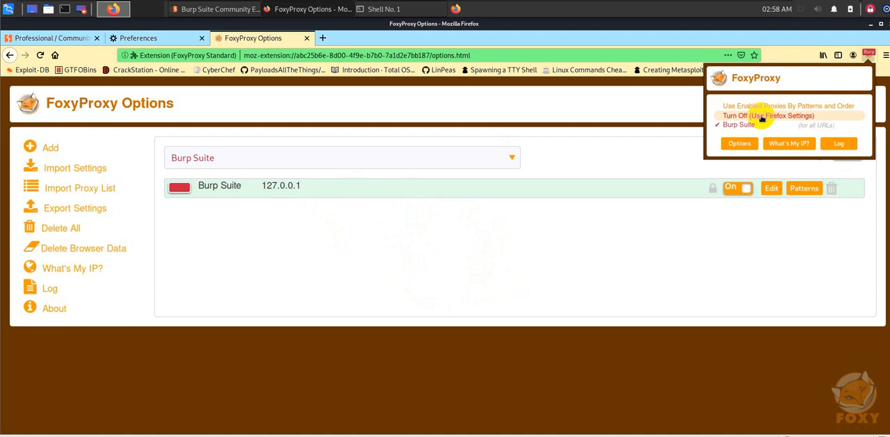
pyautogui.click(768, 116)
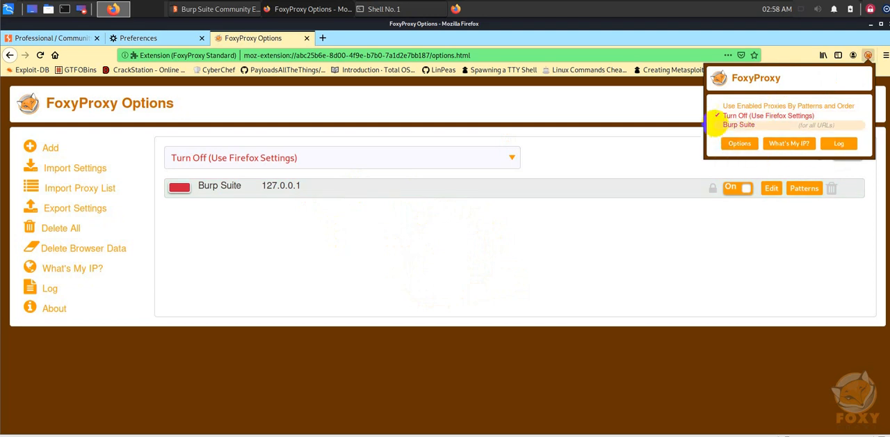
pyautogui.click(304, 39)
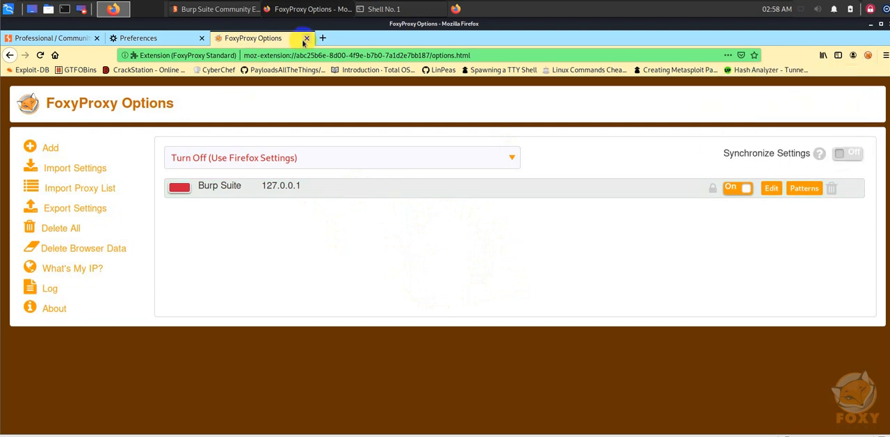
pyautogui.click(305, 37)
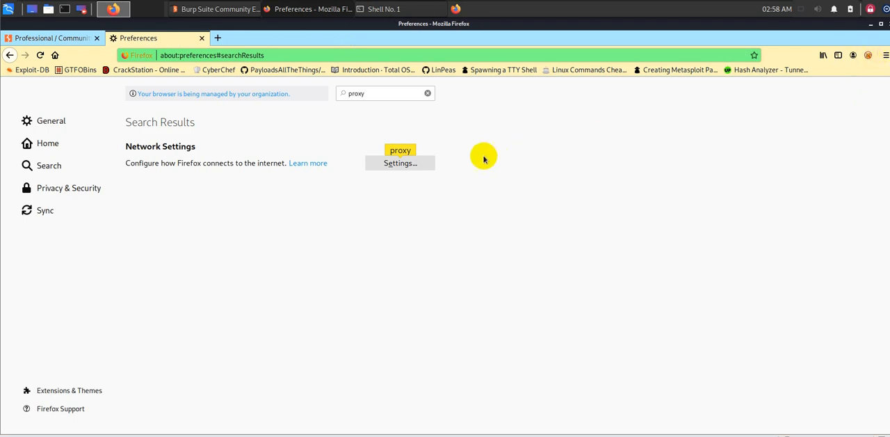
pyautogui.click(401, 162)
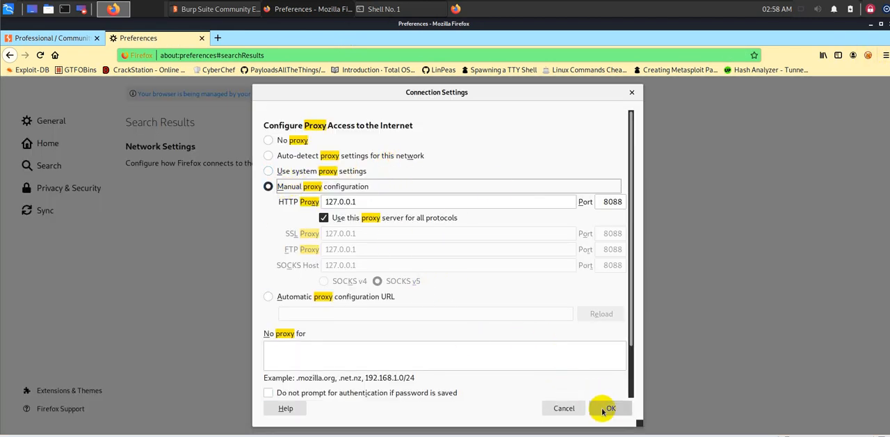
pyautogui.click(609, 408)
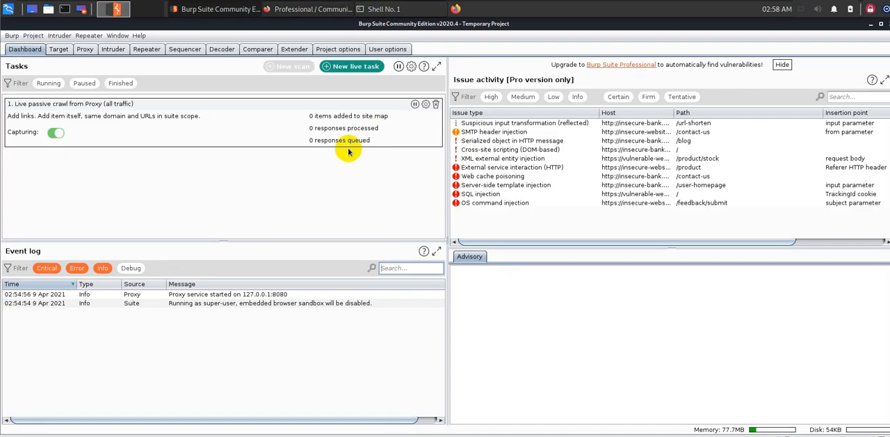
# Check the proxy-service-started event on the Dashboard, then show Proxy > Intercept with interception on
pyautogui.click(85, 49)
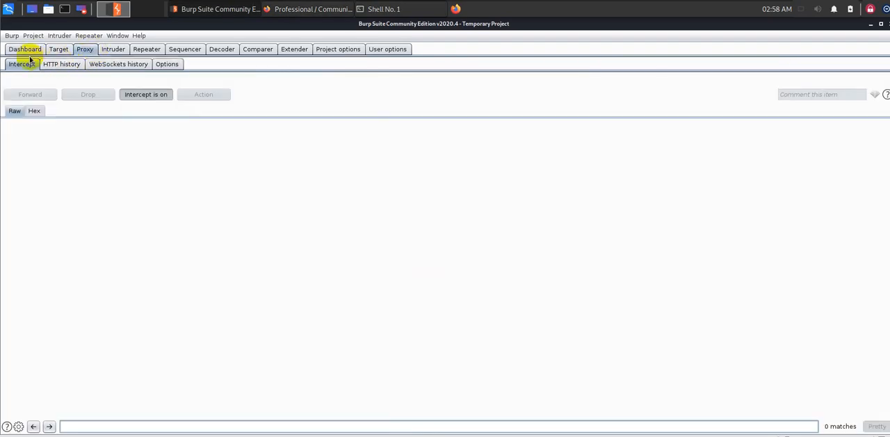
pyautogui.click(25, 49)
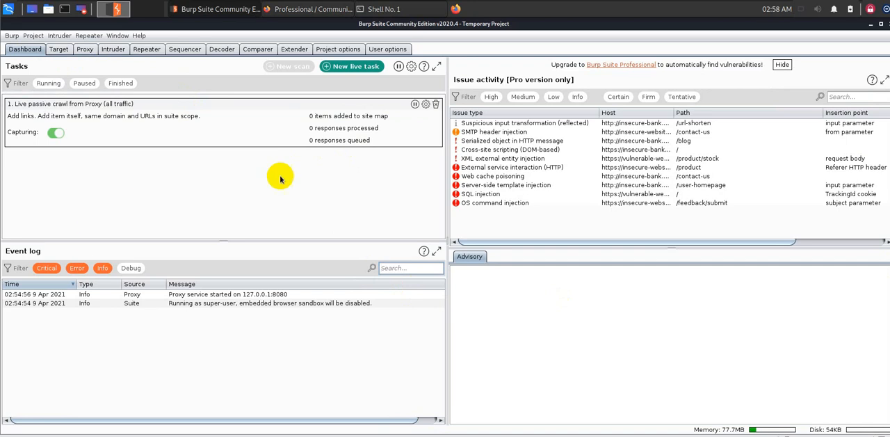
pyautogui.moveTo(267, 319)
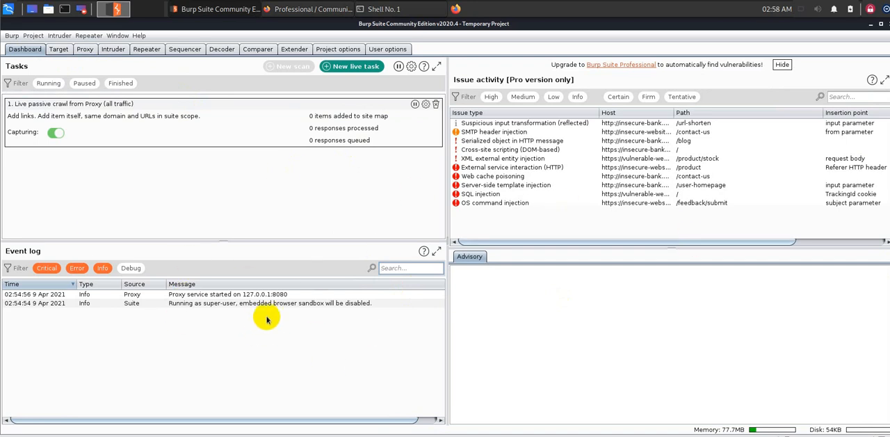
pyautogui.click(228, 293)
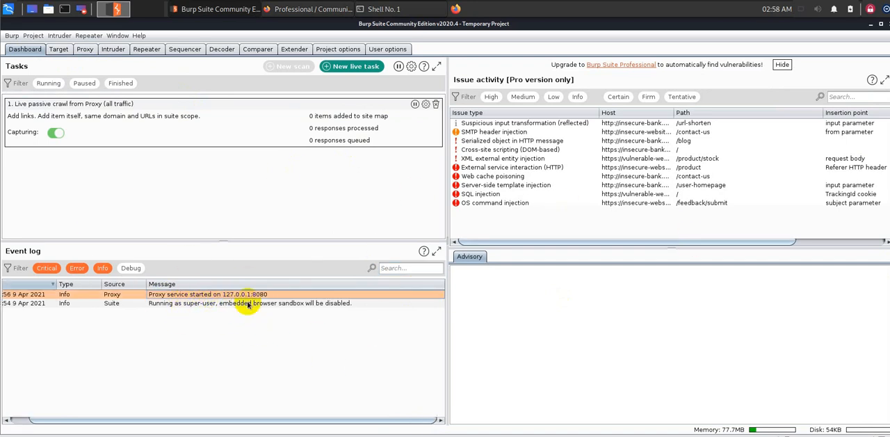
pyautogui.moveTo(189, 250)
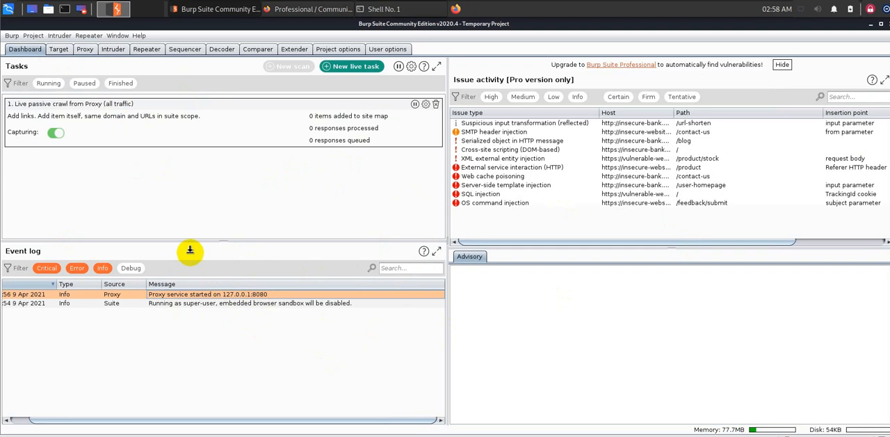
pyautogui.moveTo(181, 230)
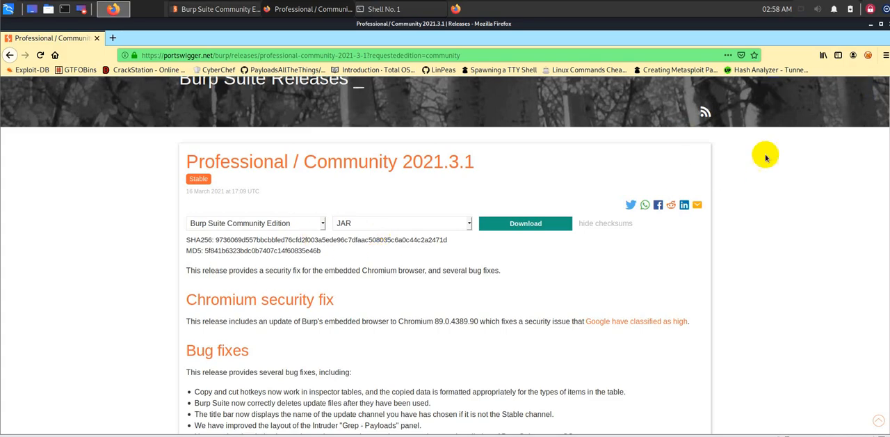
pyautogui.click(113, 9)
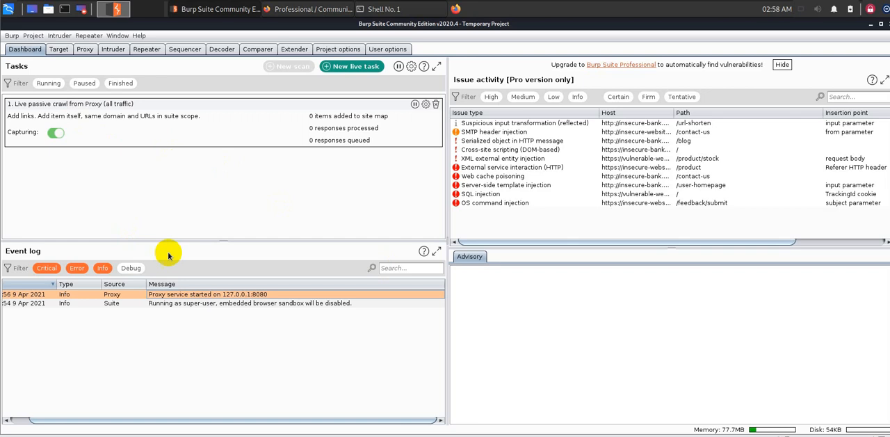
pyautogui.click(83, 49)
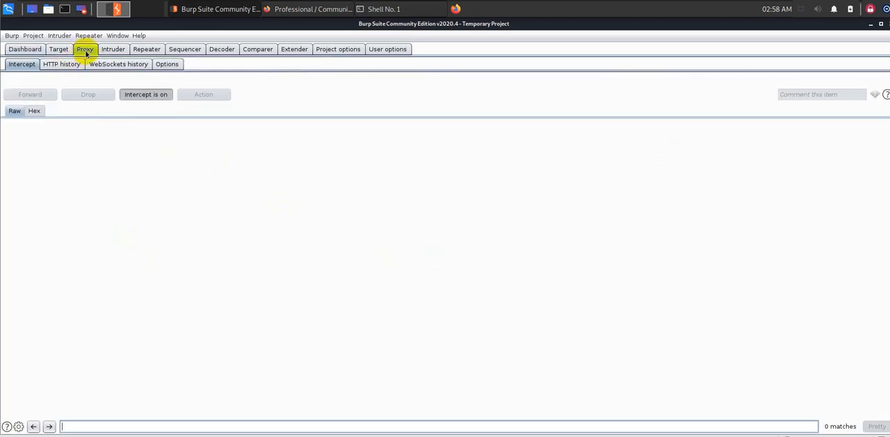
# Confirm the proxy listener as 127.0.0.1 port 8088 in Proxy Options and return to Firefox
pyautogui.click(167, 64)
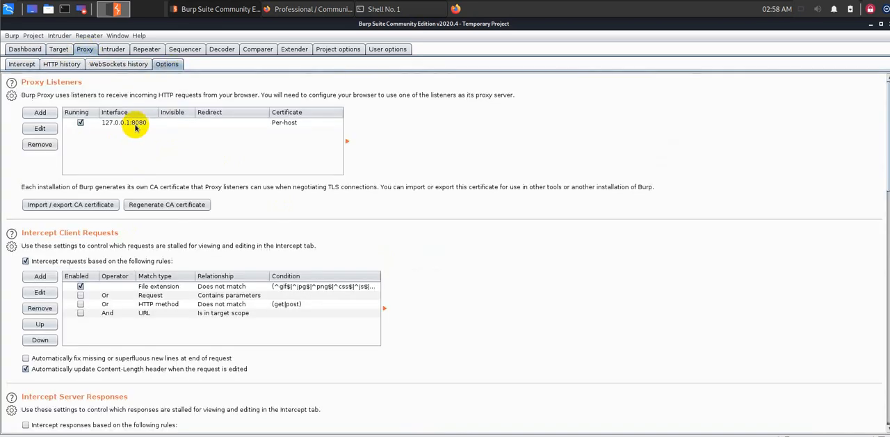
pyautogui.click(39, 128)
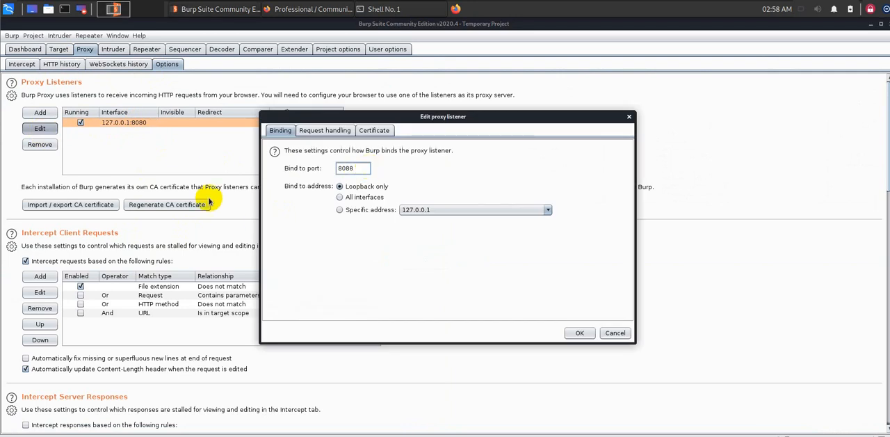
pyautogui.moveTo(578, 332)
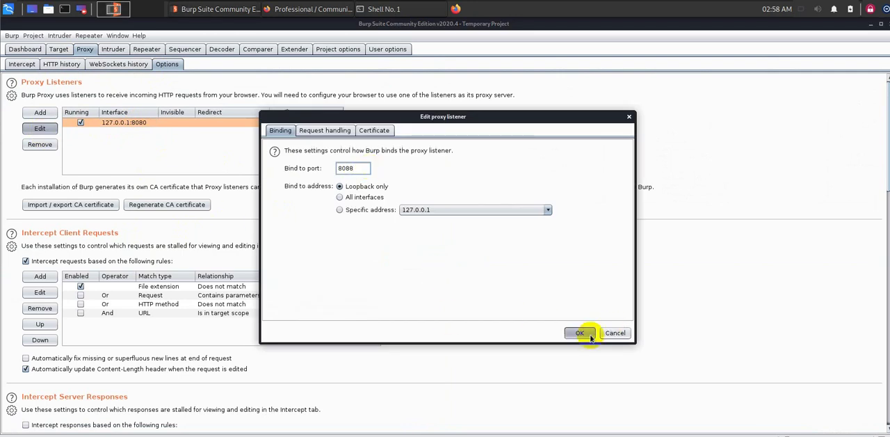
pyautogui.click(580, 333)
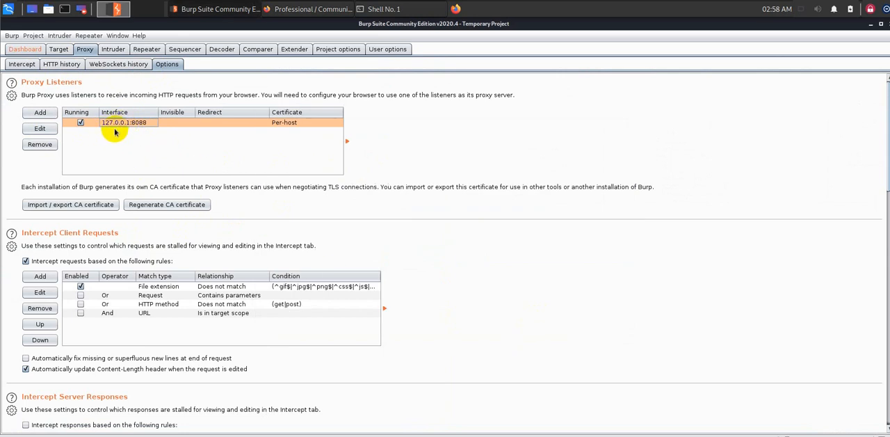
pyautogui.click(113, 8)
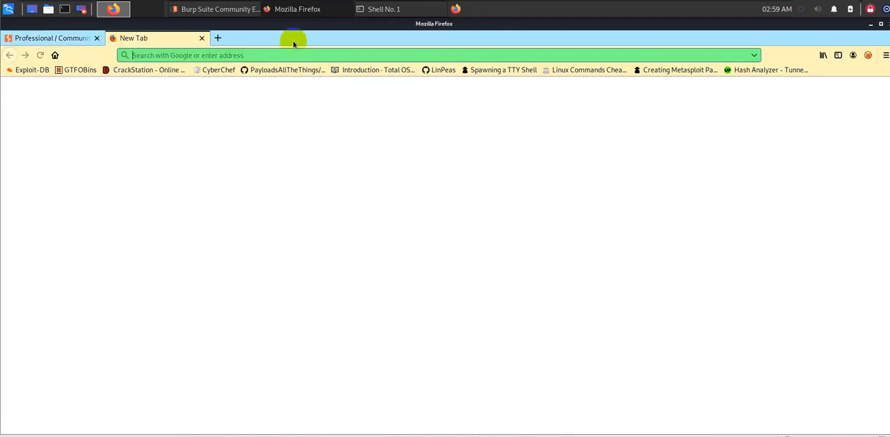
# Load Burp's page at 127.0.0.1:8088 and save its cacert.der CA certificate
pyautogui.write('127.0.0.1:7443/')
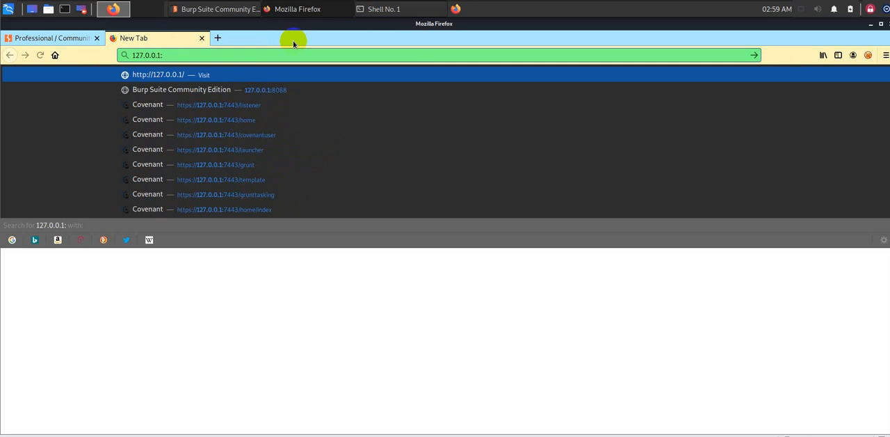
pyautogui.write('8088')
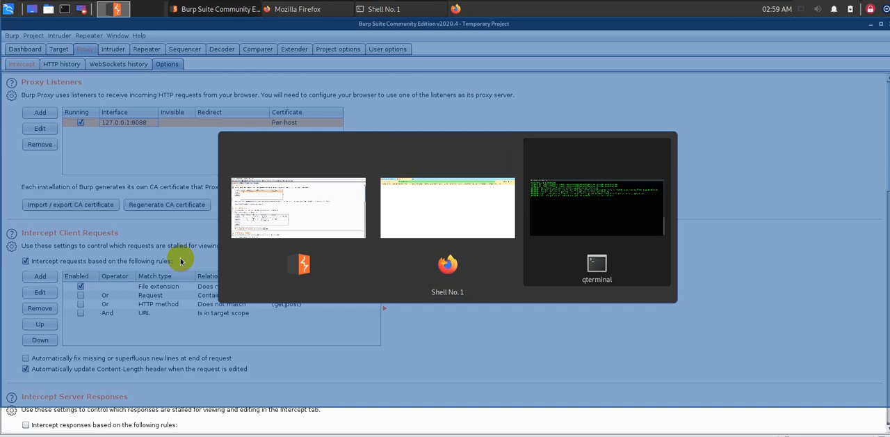
pyautogui.click(448, 207)
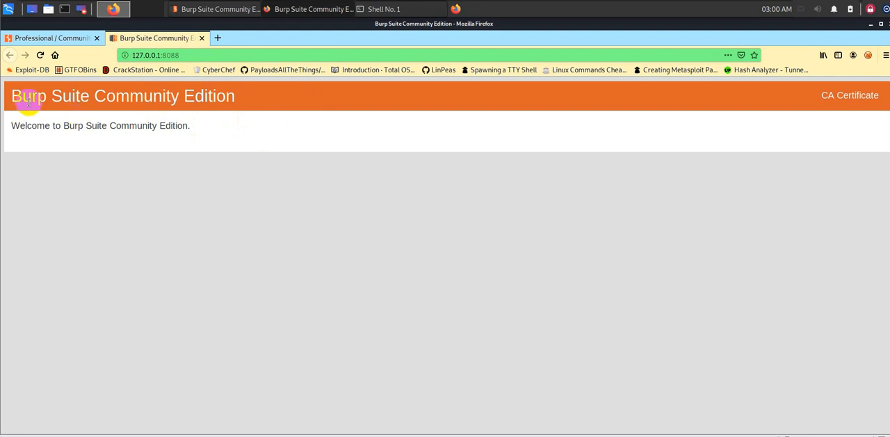
pyautogui.moveTo(223, 133)
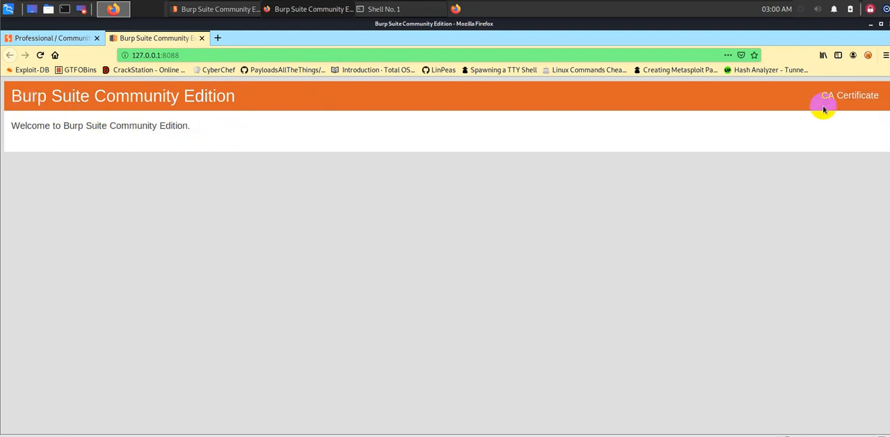
pyautogui.moveTo(850, 94)
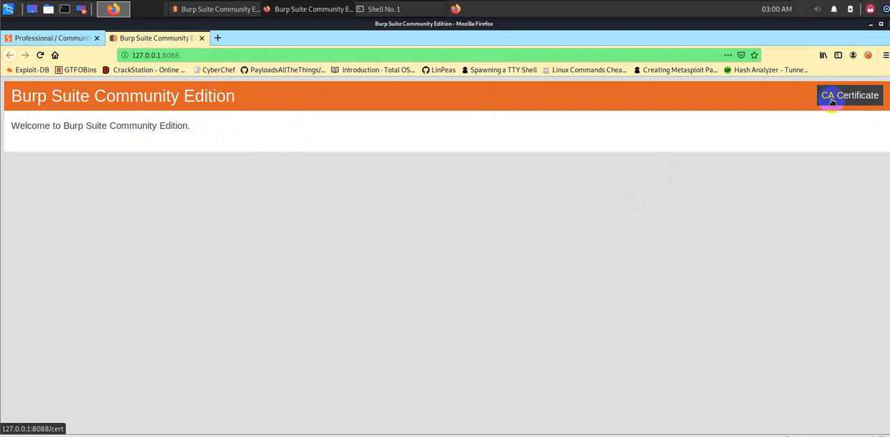
pyautogui.click(848, 94)
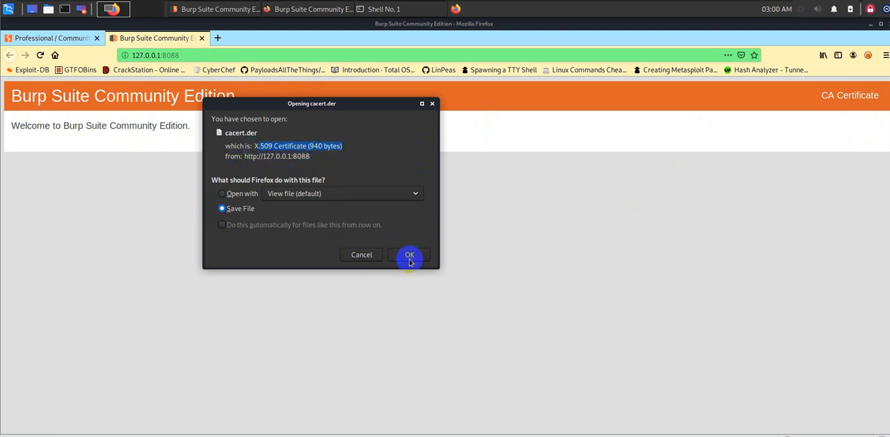
pyautogui.click(885, 55)
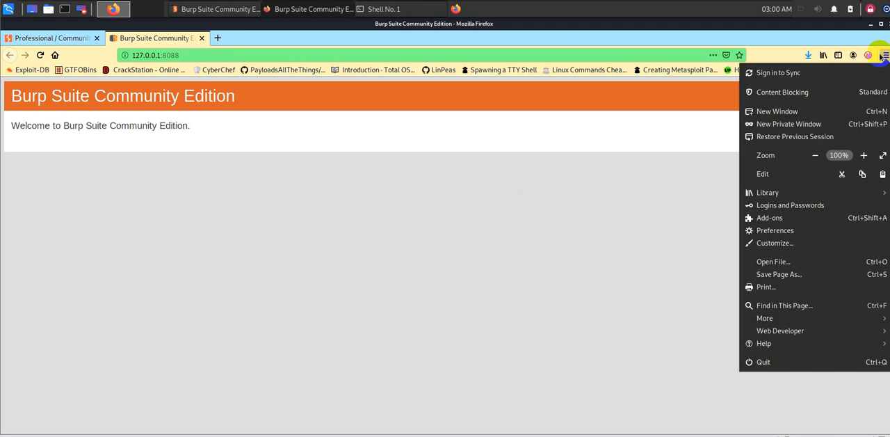
# Find certificates in Preferences with a 'cert' search and show the Certificate Manager's Authorities list
pyautogui.click(774, 231)
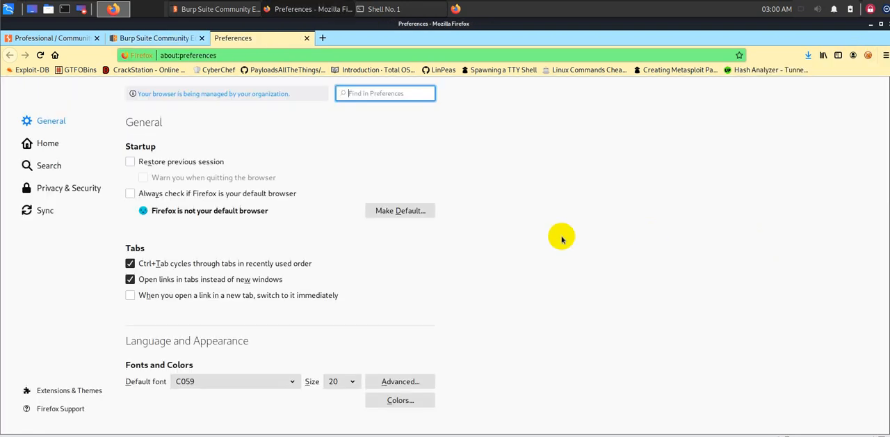
pyautogui.write('pr')
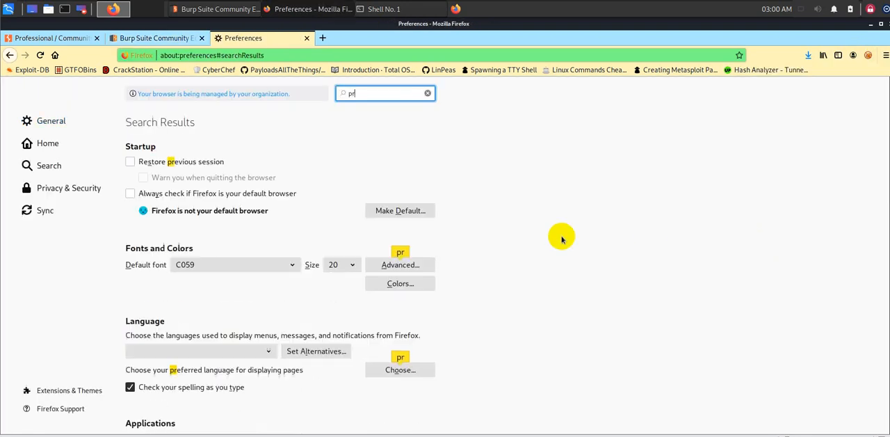
pyautogui.click(427, 94)
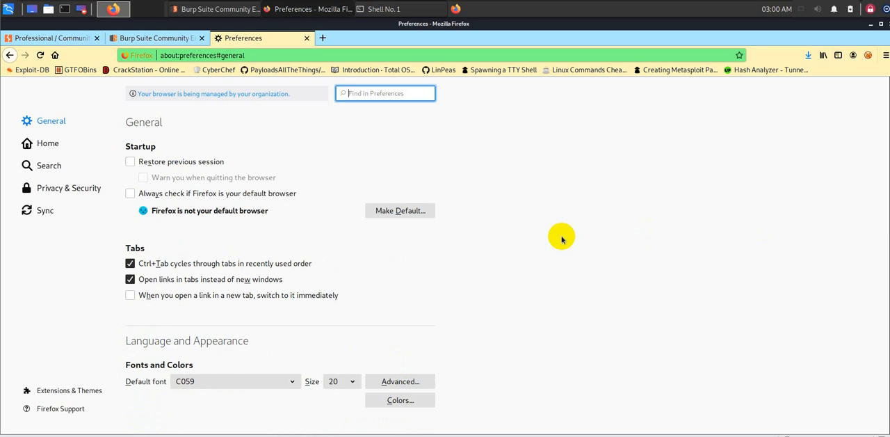
pyautogui.write('cert')
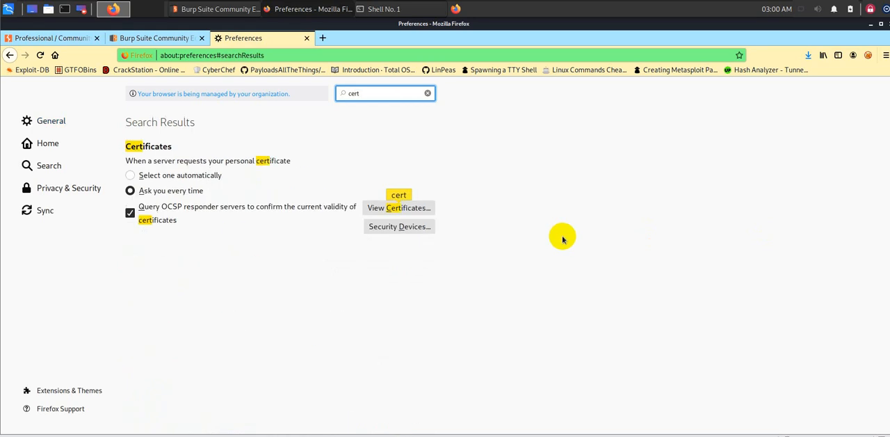
pyautogui.moveTo(417, 217)
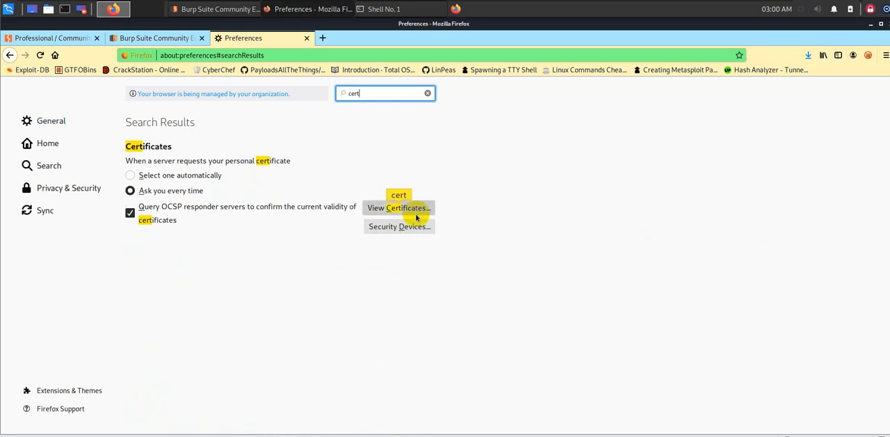
pyautogui.click(398, 207)
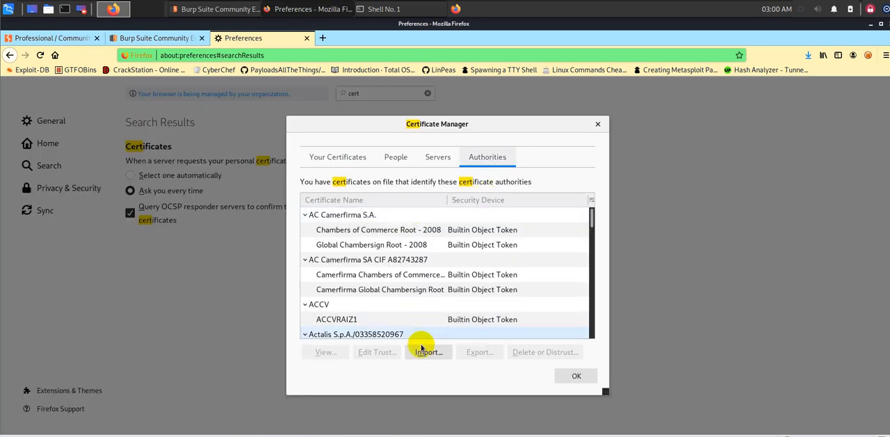
# Choose the downloaded cacert(1).der file in the file chooser and load it into Firefox
pyautogui.scroll(-3)
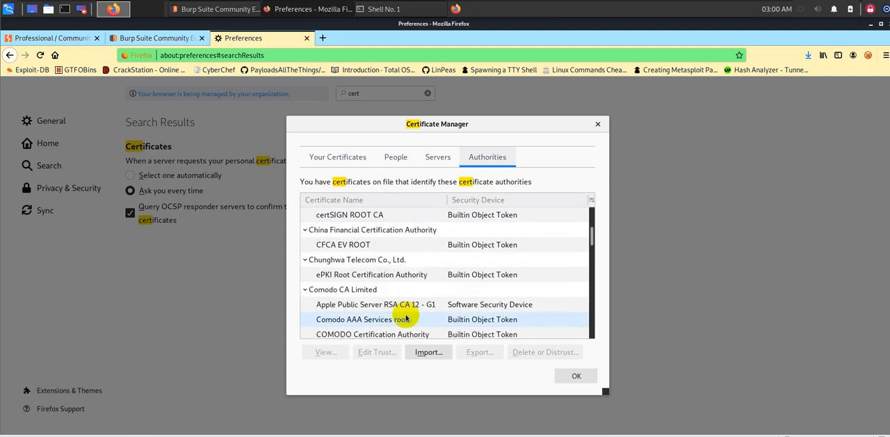
pyautogui.scroll(-3)
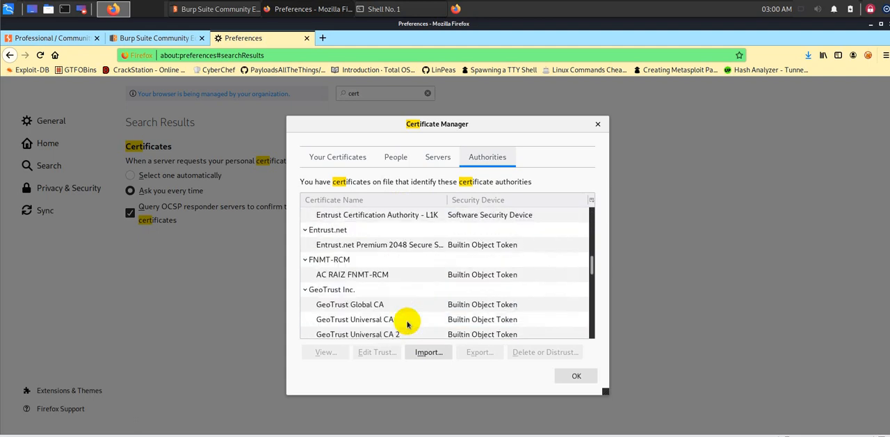
pyautogui.scroll(-3)
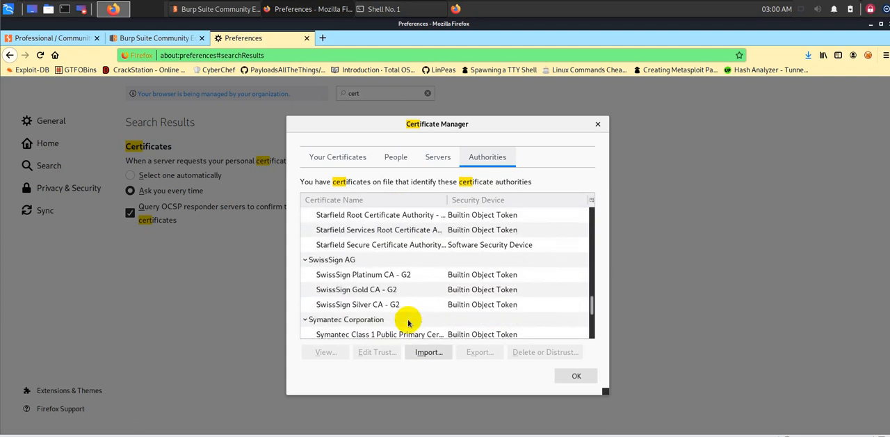
pyautogui.click(428, 350)
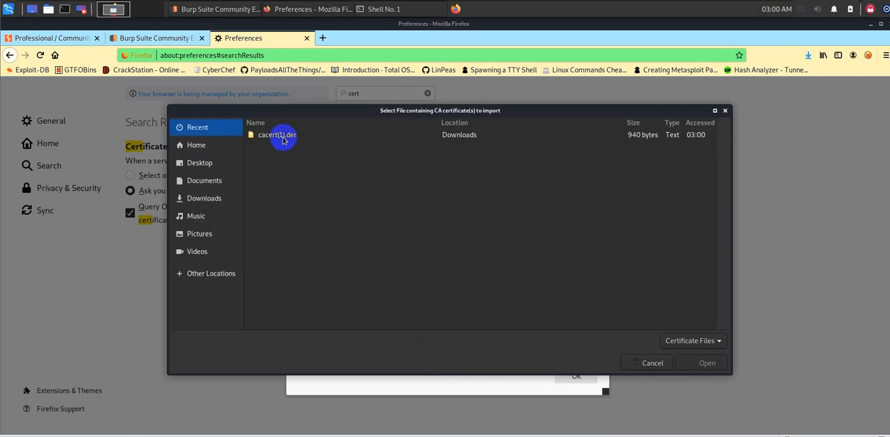
pyautogui.click(277, 134)
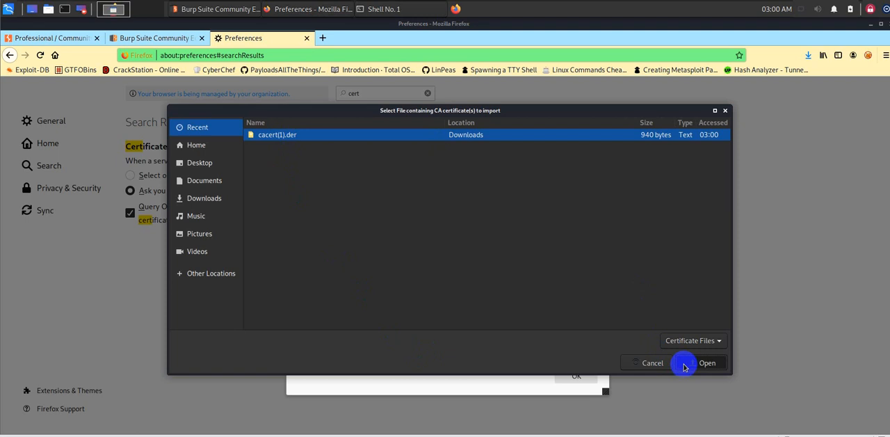
pyautogui.click(706, 361)
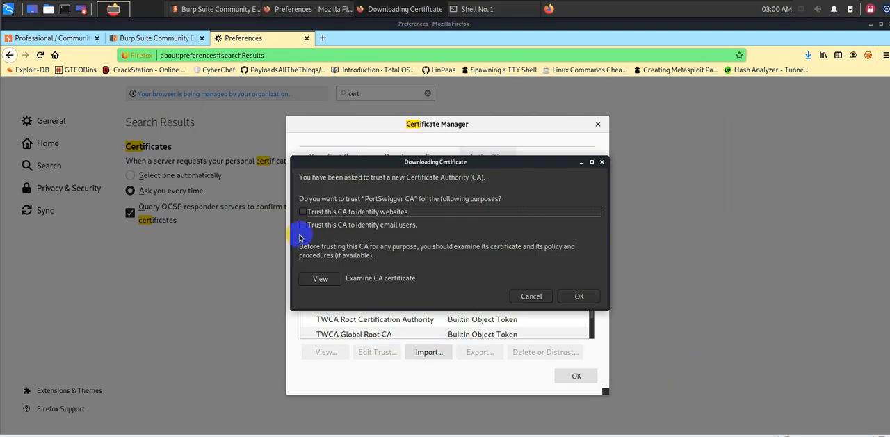
# Trust the PortSwigger CA to identify websites and email users, and confirm the import
pyautogui.click(303, 211)
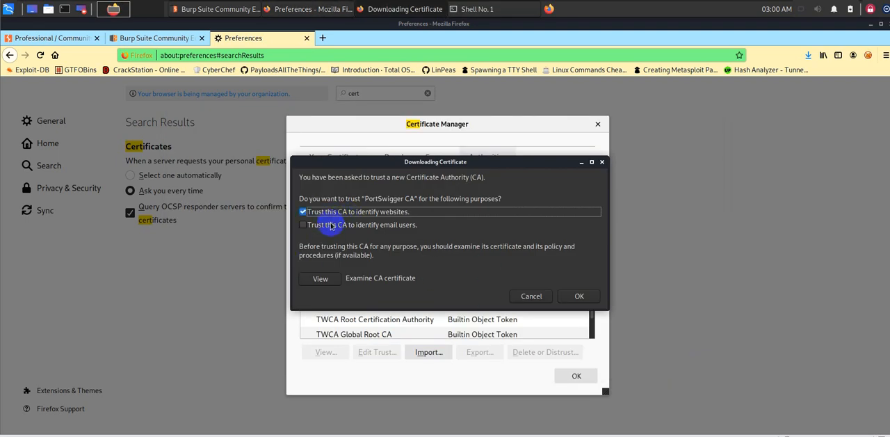
pyautogui.click(303, 224)
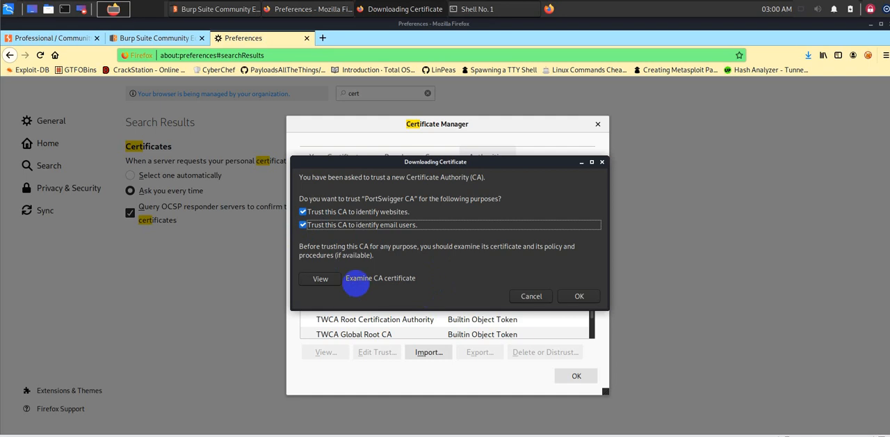
pyautogui.moveTo(321, 205)
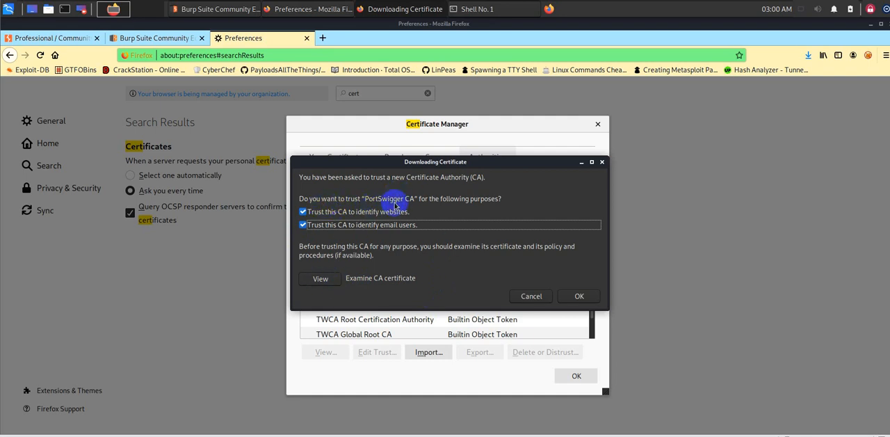
pyautogui.moveTo(578, 295)
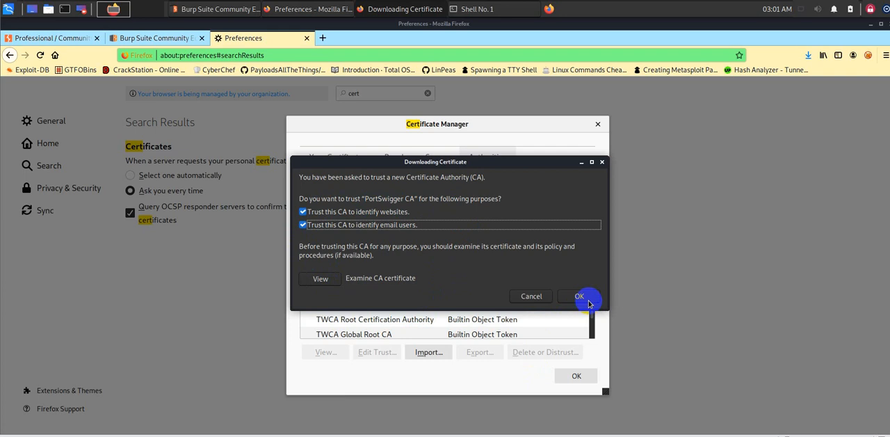
pyautogui.click(578, 295)
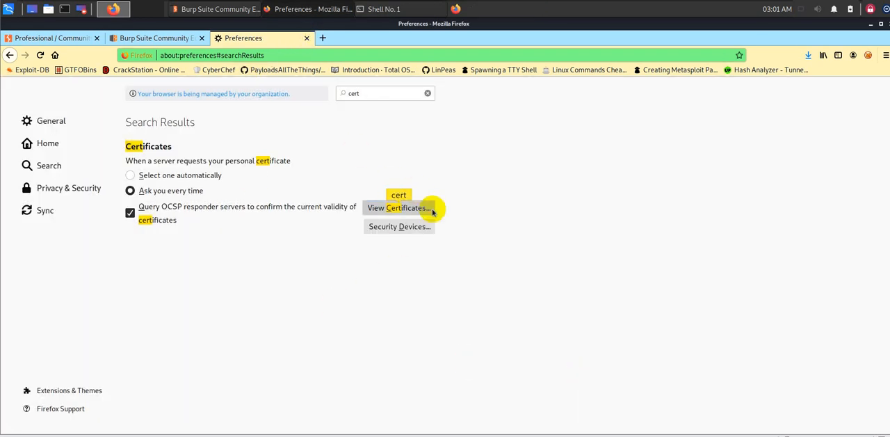
# View the Authorities list to find the PortSwigger CA entries, then close Certificate Manager
pyautogui.click(398, 207)
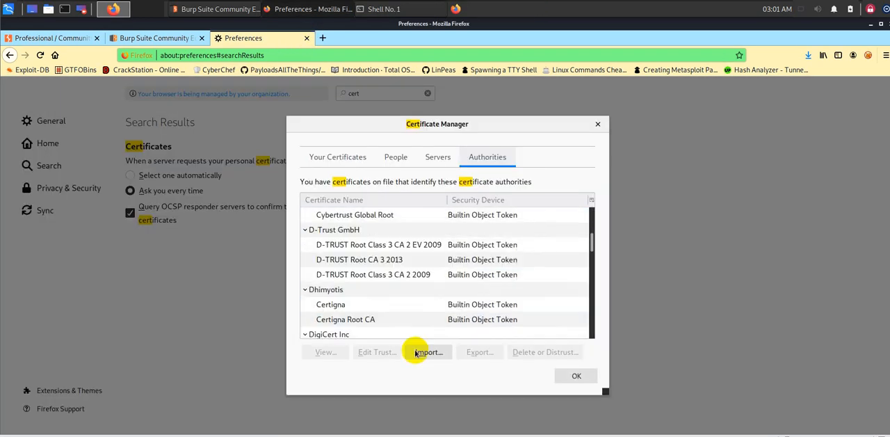
pyautogui.moveTo(452, 274)
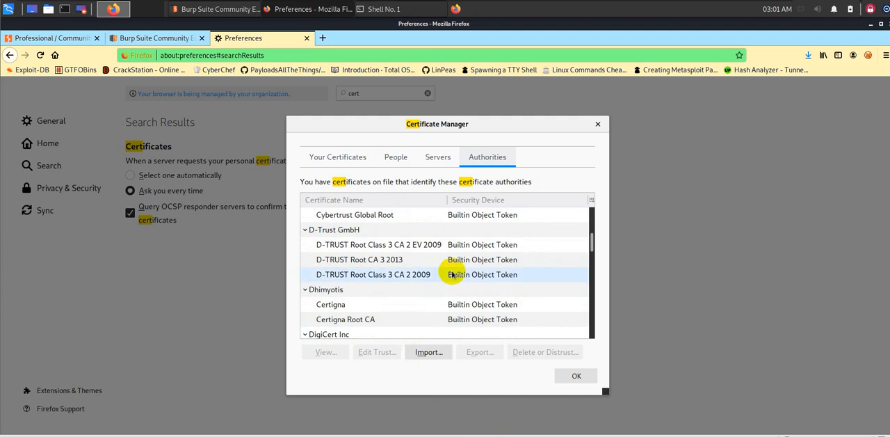
pyautogui.scroll(-3)
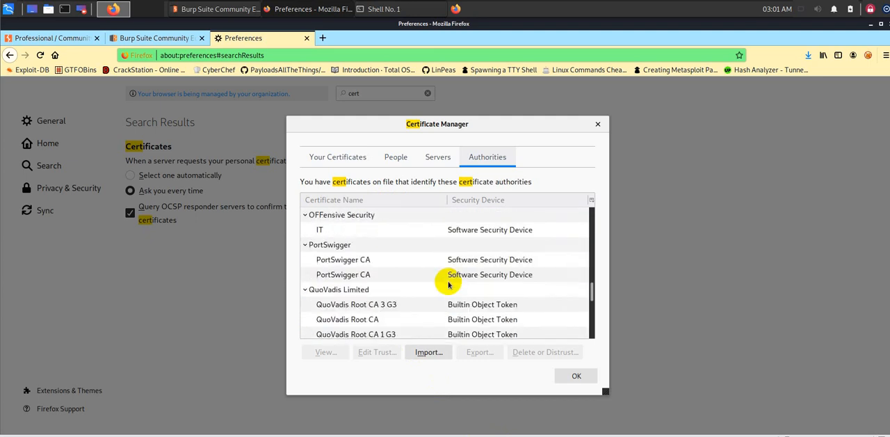
pyautogui.scroll(-3)
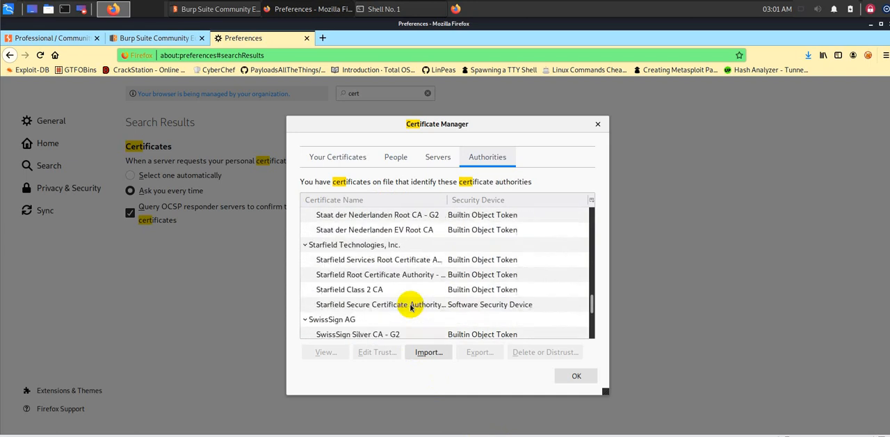
pyautogui.scroll(3)
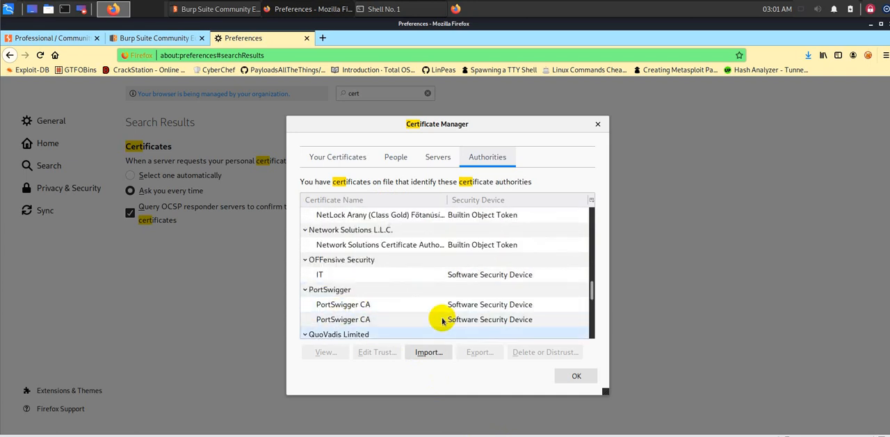
pyautogui.moveTo(575, 375)
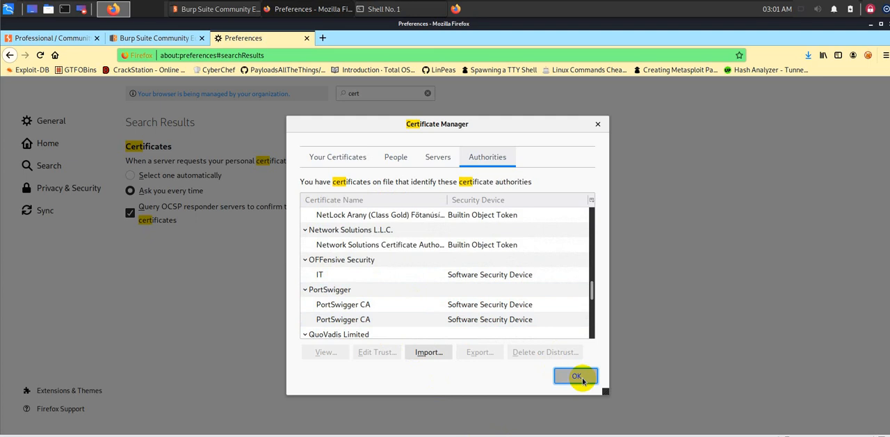
pyautogui.click(576, 376)
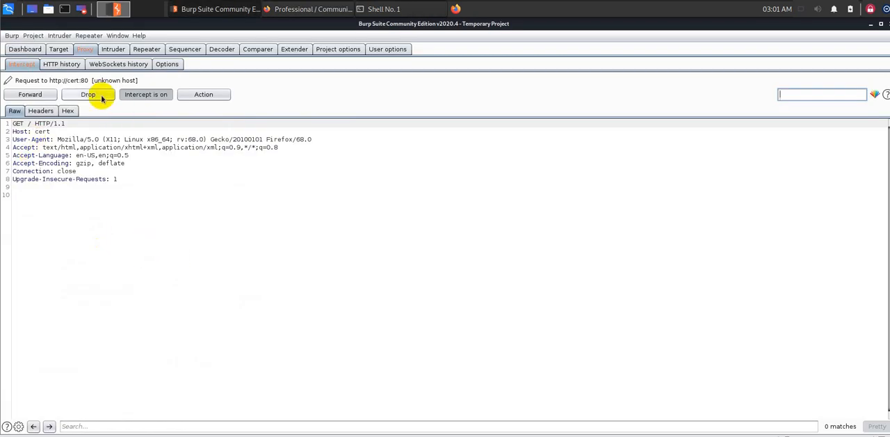
# Drop the pending GET request to host cert in Proxy > Intercept
pyautogui.click(88, 95)
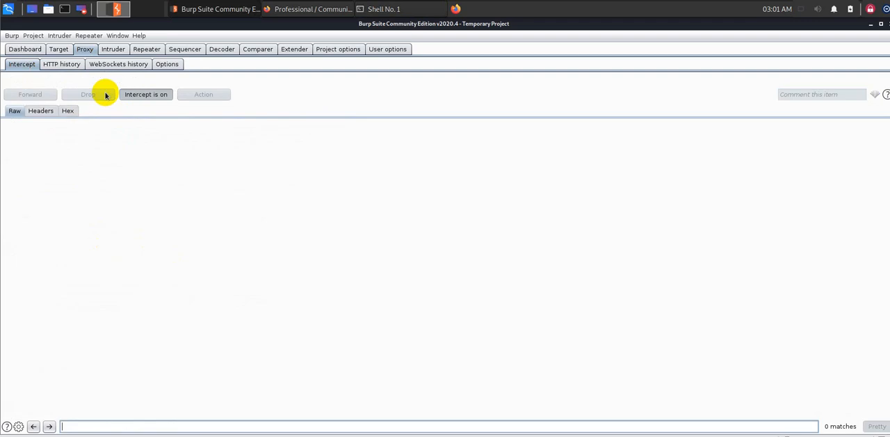
pyautogui.moveTo(75, 95)
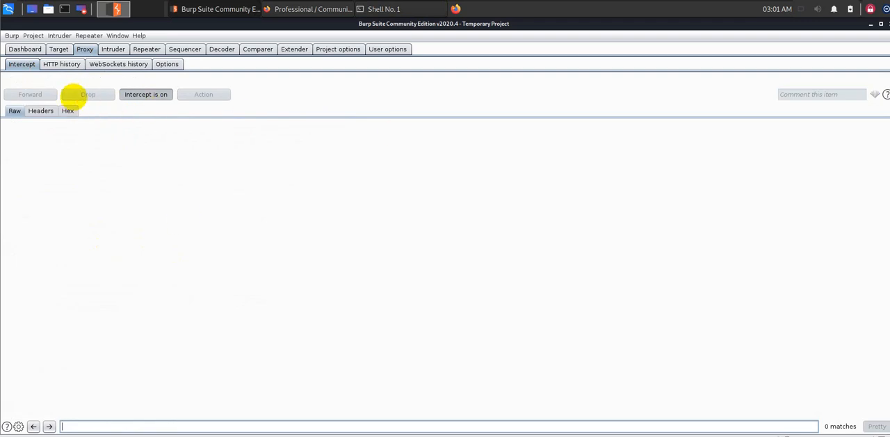
pyautogui.moveTo(128, 200)
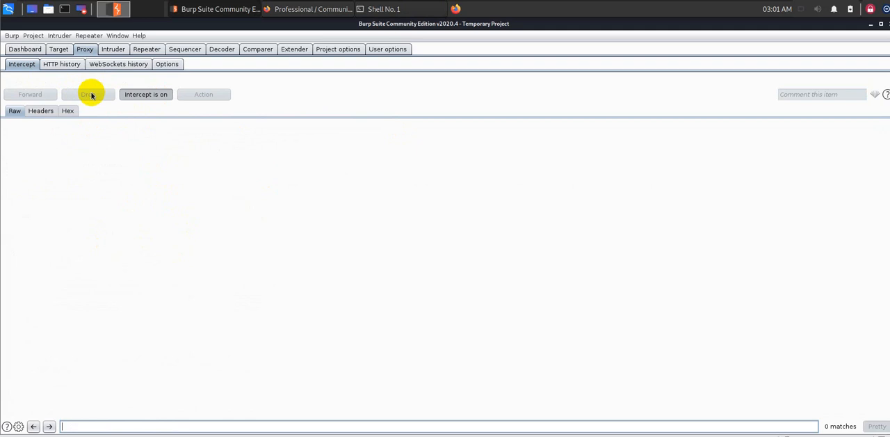
pyautogui.moveTo(108, 178)
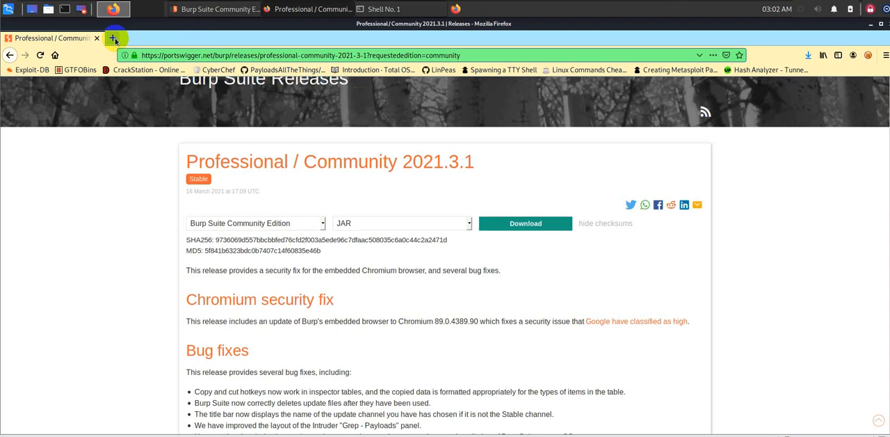
pyautogui.click(114, 38)
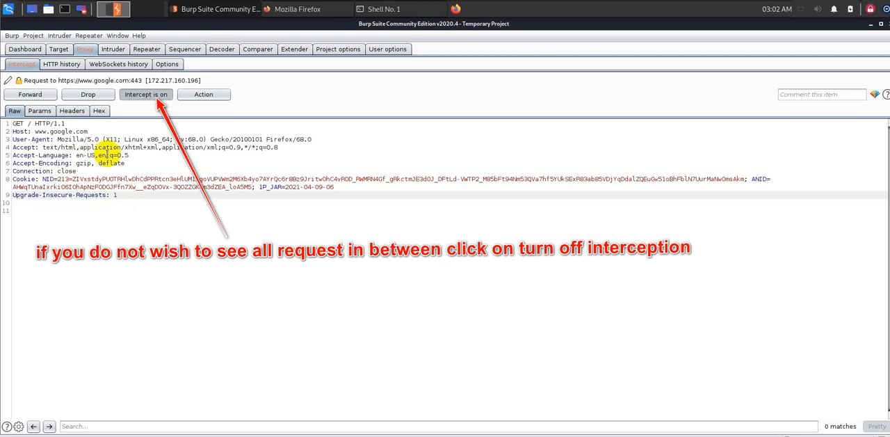
pyautogui.moveTo(812, 134)
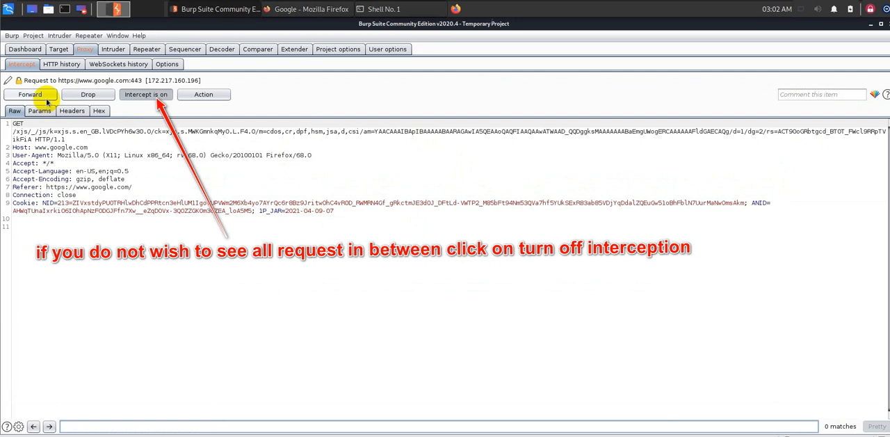
pyautogui.click(145, 94)
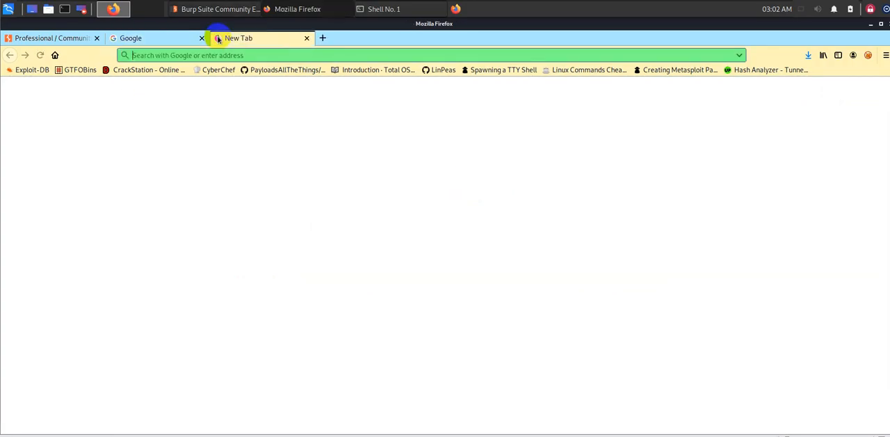
pyautogui.write('www.')
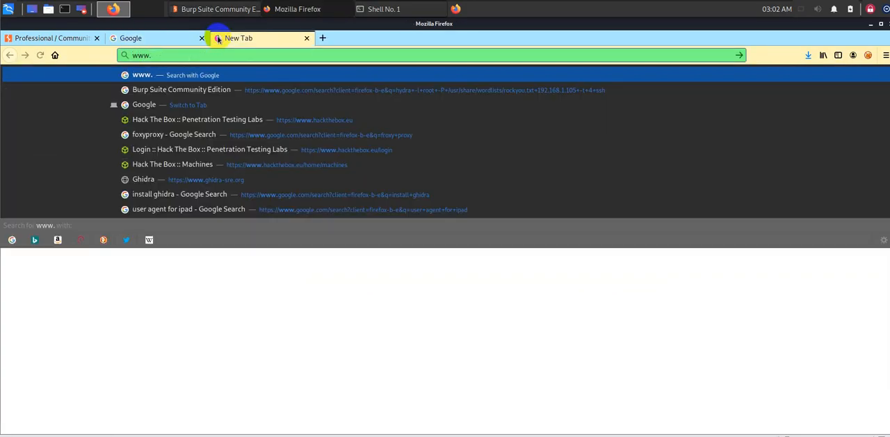
pyautogui.write('hdfc.com')
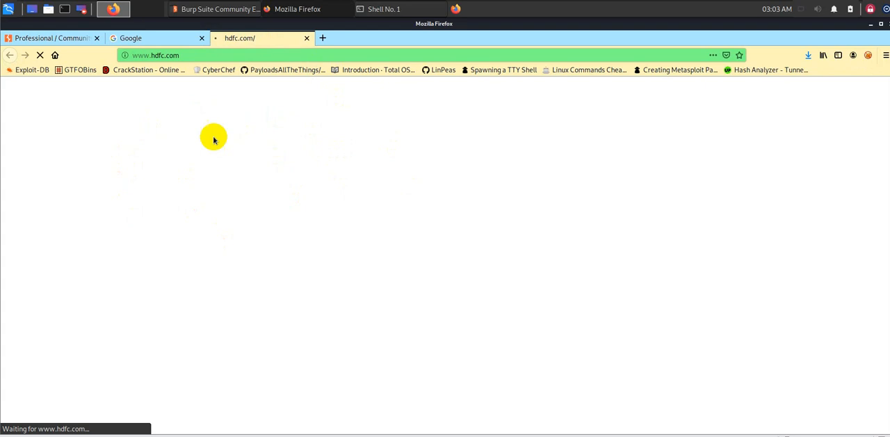
pyautogui.moveTo(47, 96)
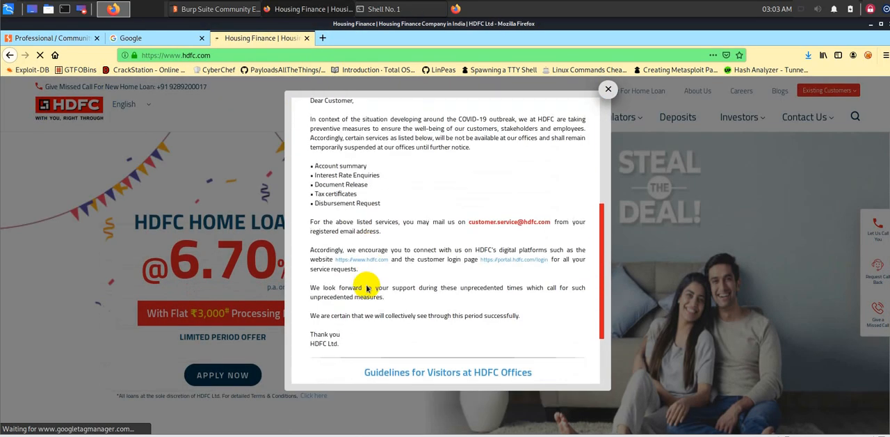
pyautogui.scroll(-3)
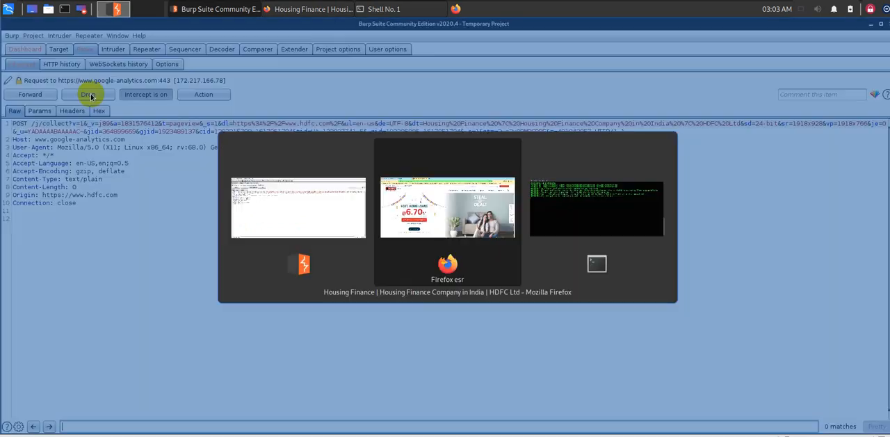
pyautogui.click(448, 208)
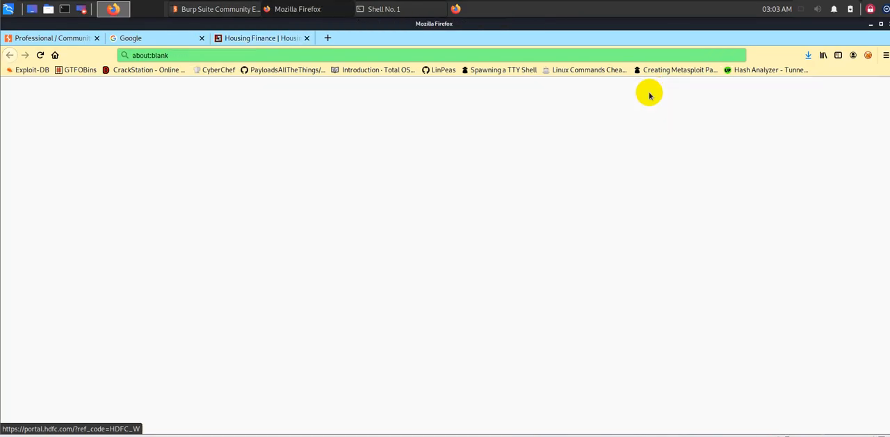
pyautogui.click(219, 8)
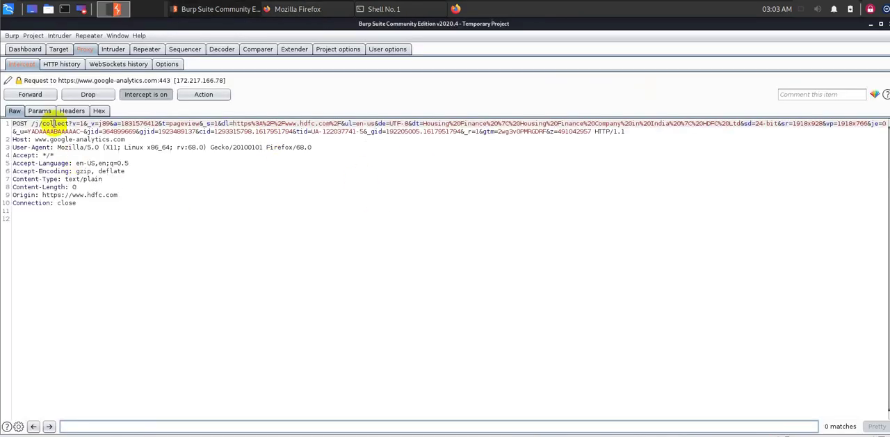
# Forward the intercepted google-analytics, doubleclick and analytics.google.com requests
pyautogui.click(30, 95)
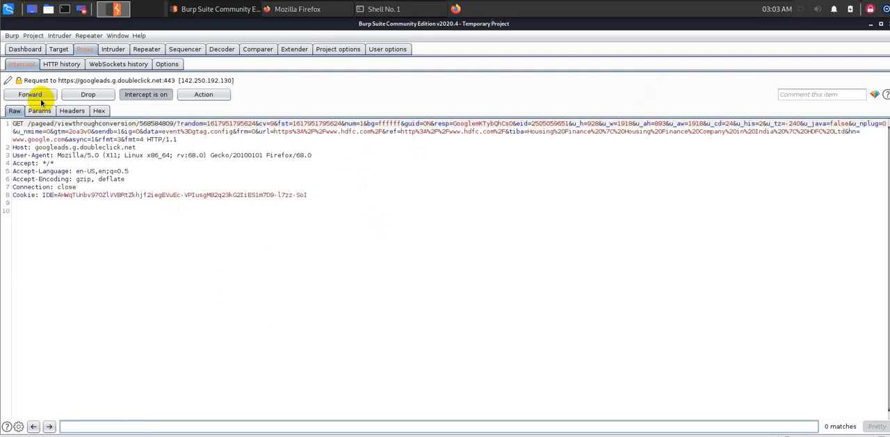
pyautogui.click(31, 95)
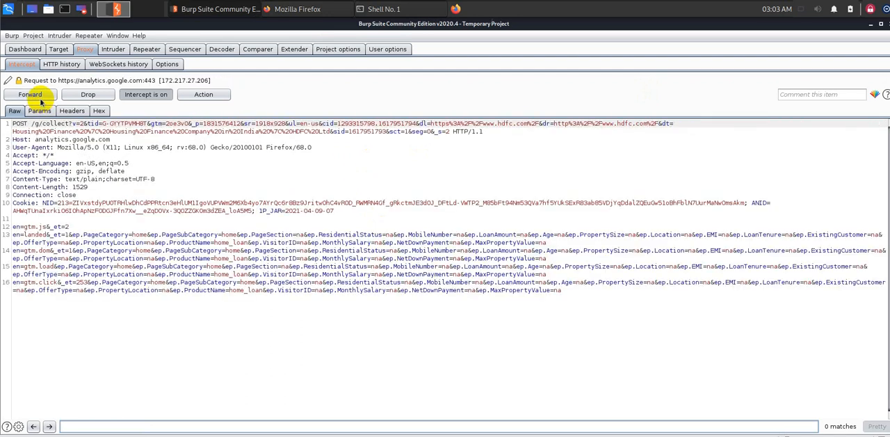
pyautogui.click(30, 95)
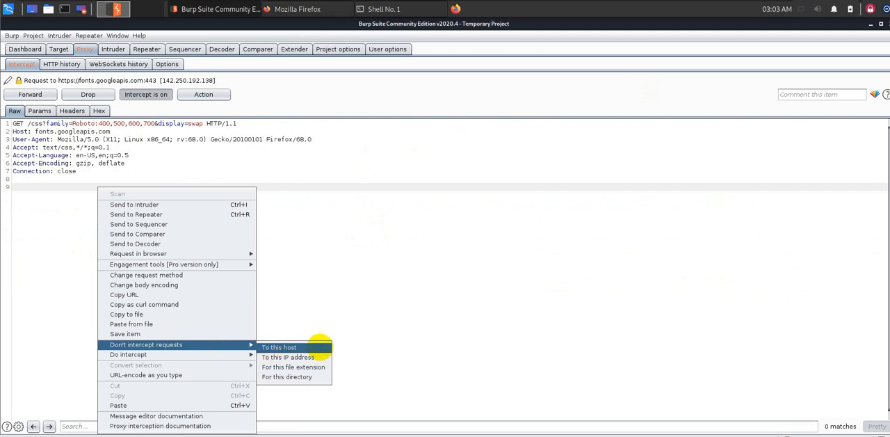
pyautogui.moveTo(173, 334)
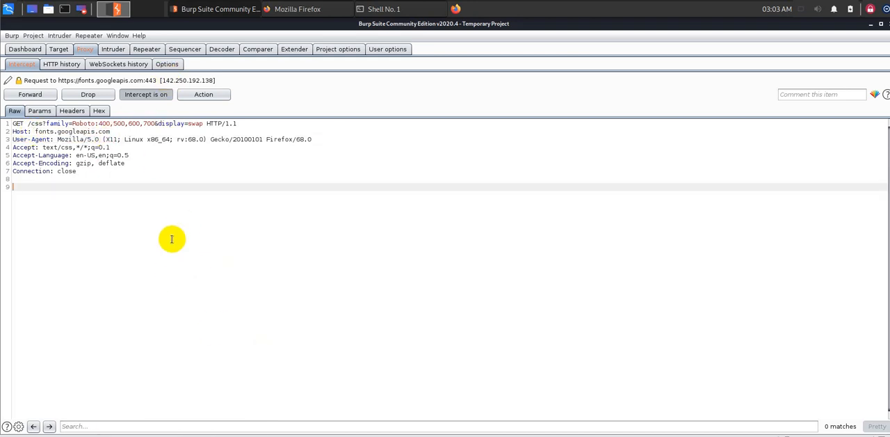
pyautogui.moveTo(150, 178)
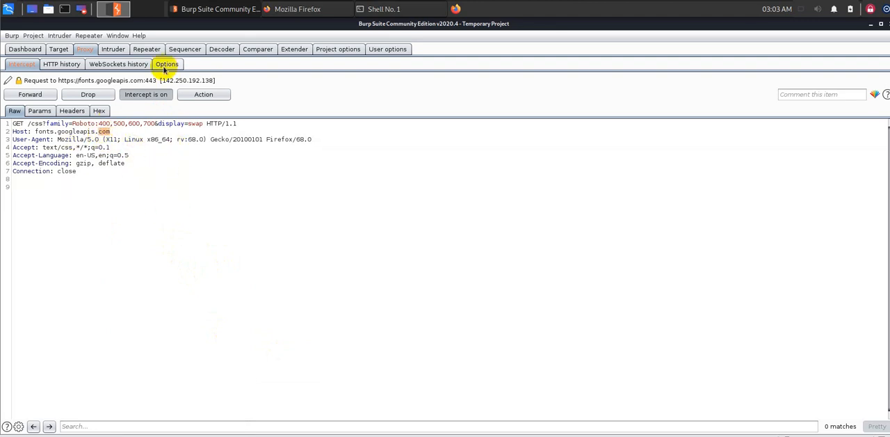
# Review the Intercept Client Requests rules in Proxy Options, then show the Target site map
pyautogui.click(167, 64)
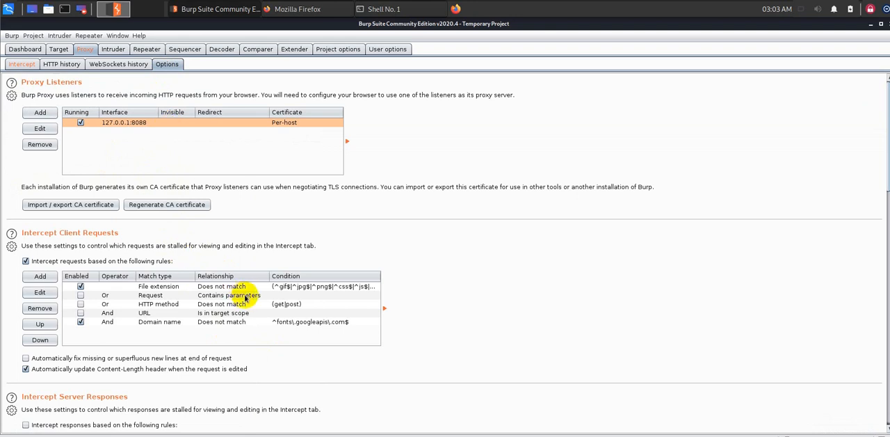
pyautogui.scroll(-3)
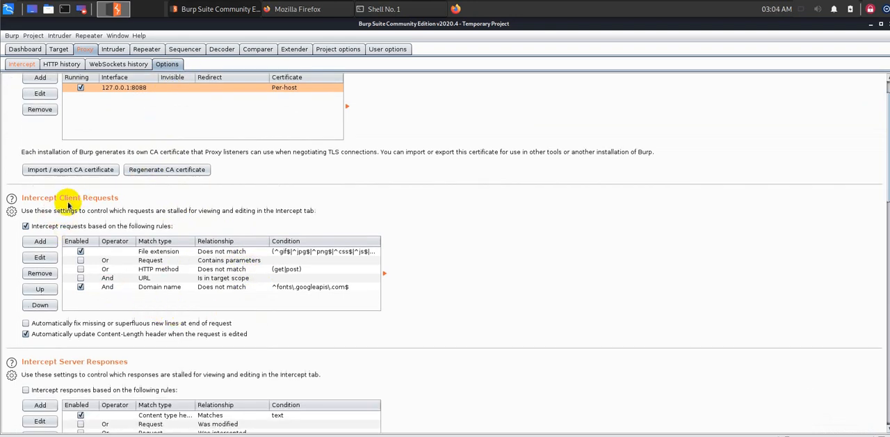
pyautogui.scroll(3)
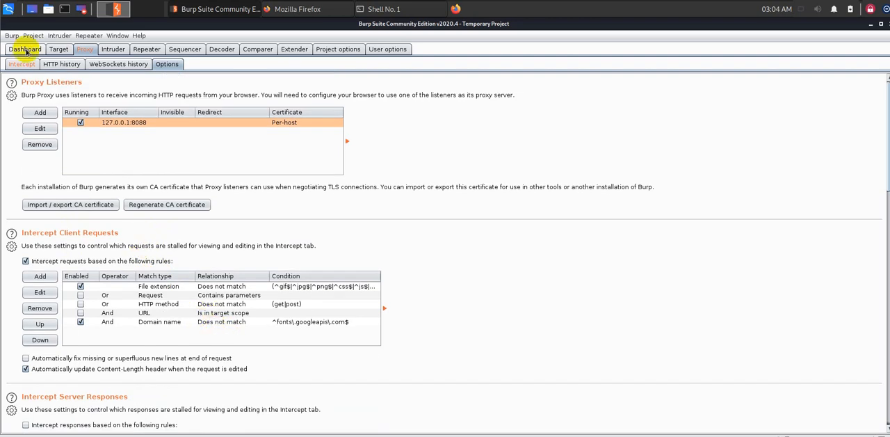
pyautogui.click(59, 48)
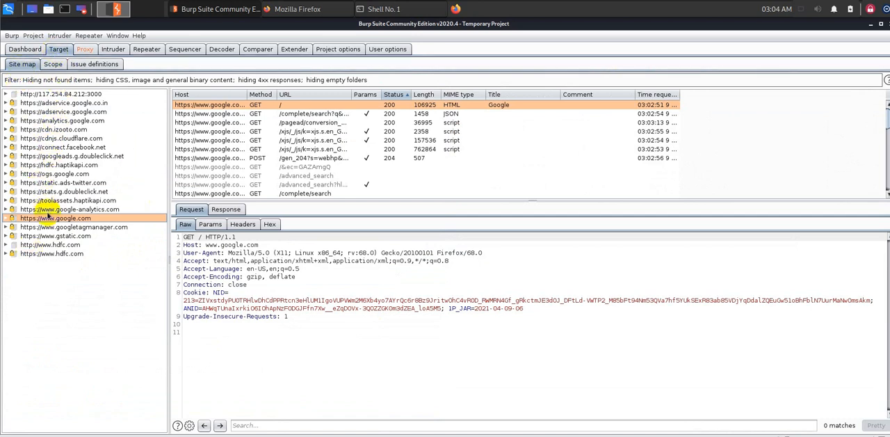
pyautogui.rightClick(56, 216)
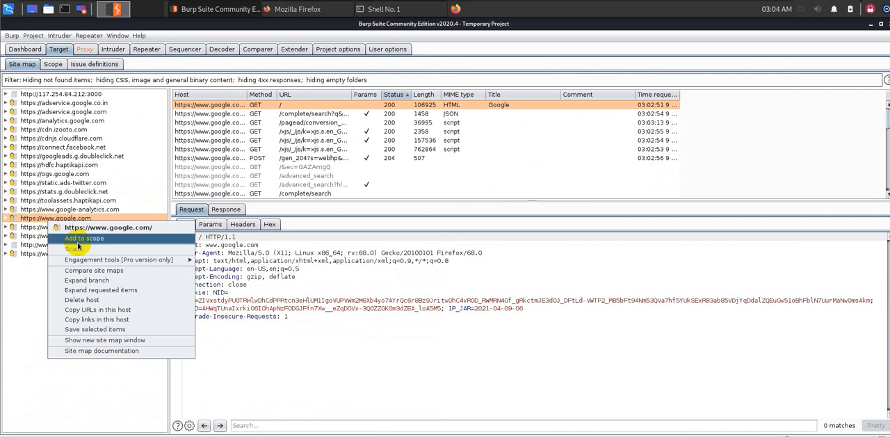
pyautogui.click(83, 238)
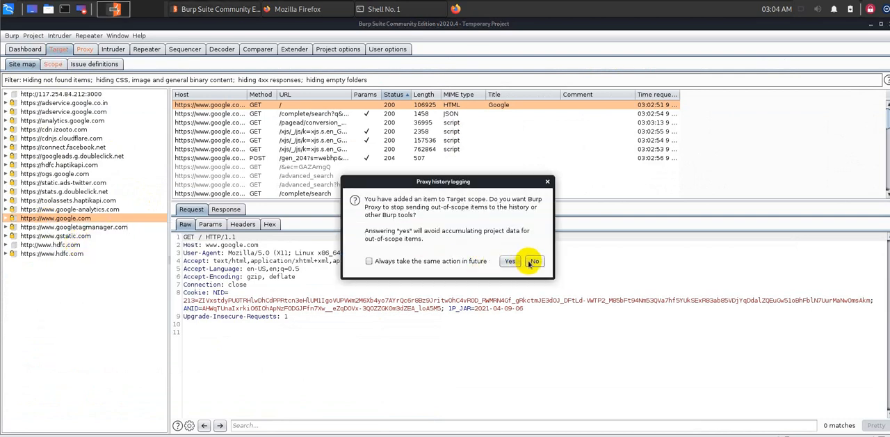
pyautogui.click(509, 261)
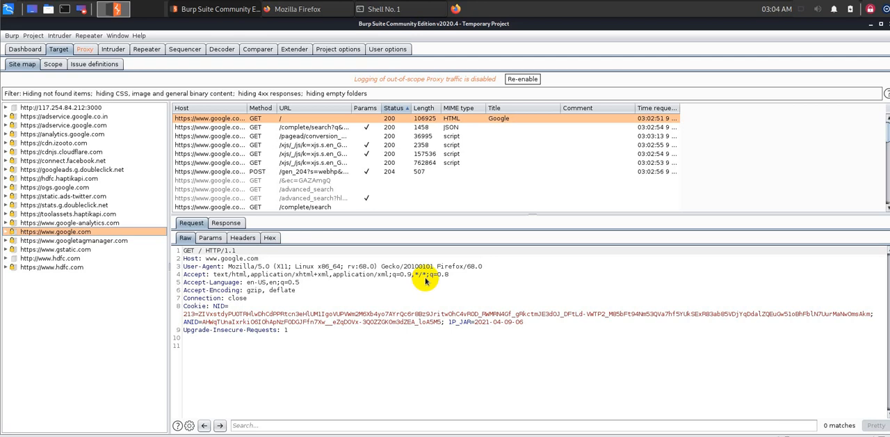
pyautogui.moveTo(95, 64)
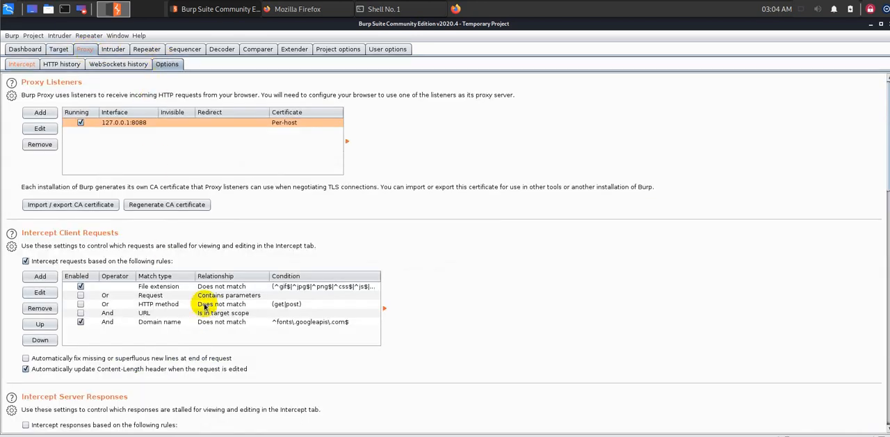
# Scroll to the Intercept Server Responses rules, then return to the held fonts.googleapis.com request
pyautogui.scroll(-3)
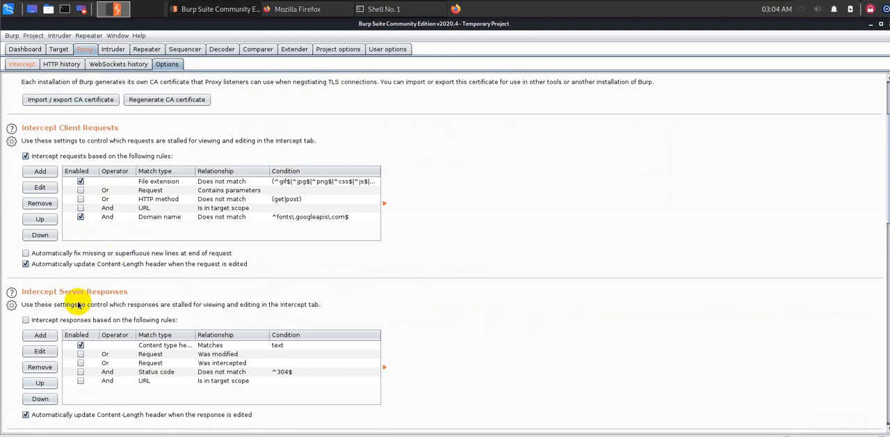
pyautogui.moveTo(239, 272)
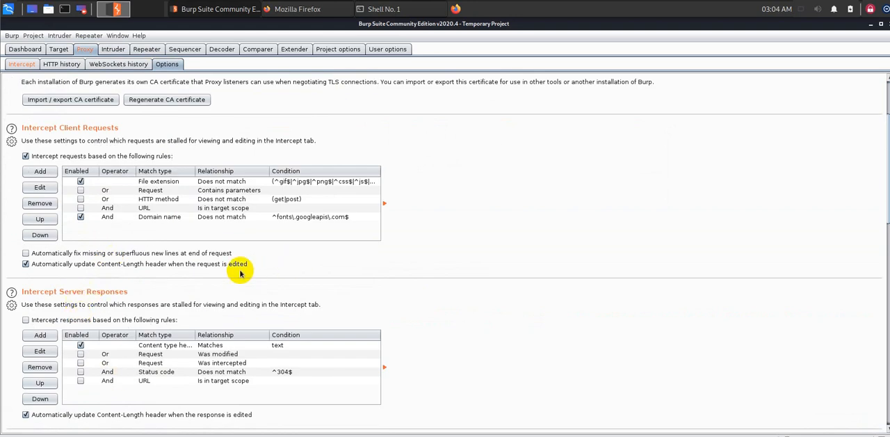
pyautogui.moveTo(242, 303)
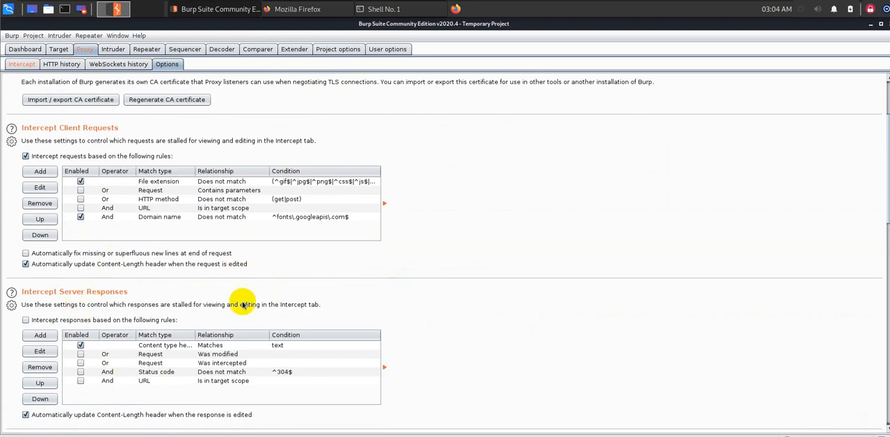
pyautogui.moveTo(62, 311)
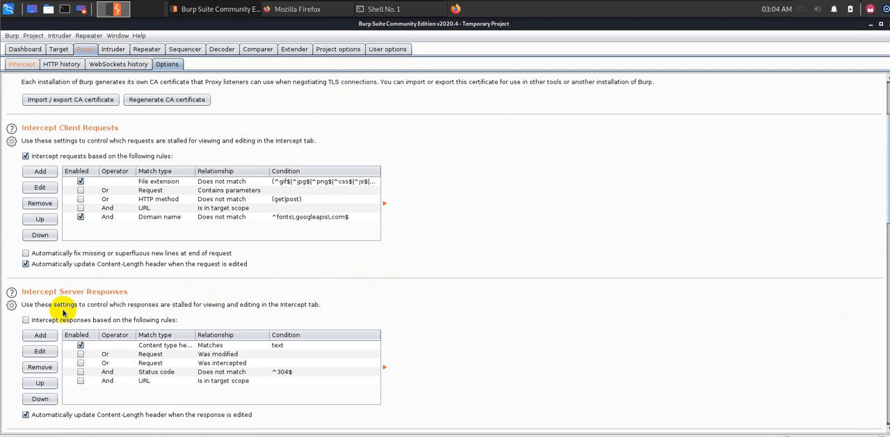
pyautogui.moveTo(95, 306)
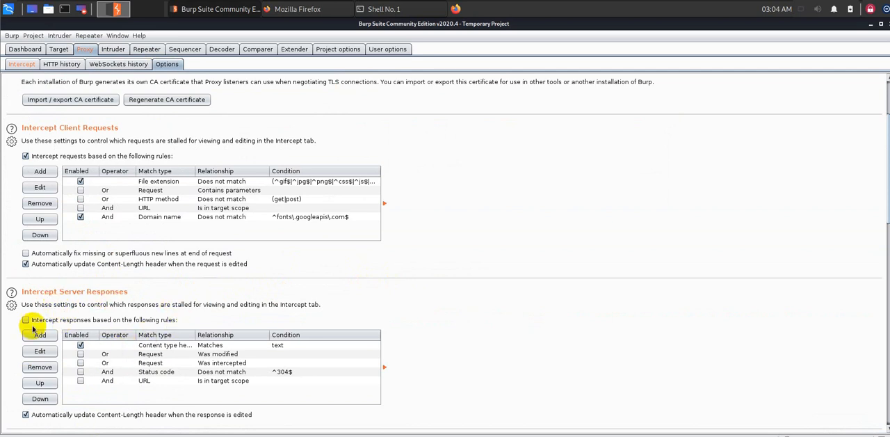
pyautogui.click(25, 320)
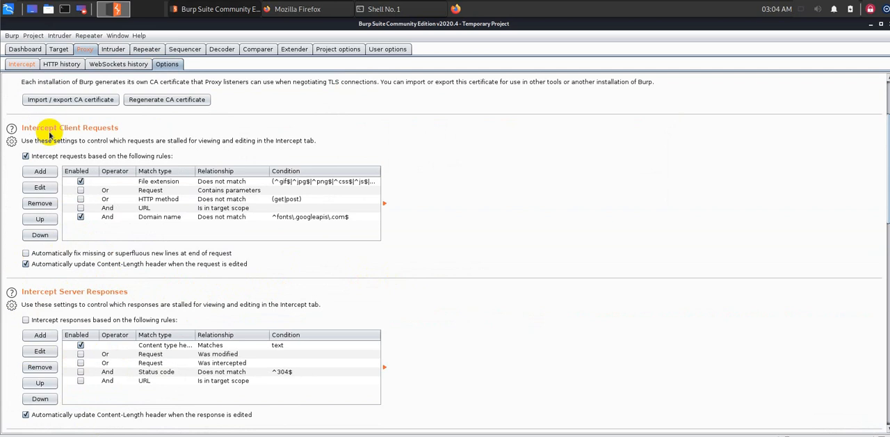
pyautogui.click(21, 64)
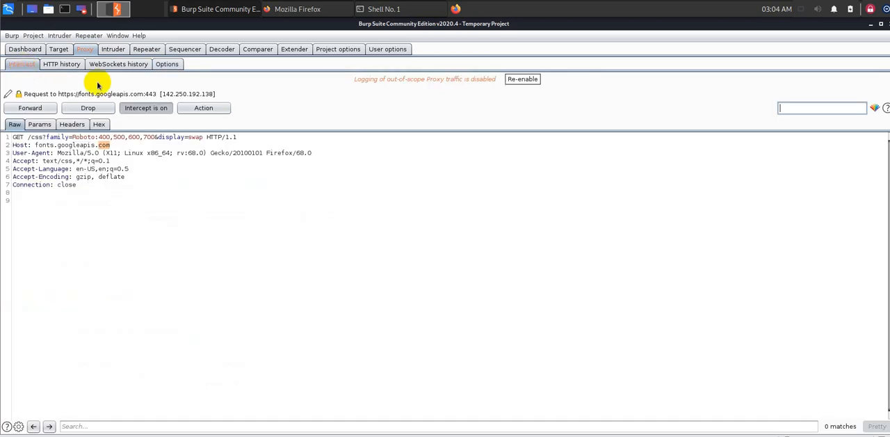
# Browse to demo.testfire.net's Altoro Mutual login page in Firefox, then return to Burp
pyautogui.click(145, 108)
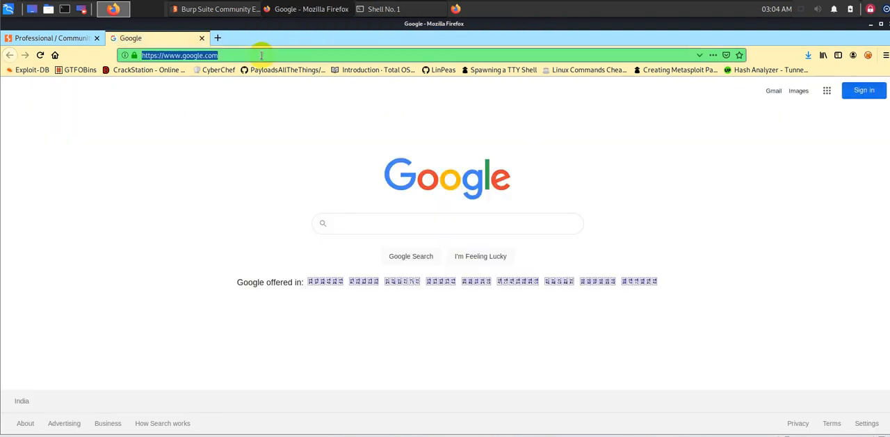
pyautogui.write('demo')
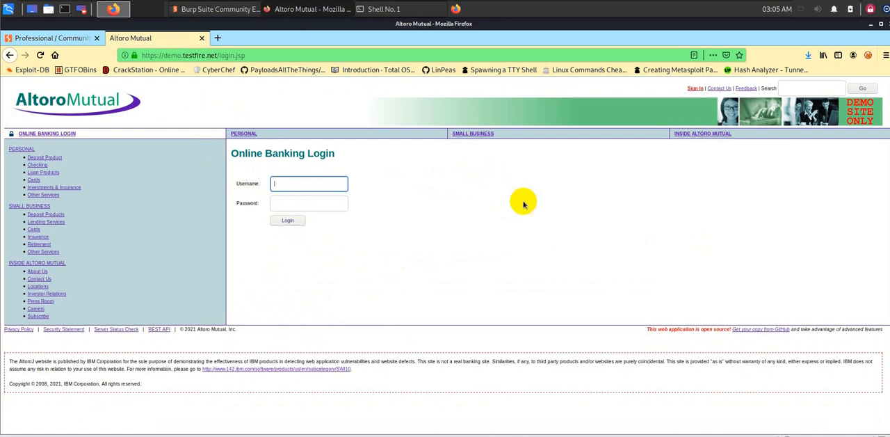
pyautogui.click(309, 203)
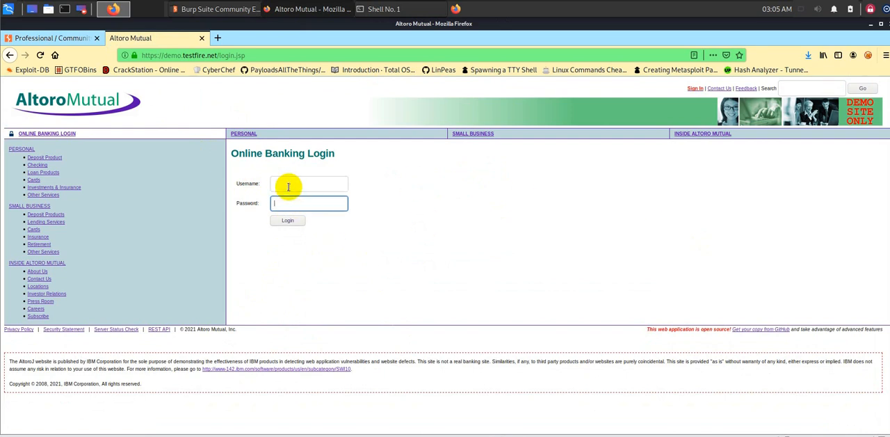
pyautogui.click(112, 8)
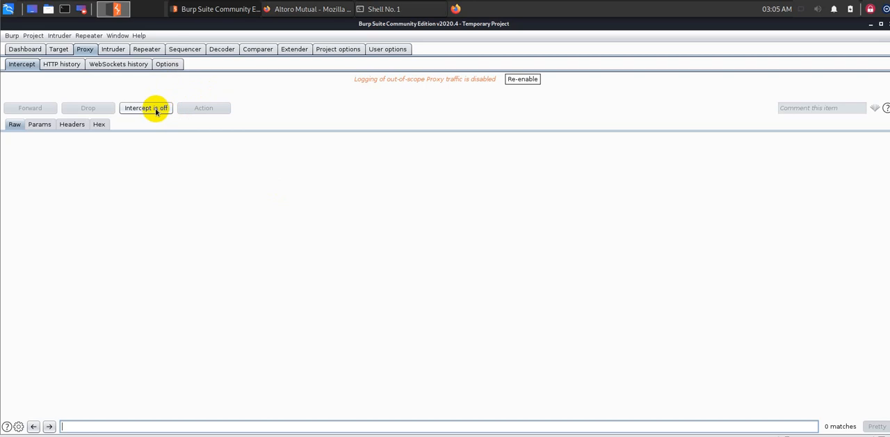
# Re-enable interception and submit the Altoro Mutual login with username admin
pyautogui.click(312, 8)
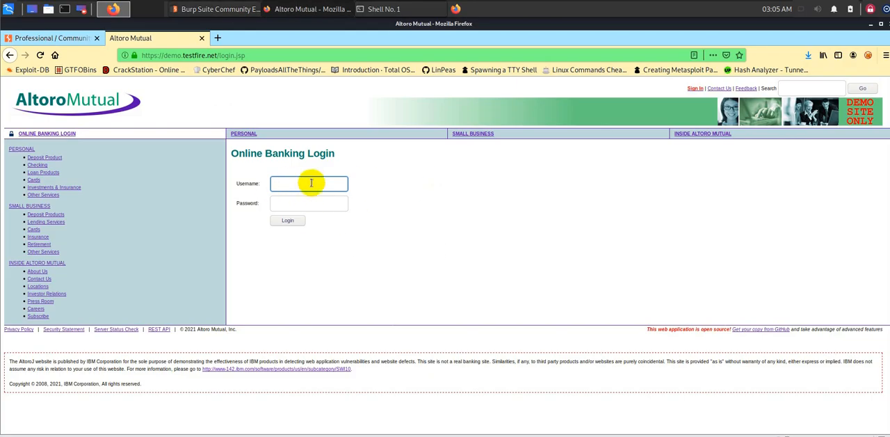
pyautogui.write('admin')
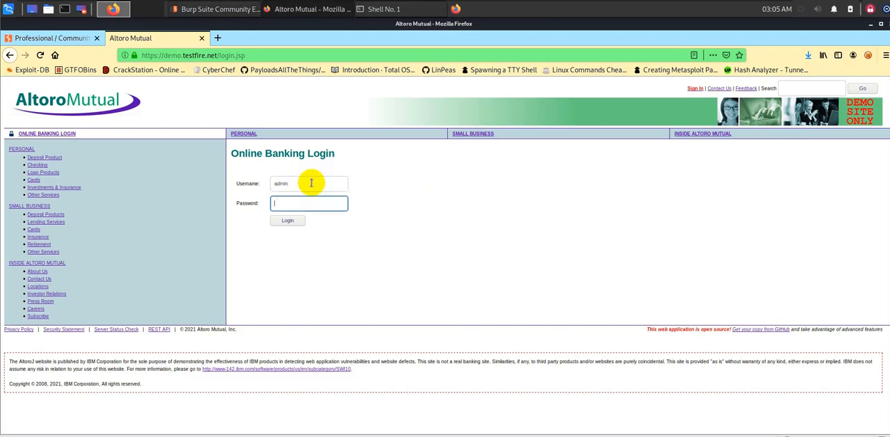
pyautogui.click(114, 9)
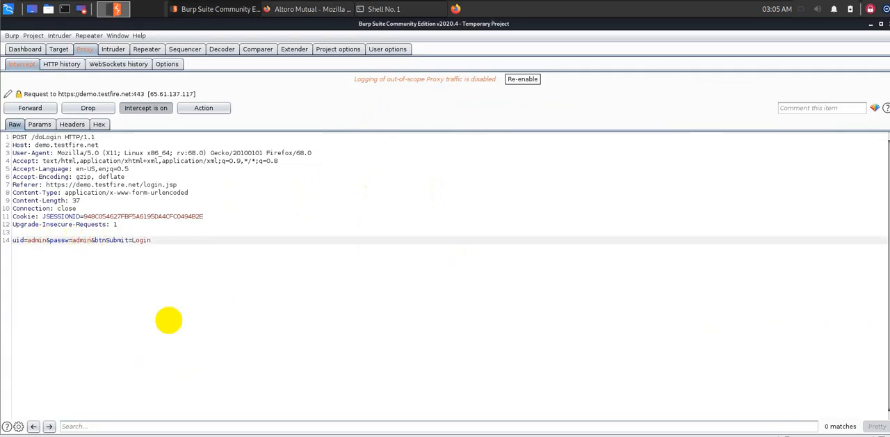
pyautogui.moveTo(253, 242)
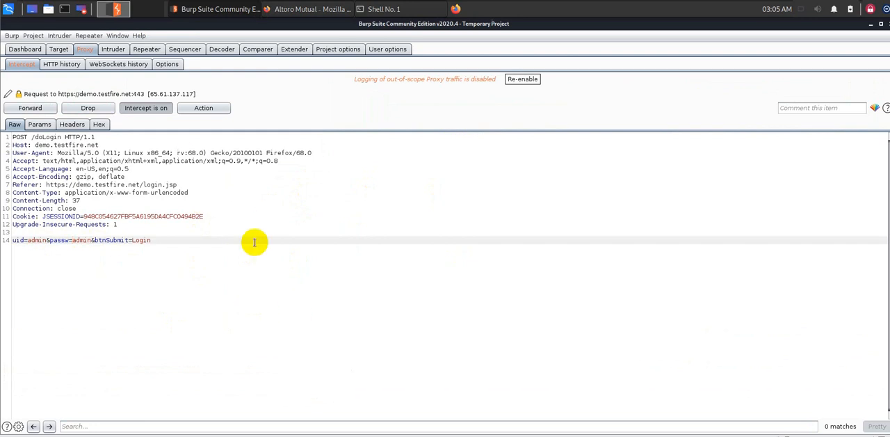
pyautogui.moveTo(206, 303)
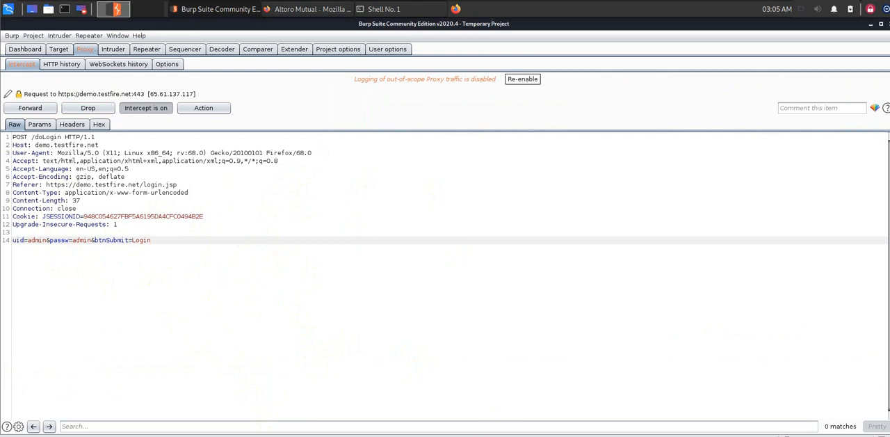
pyautogui.moveTo(402, 64)
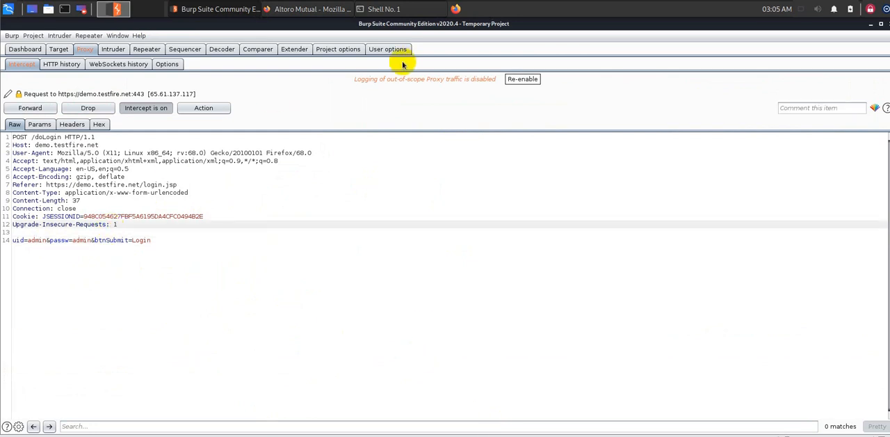
pyautogui.click(386, 48)
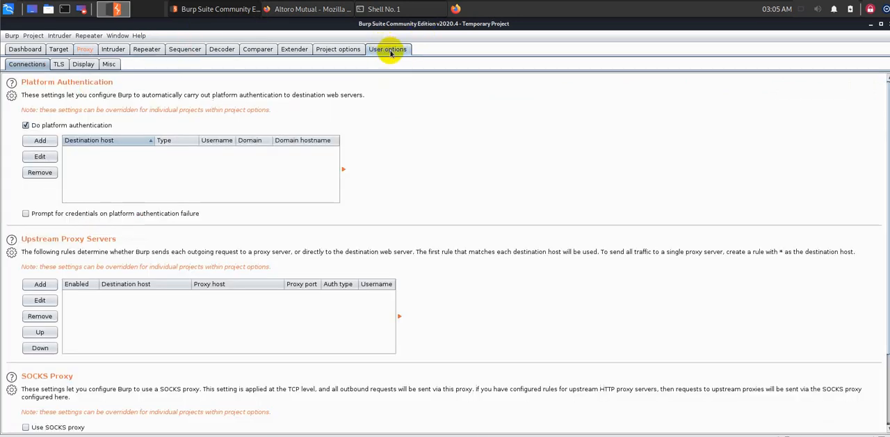
pyautogui.click(83, 64)
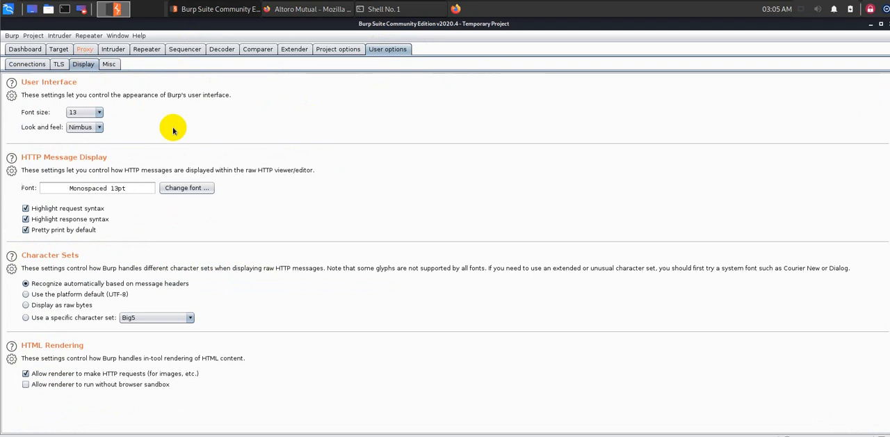
pyautogui.click(187, 188)
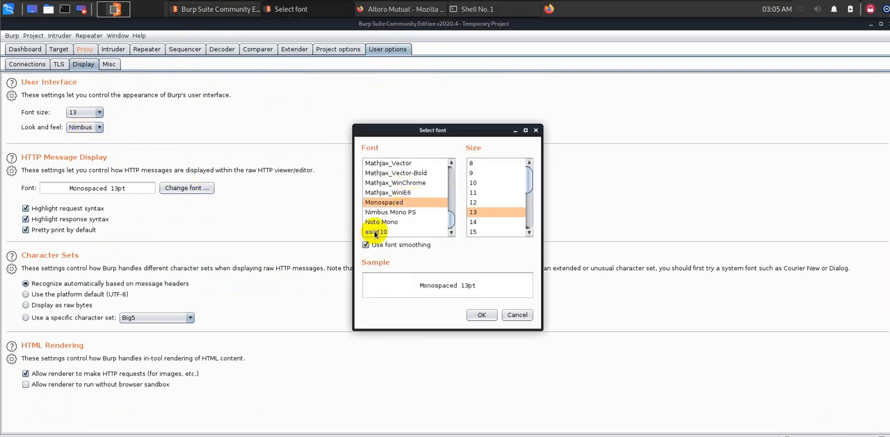
pyautogui.click(390, 211)
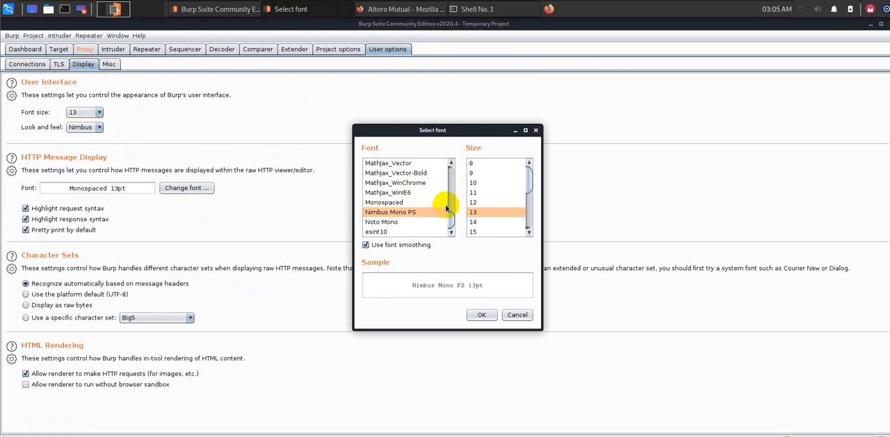
pyautogui.click(473, 231)
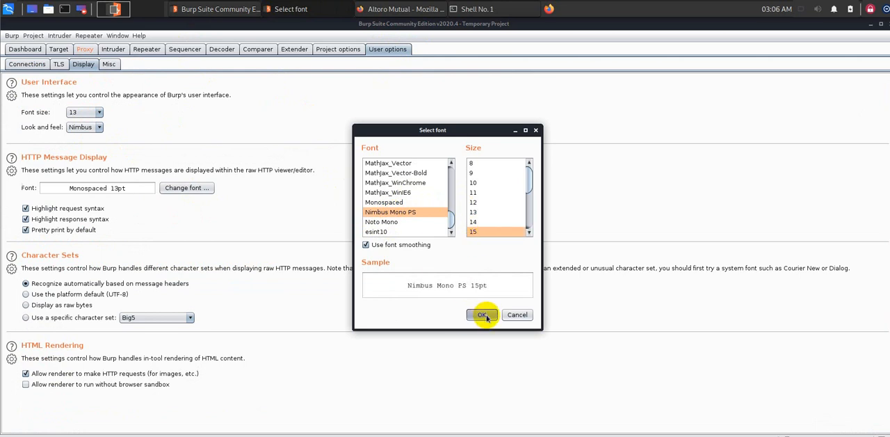
pyautogui.click(483, 314)
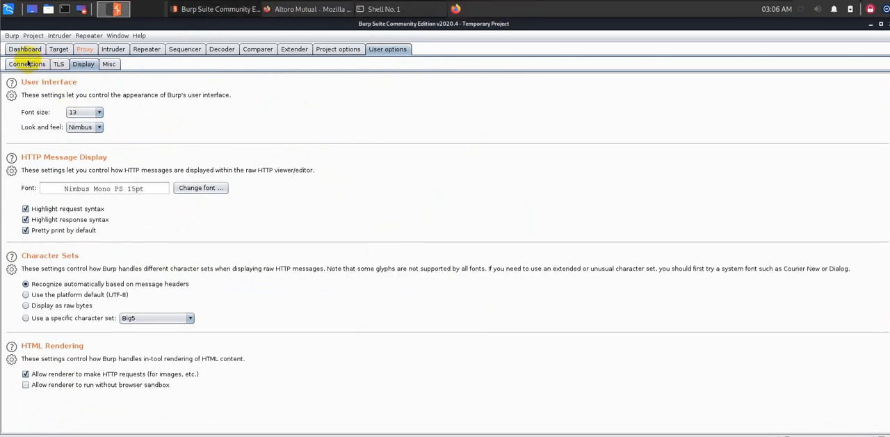
pyautogui.click(85, 49)
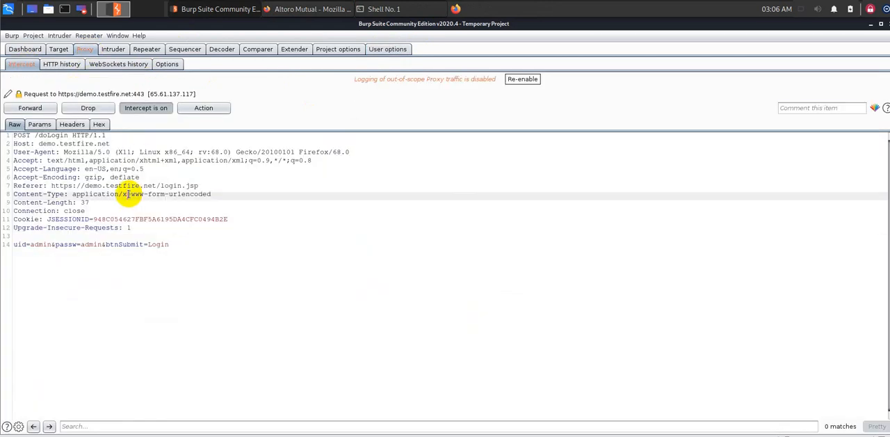
pyautogui.press('ctrl+a')
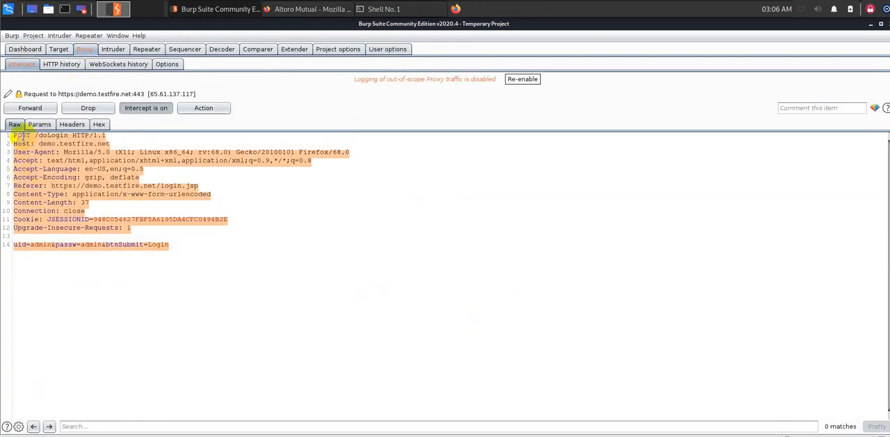
pyautogui.click(139, 228)
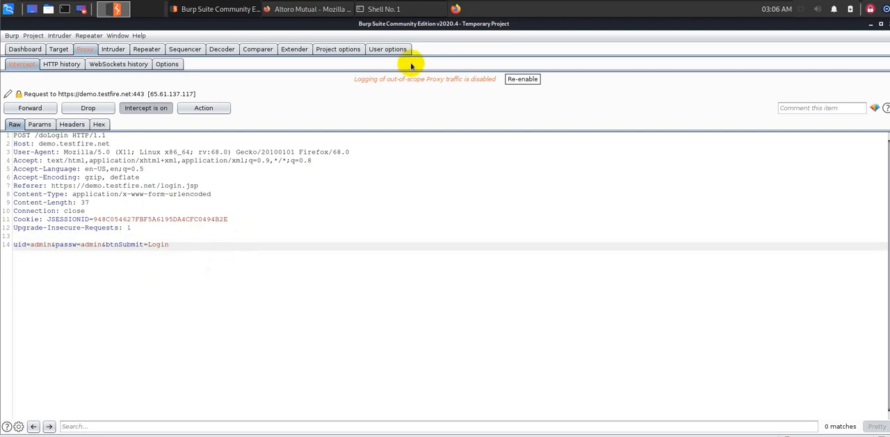
# Set the HTTP message display font size to 36 in User options Display
pyautogui.click(387, 49)
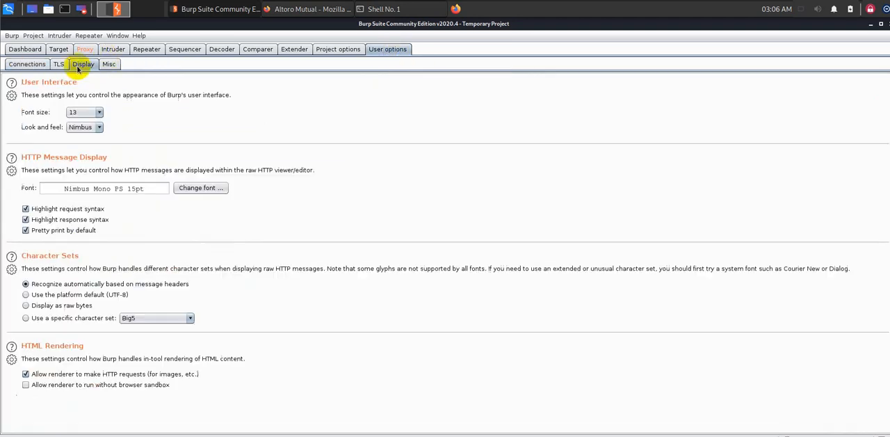
pyautogui.click(200, 188)
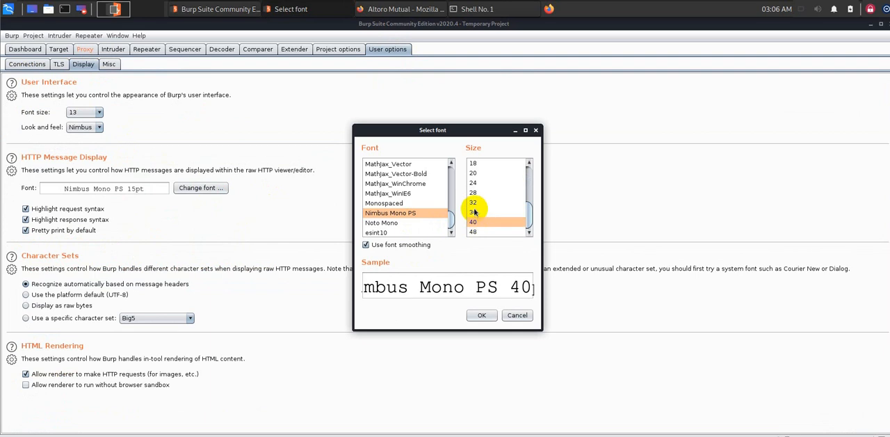
pyautogui.click(472, 211)
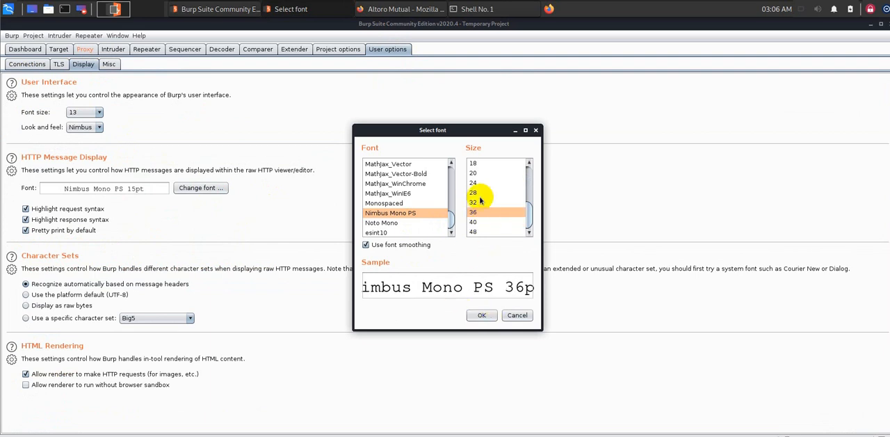
pyautogui.click(481, 315)
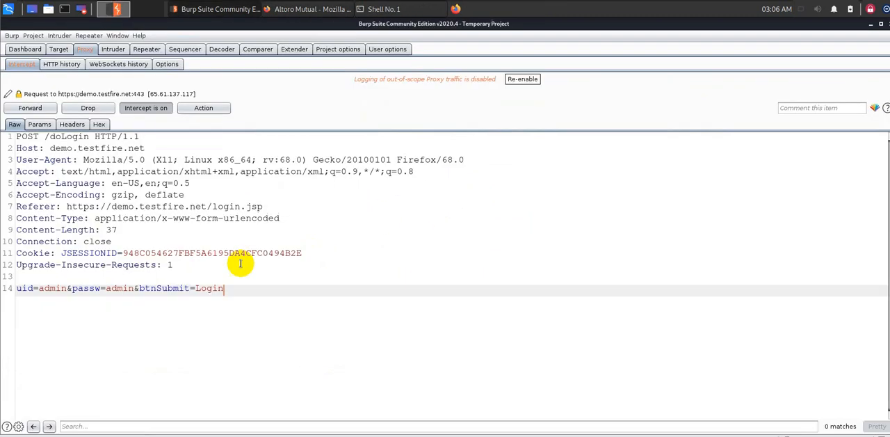
# Forward the POST /doLogin request and then the GET /bank/main.jsp request
pyautogui.click(30, 108)
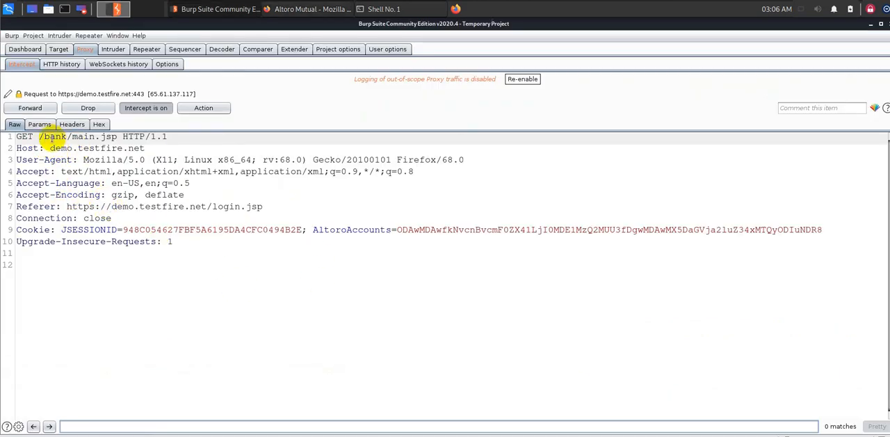
pyautogui.click(31, 108)
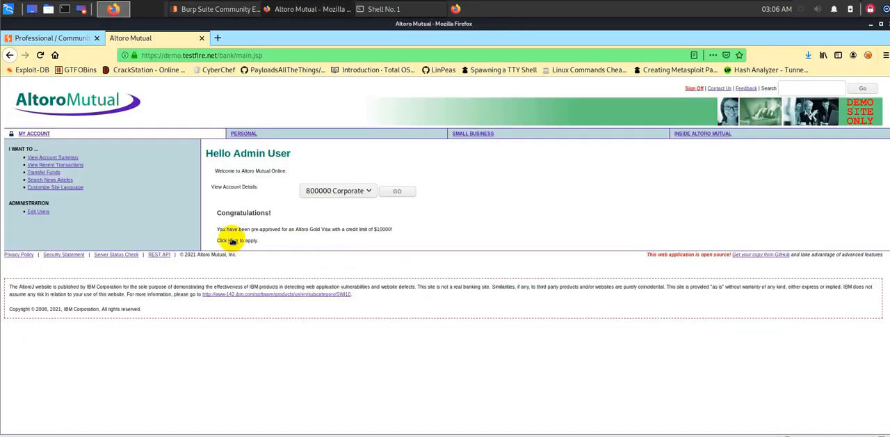
pyautogui.moveTo(297, 312)
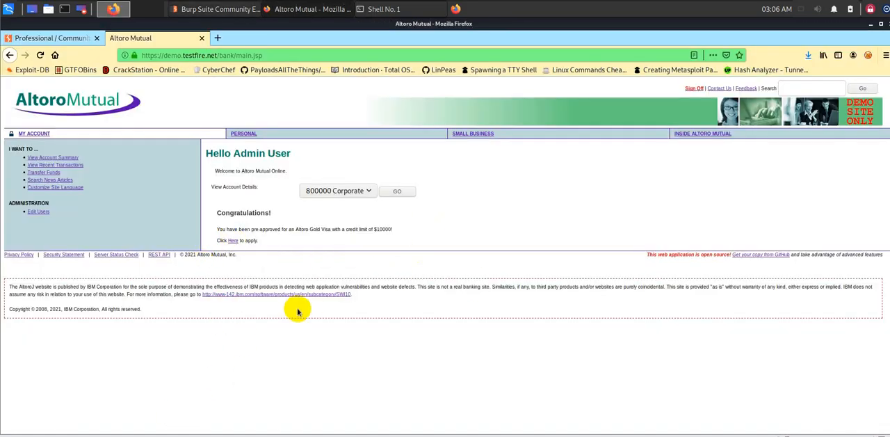
pyautogui.moveTo(504, 205)
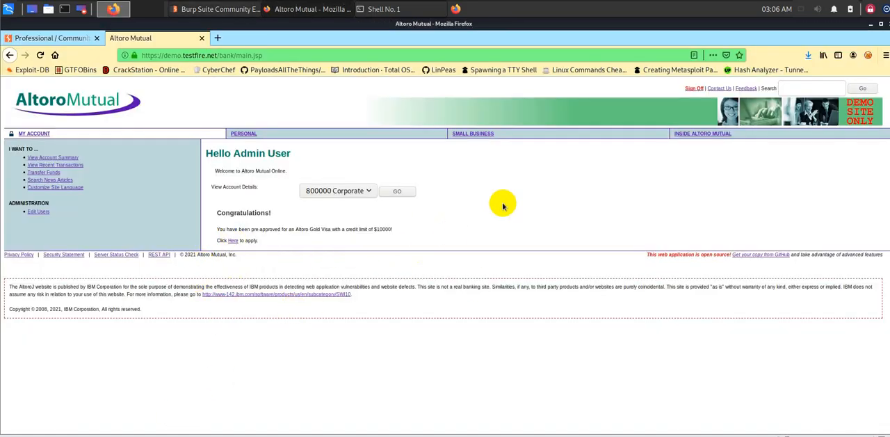
pyautogui.click(220, 8)
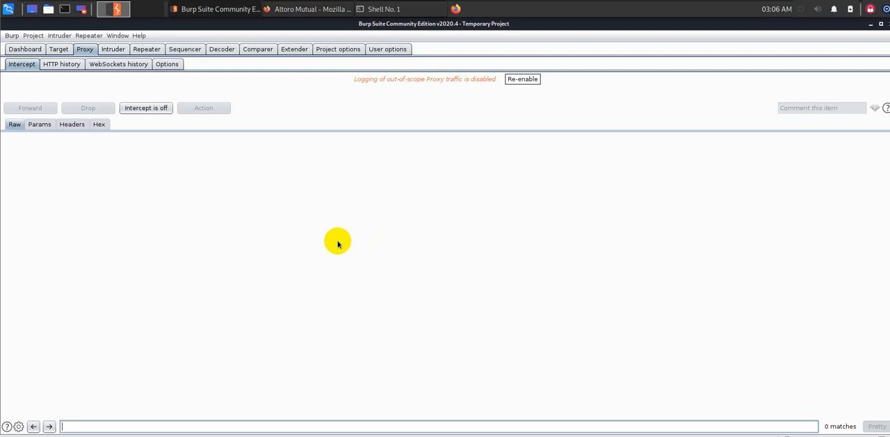
pyautogui.click(312, 9)
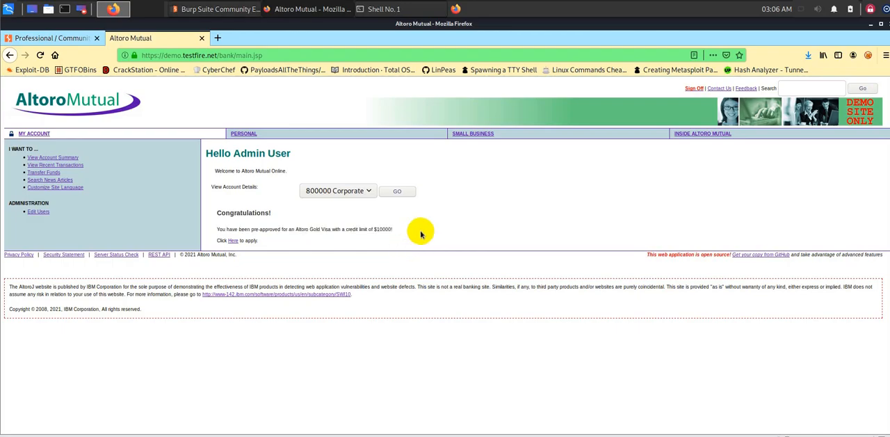
pyautogui.moveTo(300, 239)
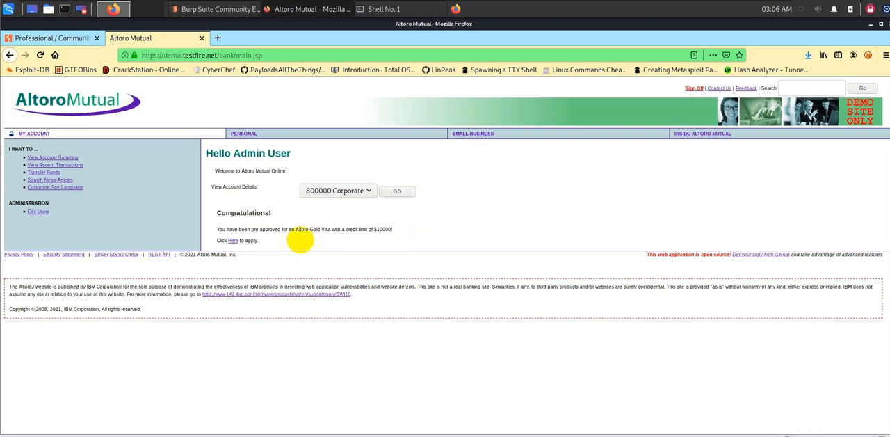
pyautogui.moveTo(401, 231)
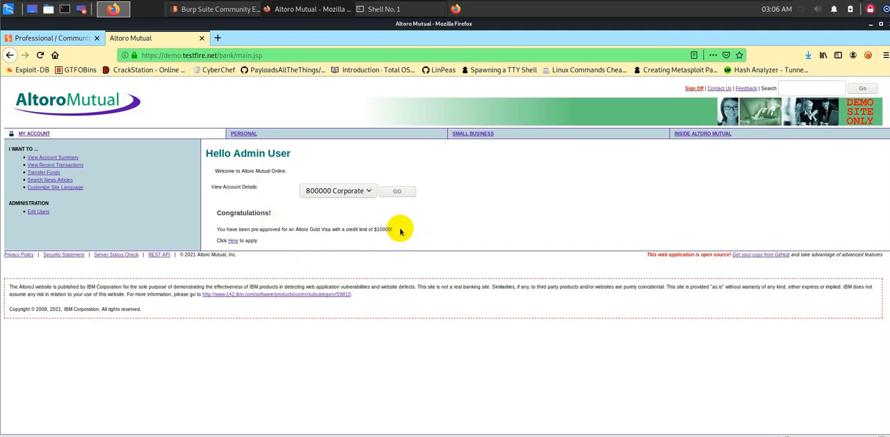
pyautogui.tripleClick(304, 229)
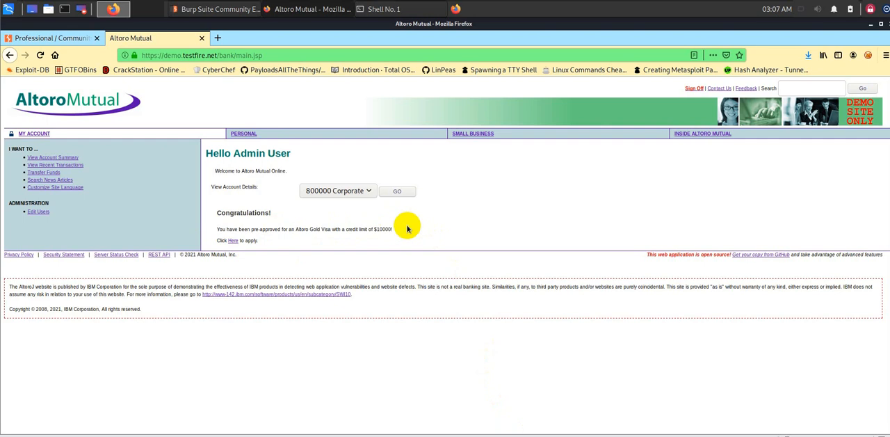
pyautogui.moveTo(369, 229)
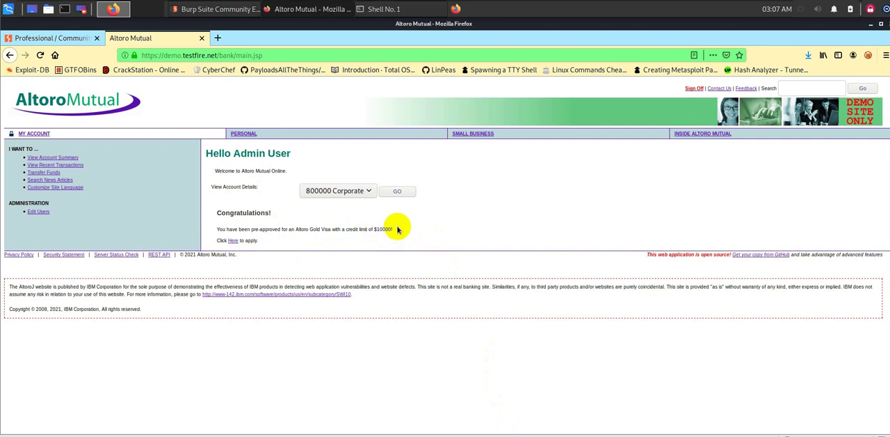
pyautogui.moveTo(437, 109)
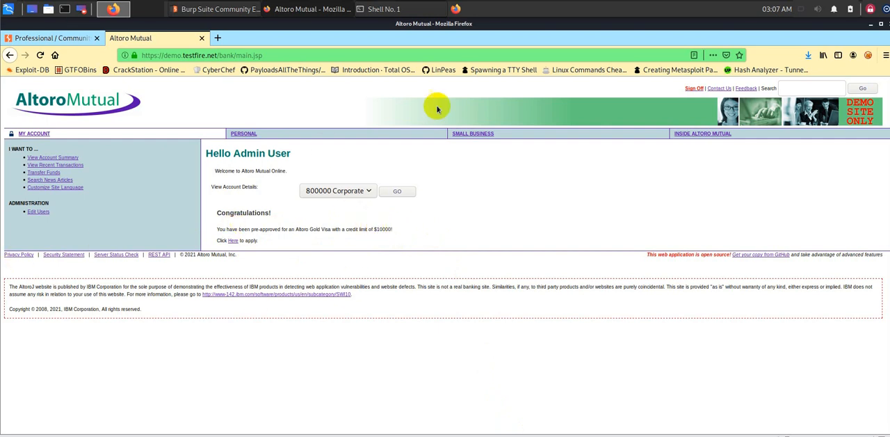
pyautogui.moveTo(369, 228)
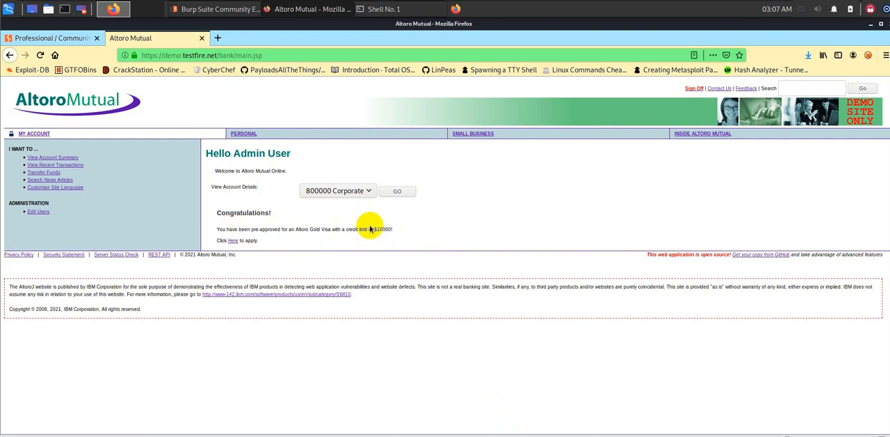
pyautogui.moveTo(325, 231)
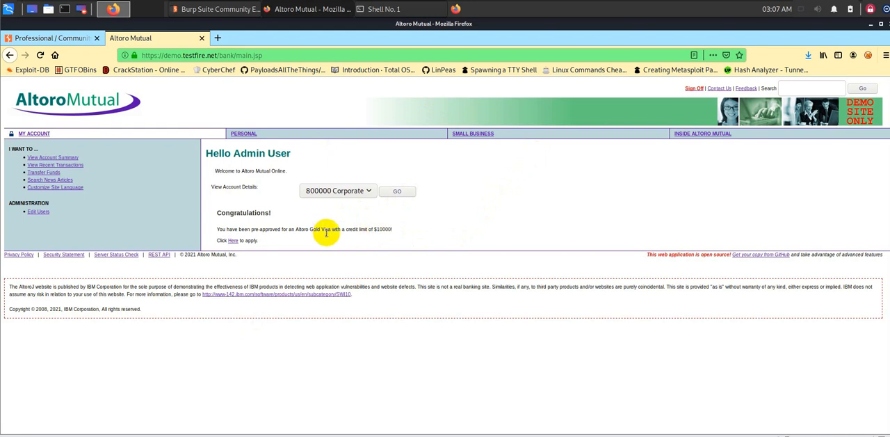
pyautogui.moveTo(314, 253)
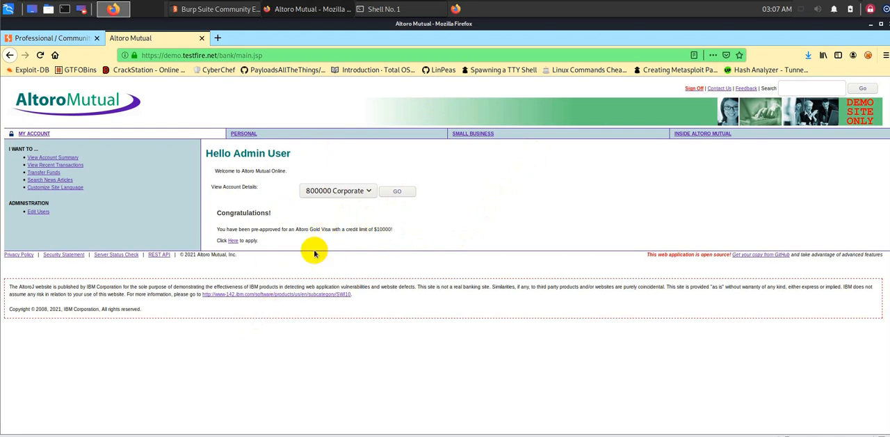
pyautogui.moveTo(374, 230)
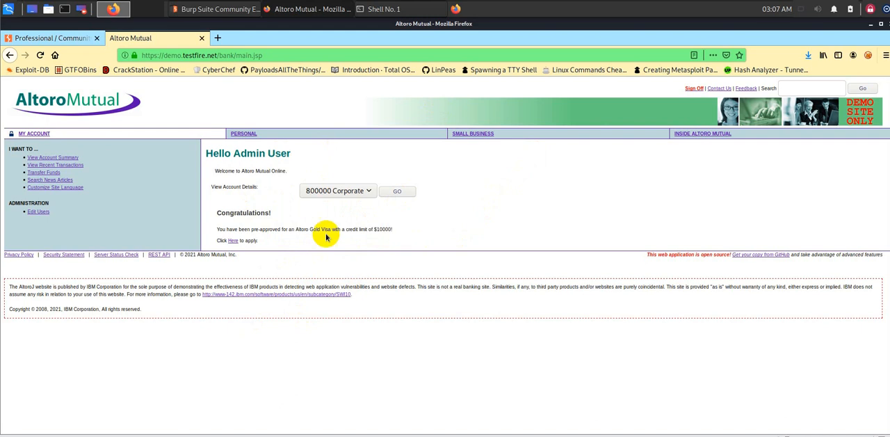
pyautogui.moveTo(478, 240)
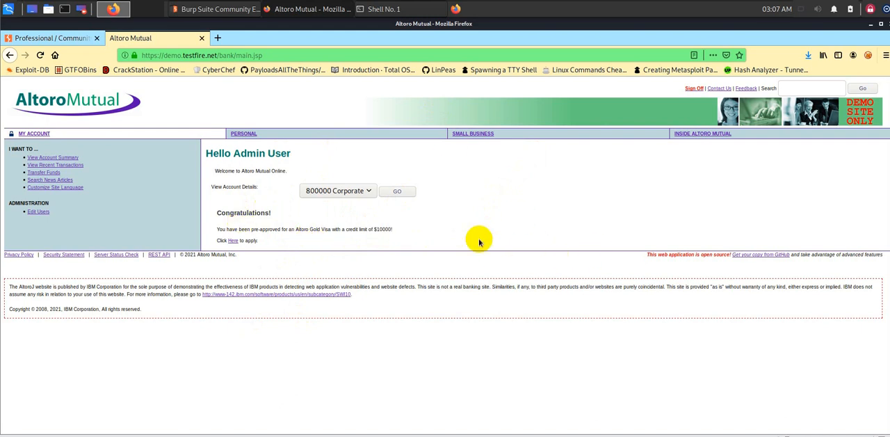
pyautogui.moveTo(306, 235)
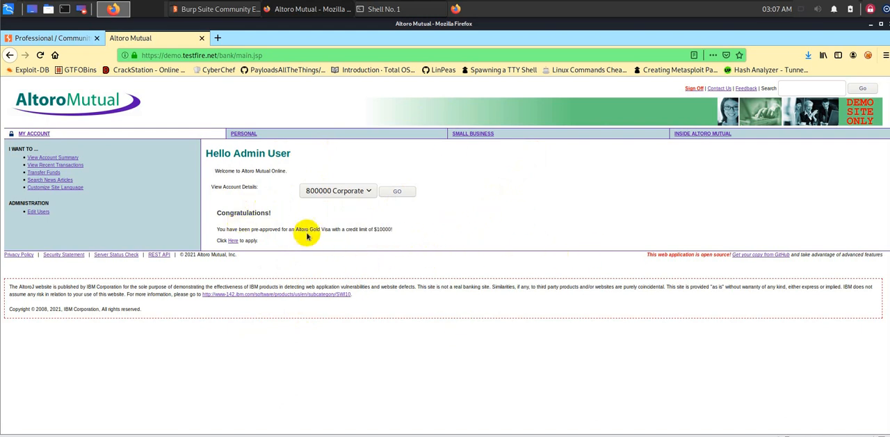